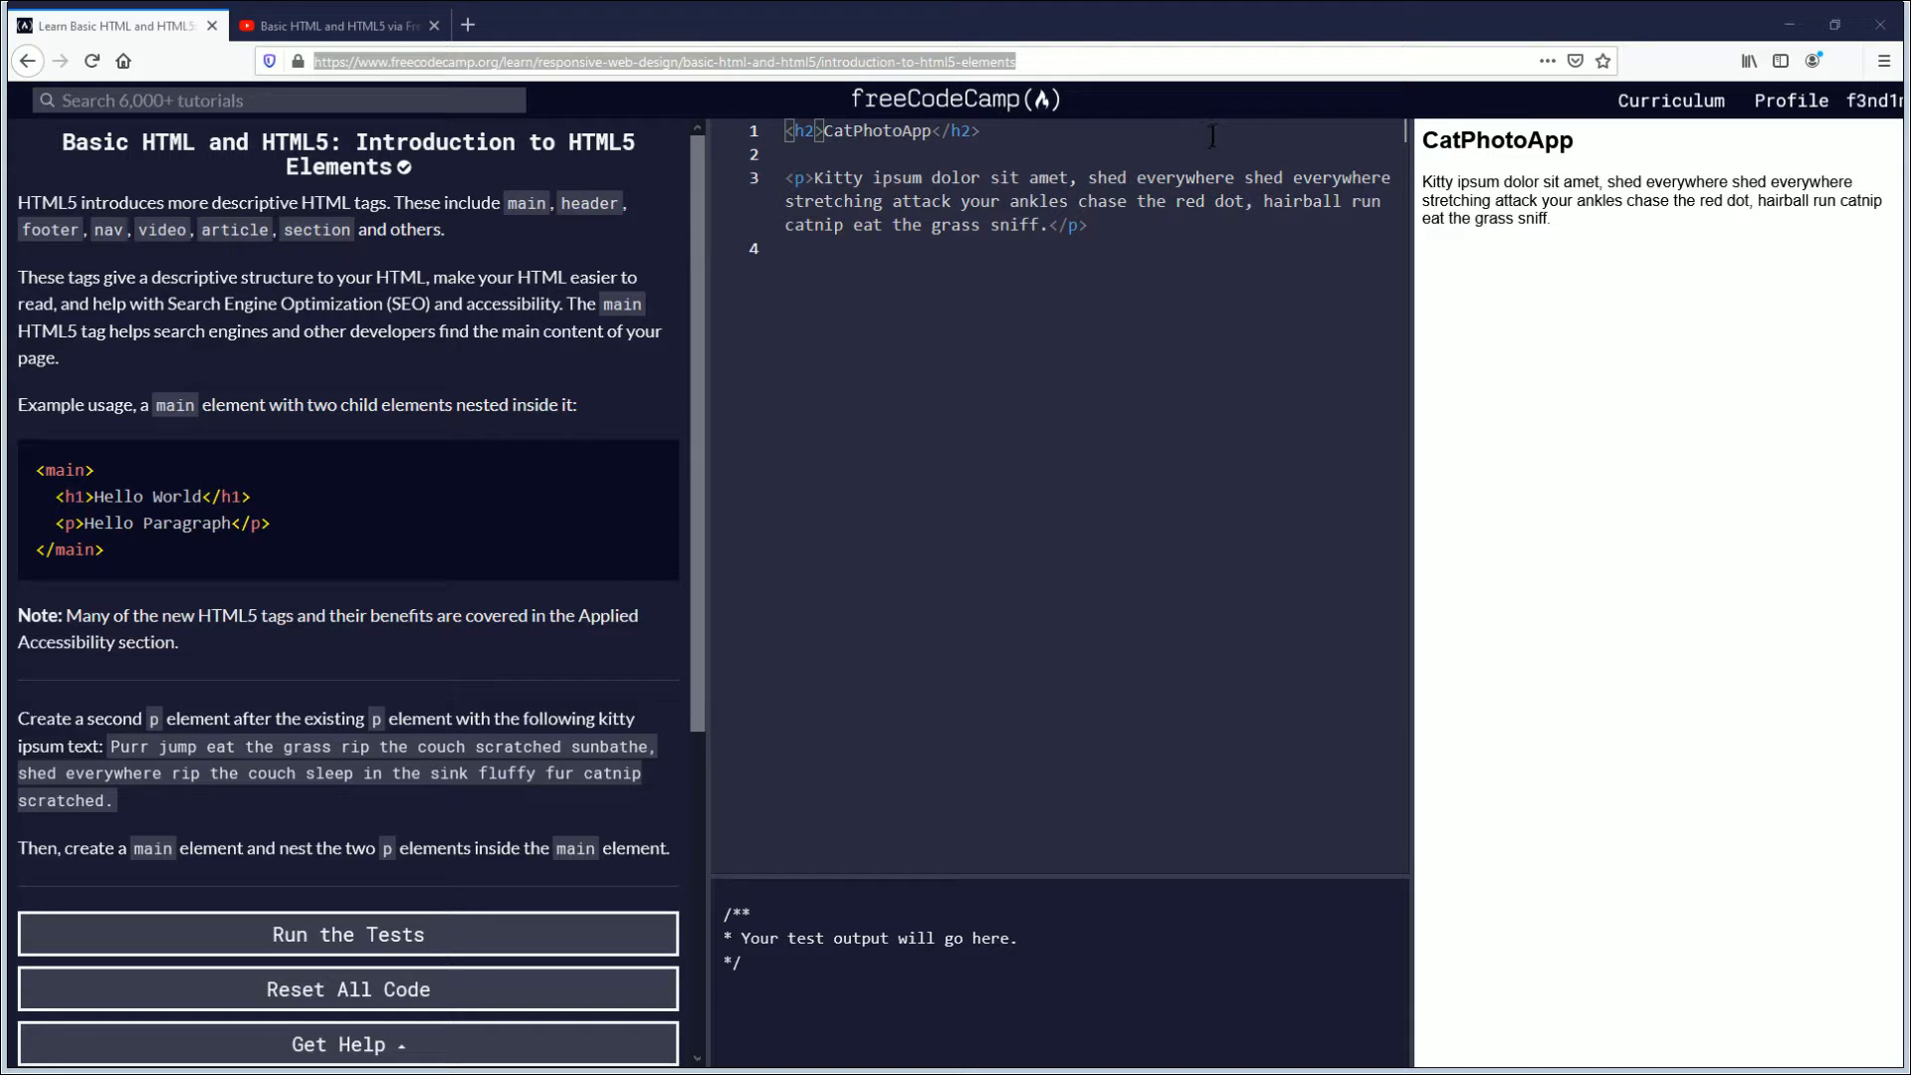
mouse_move(440, 332)
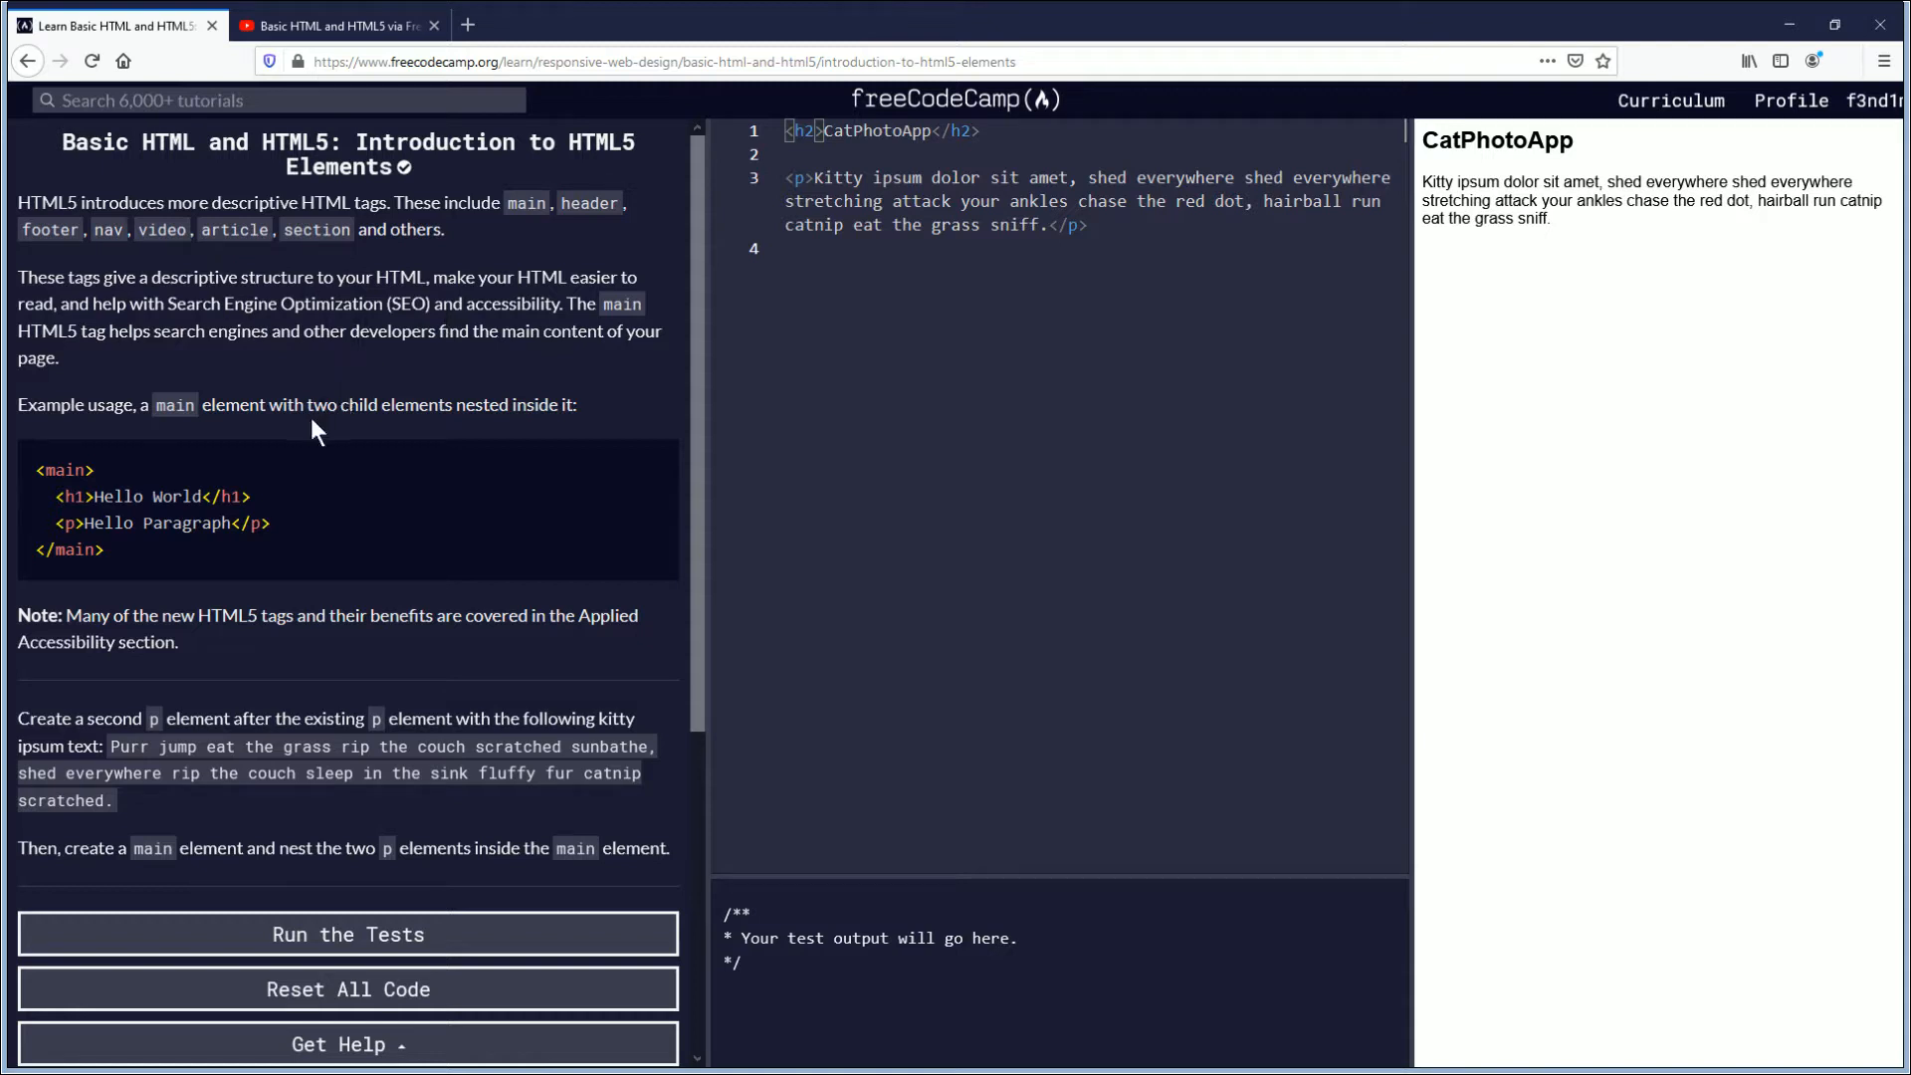
mouse_move(261, 446)
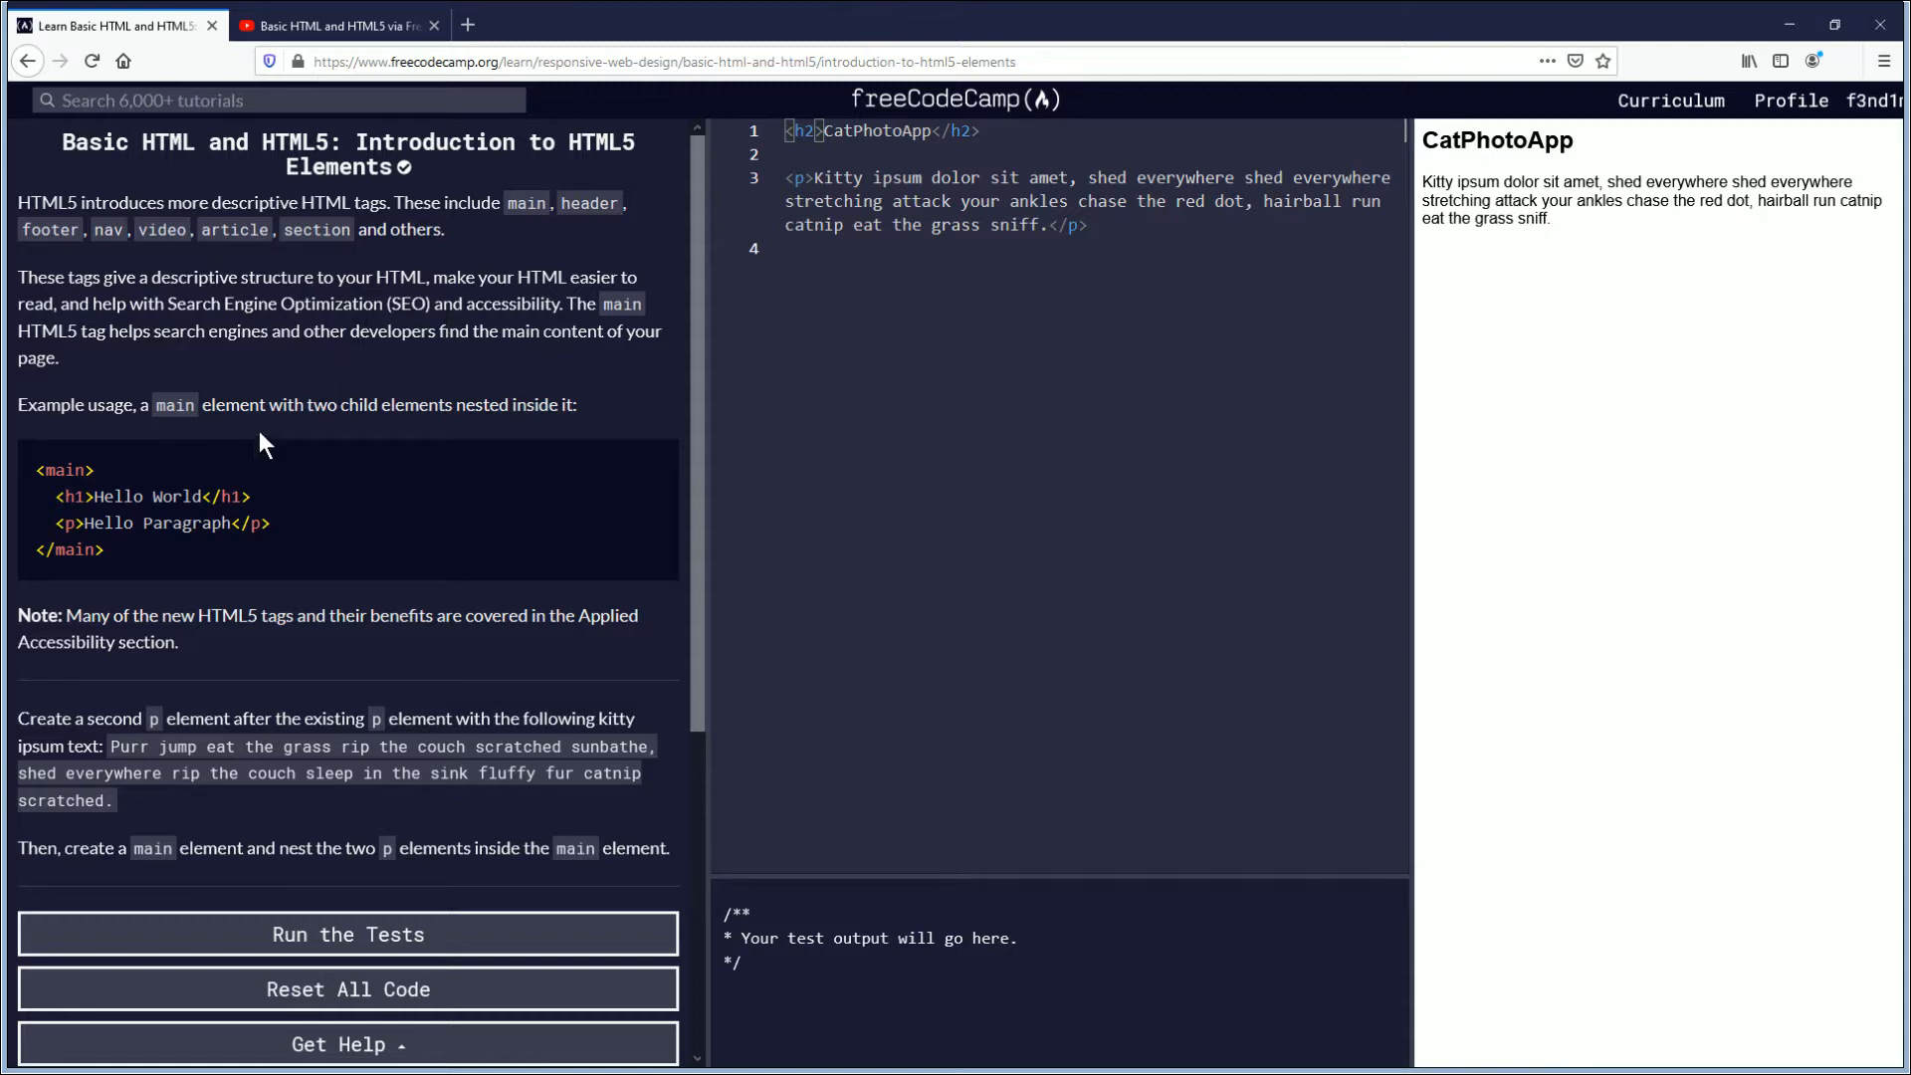
mouse_move(298, 439)
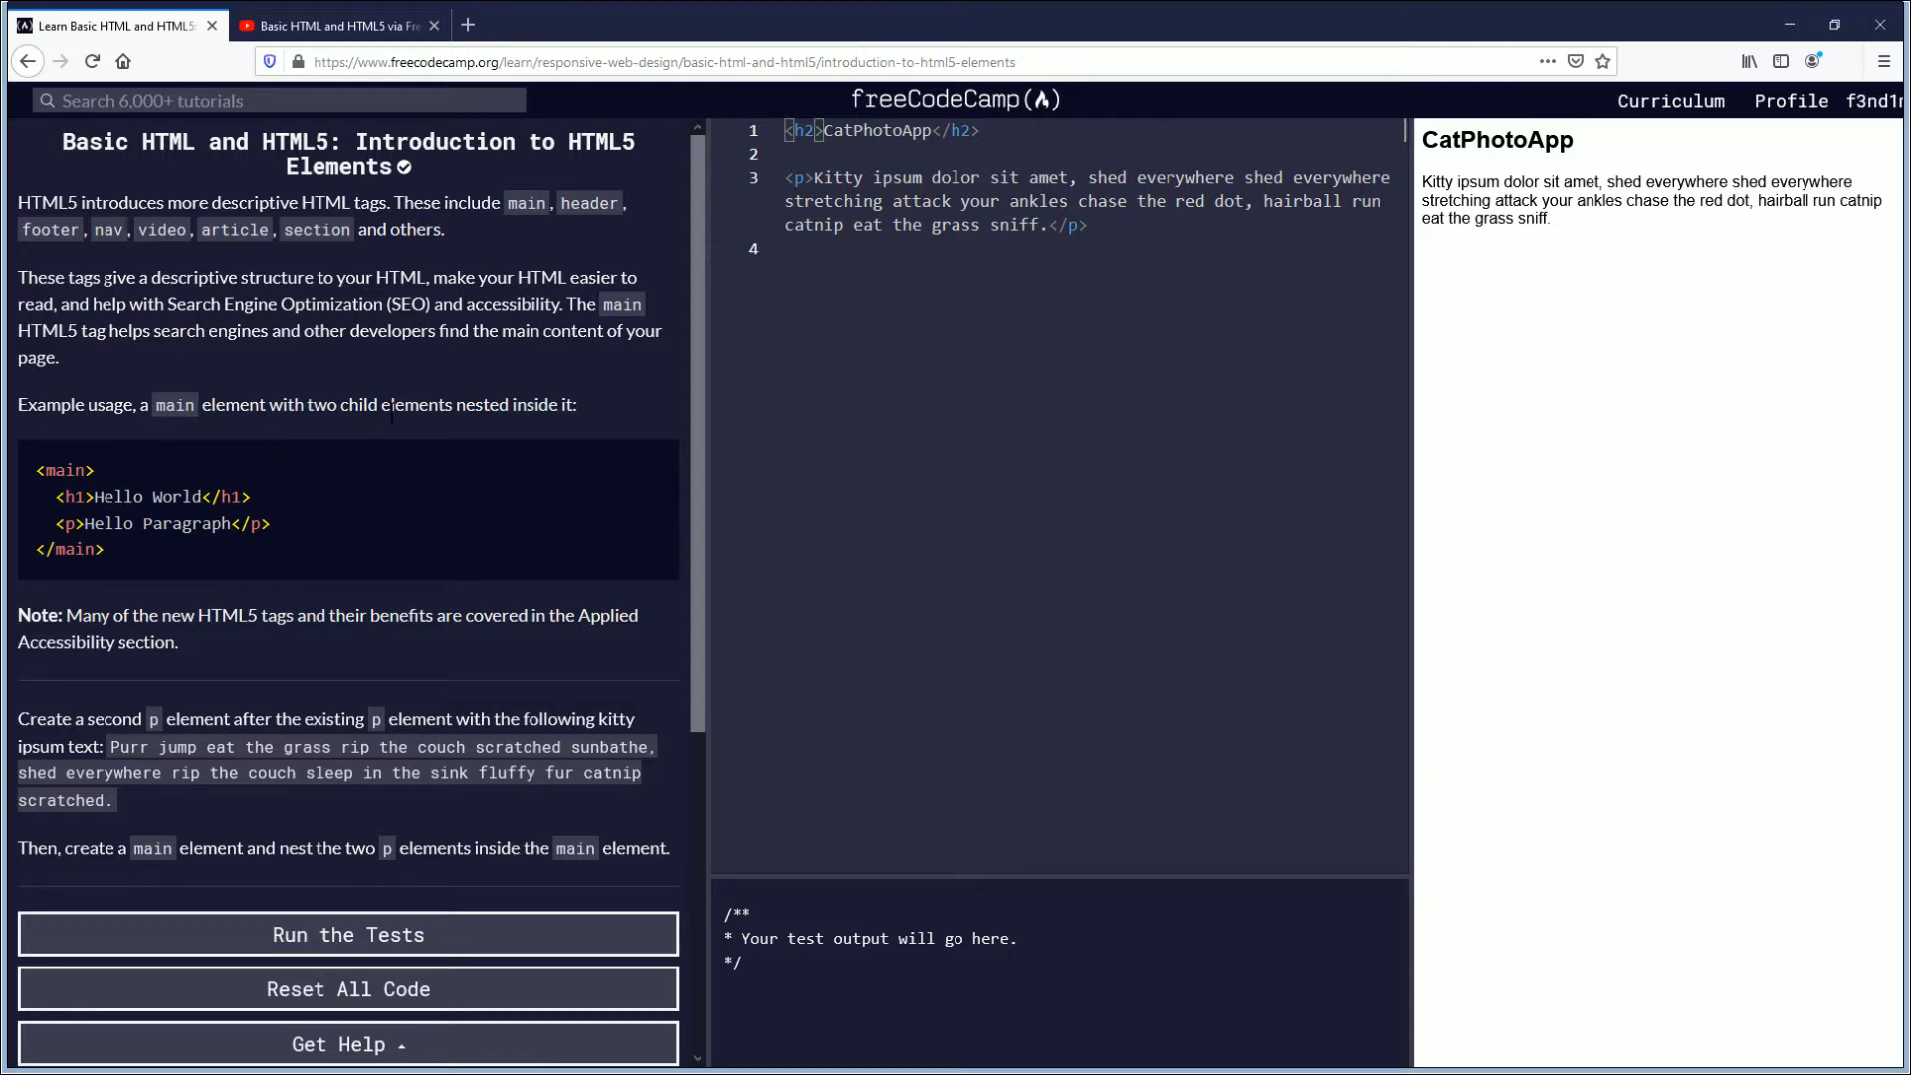
mouse_move(30, 460)
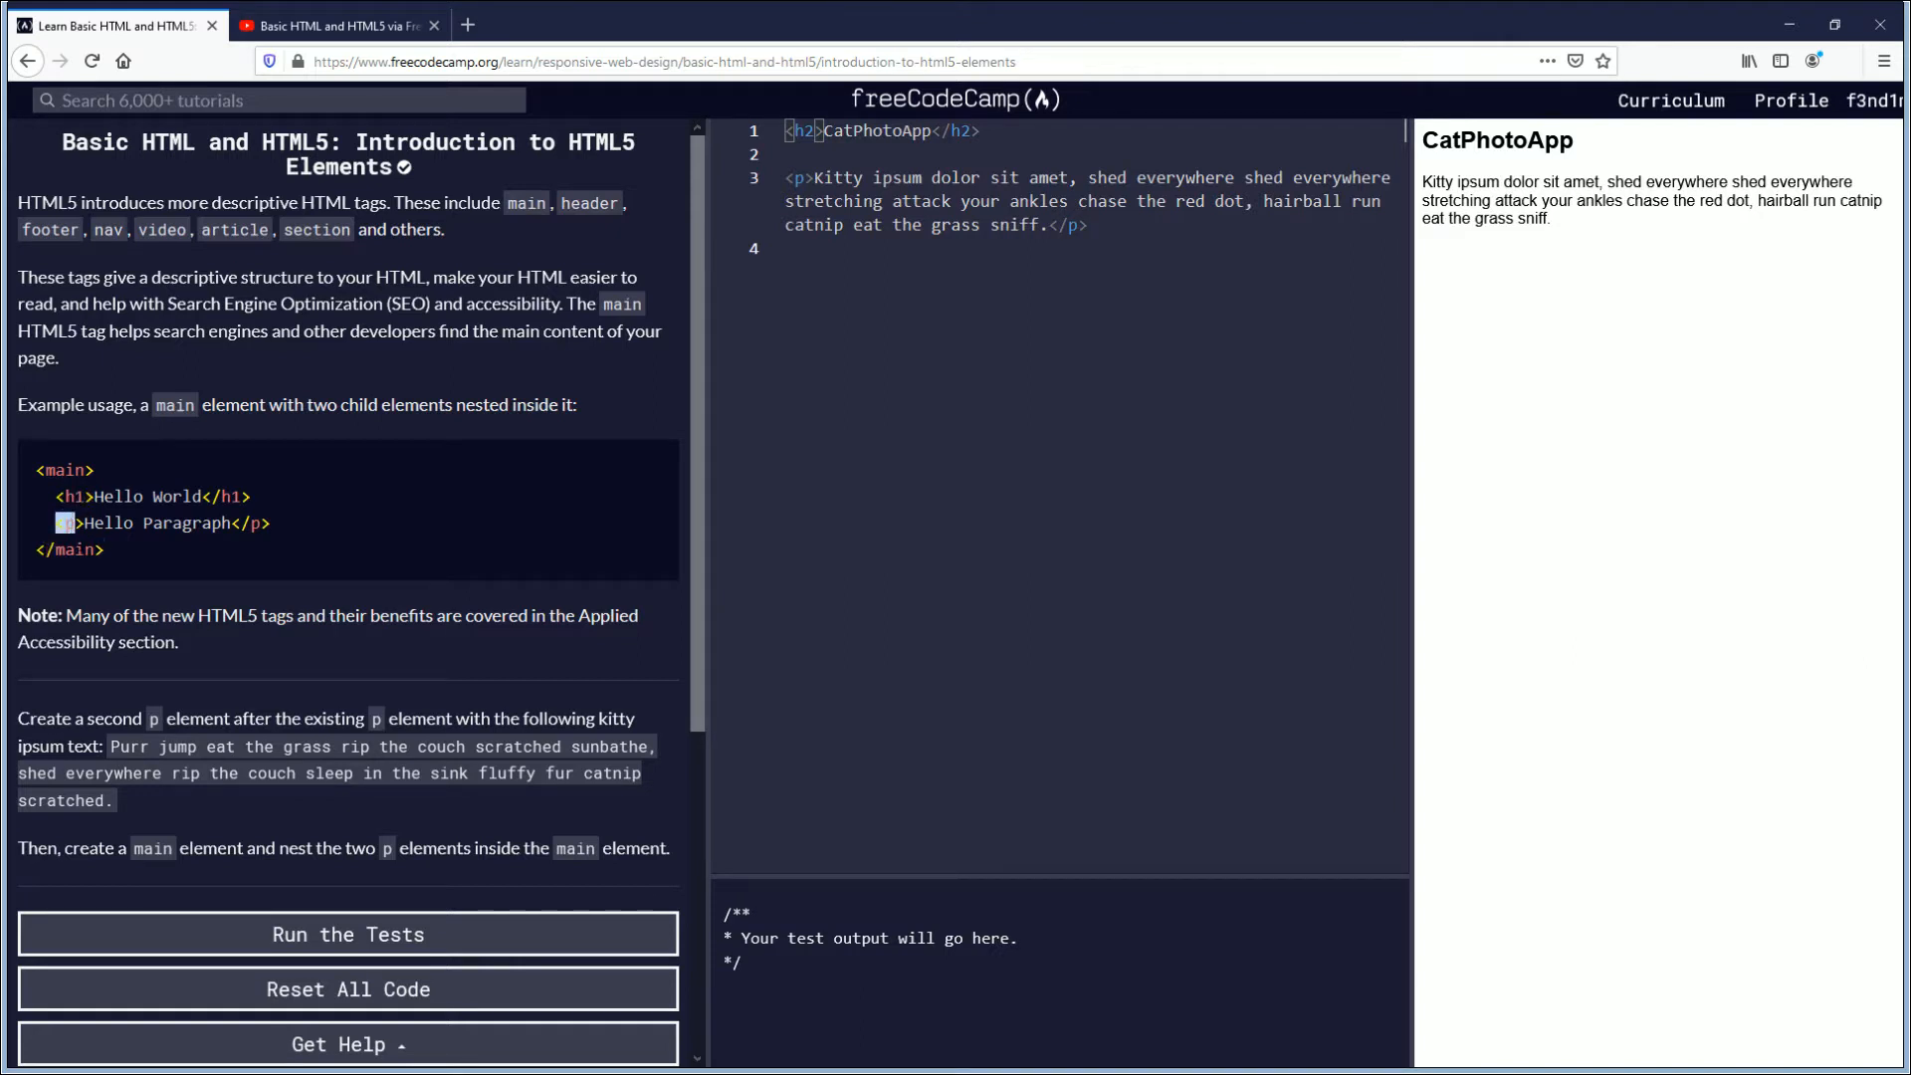
mouse_move(61, 609)
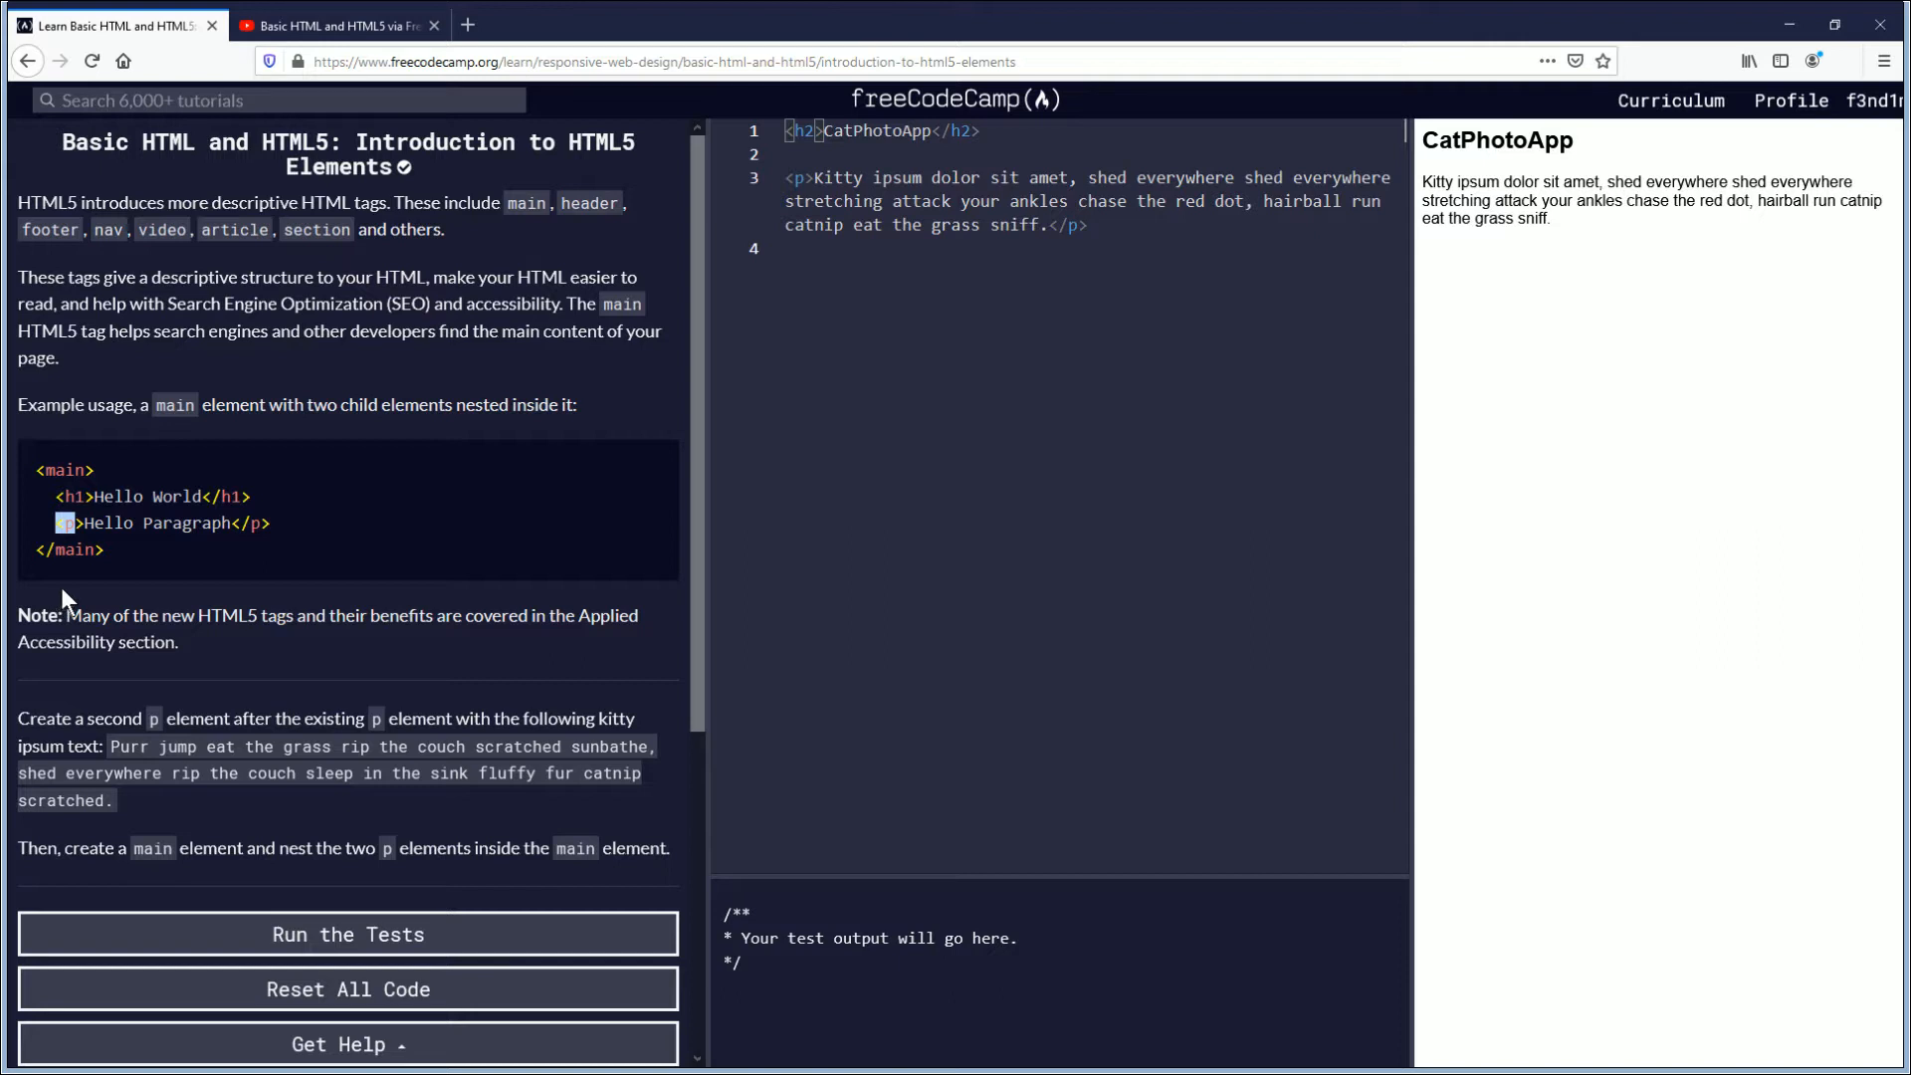
Step: Scroll the instructions panel down to reveal the full test list, including the main-element checks
scroll("down", 3)
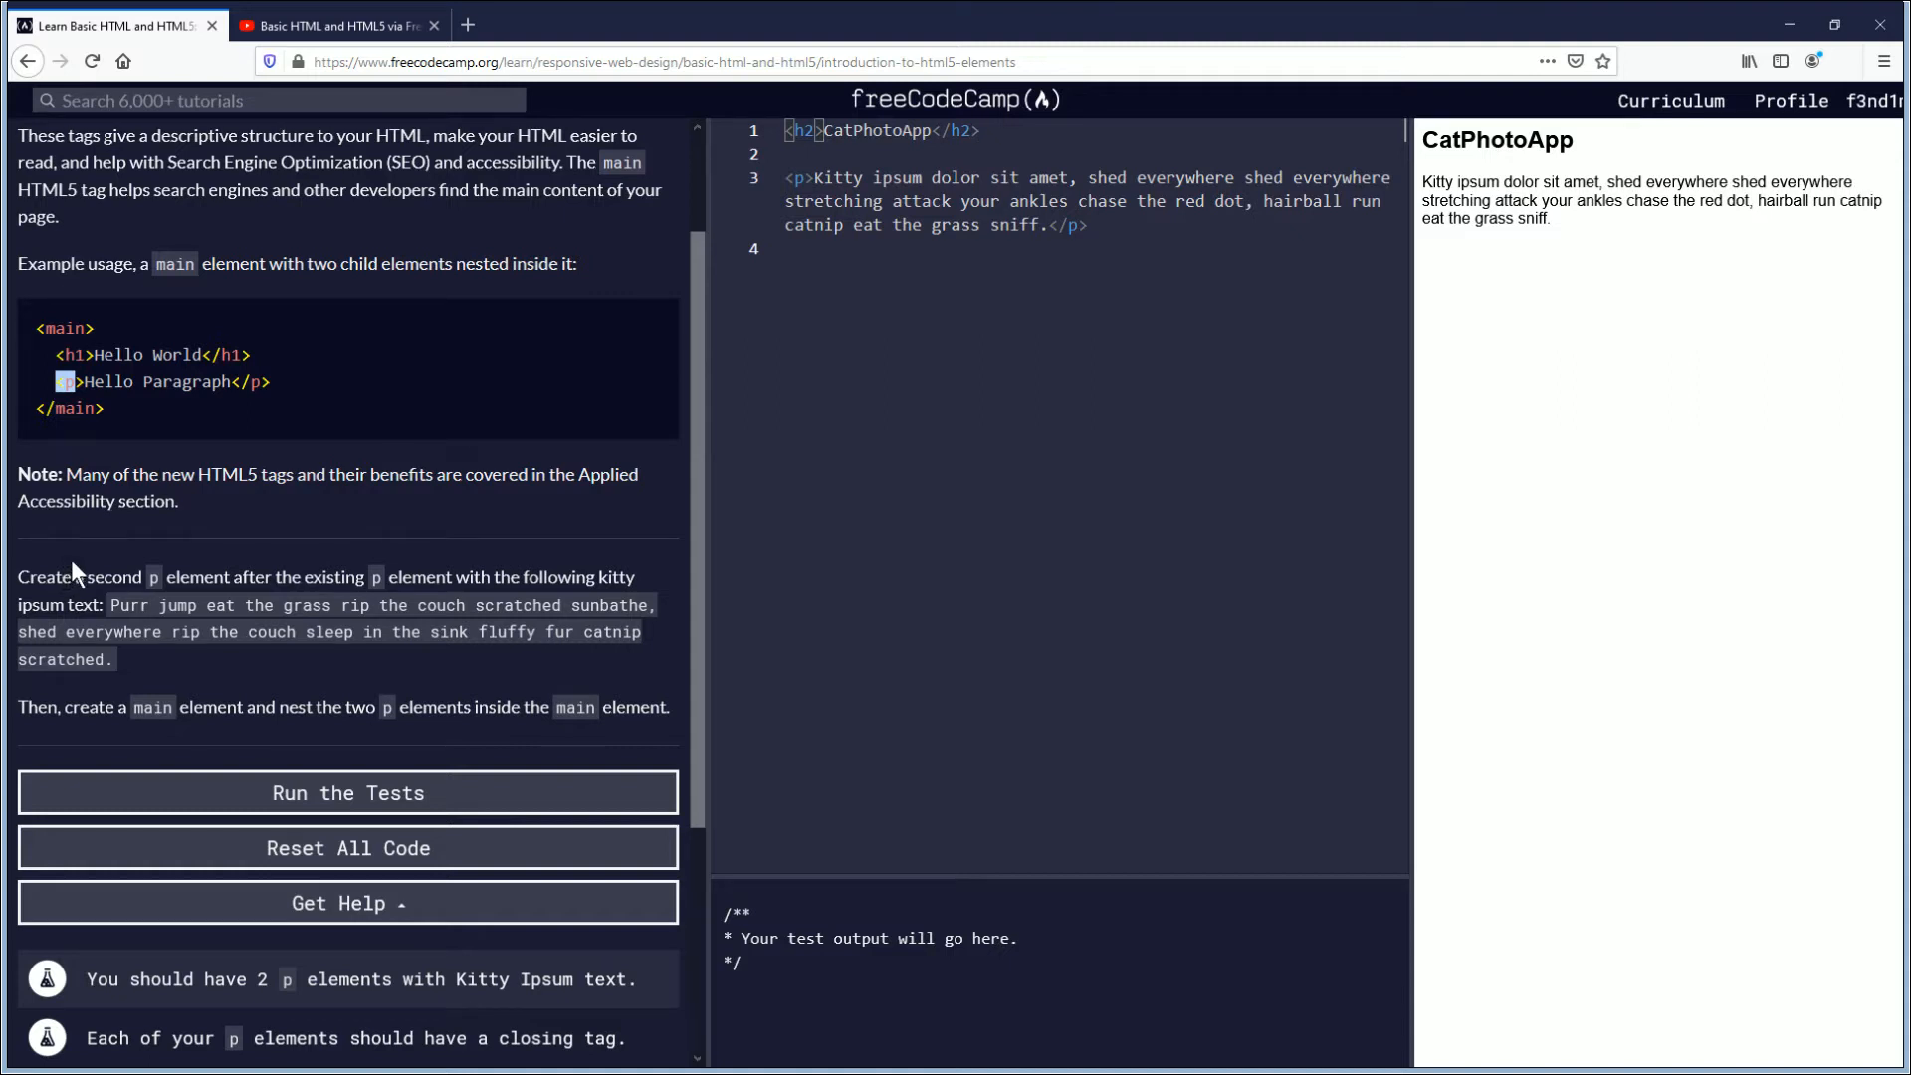
mouse_move(246, 573)
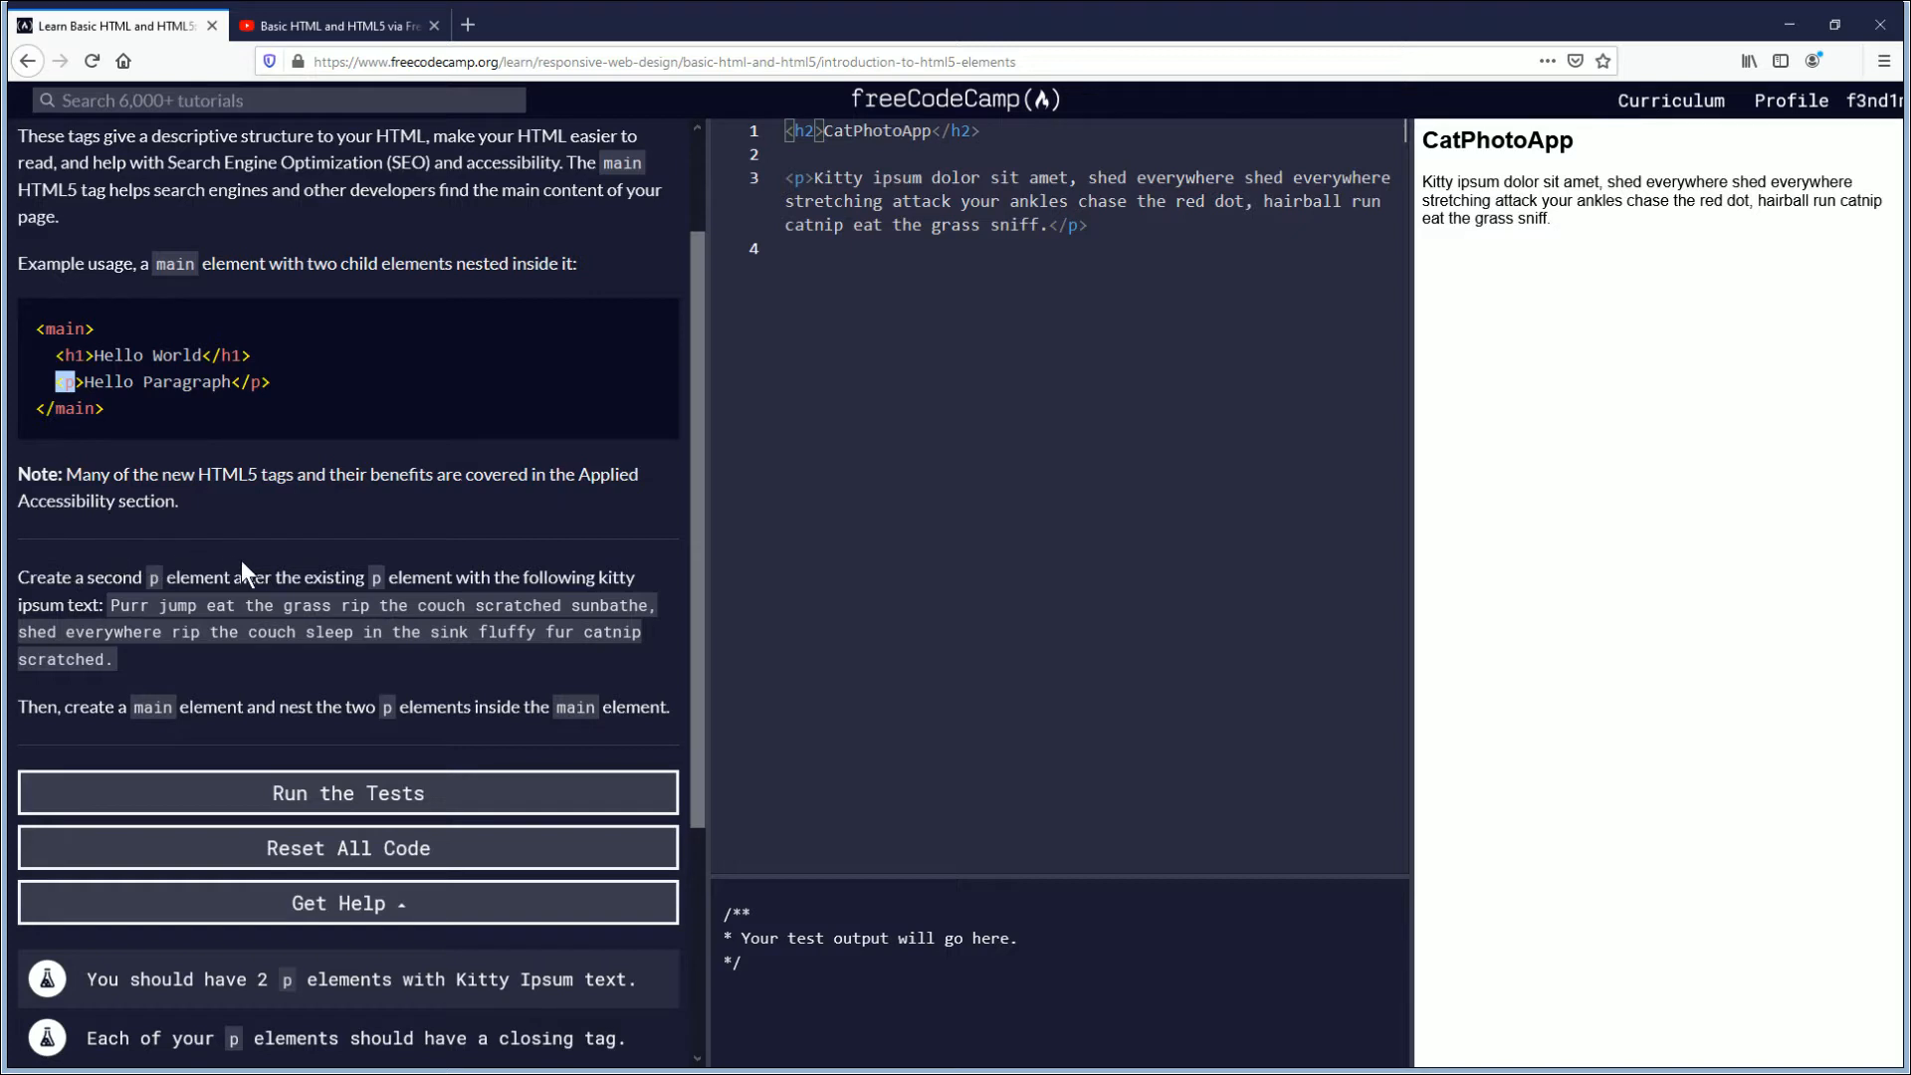
mouse_move(346, 581)
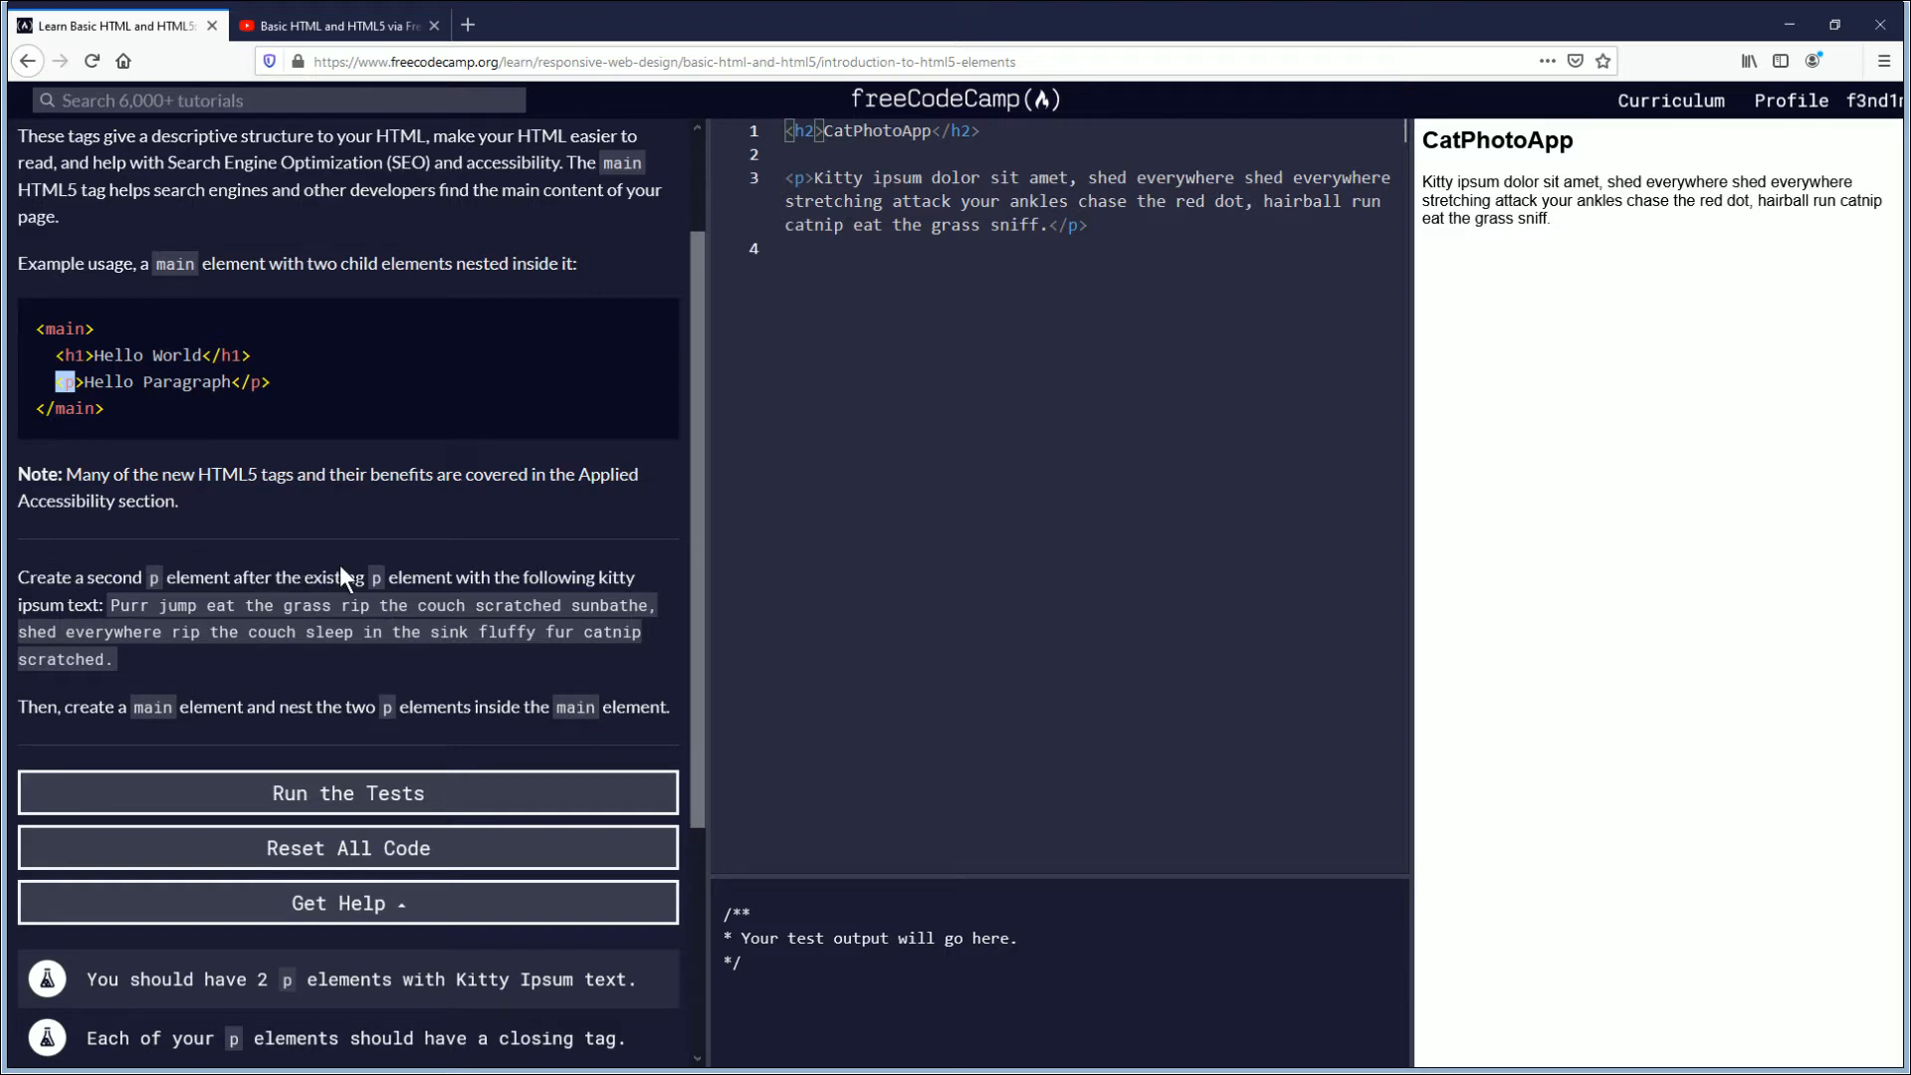
mouse_move(469, 577)
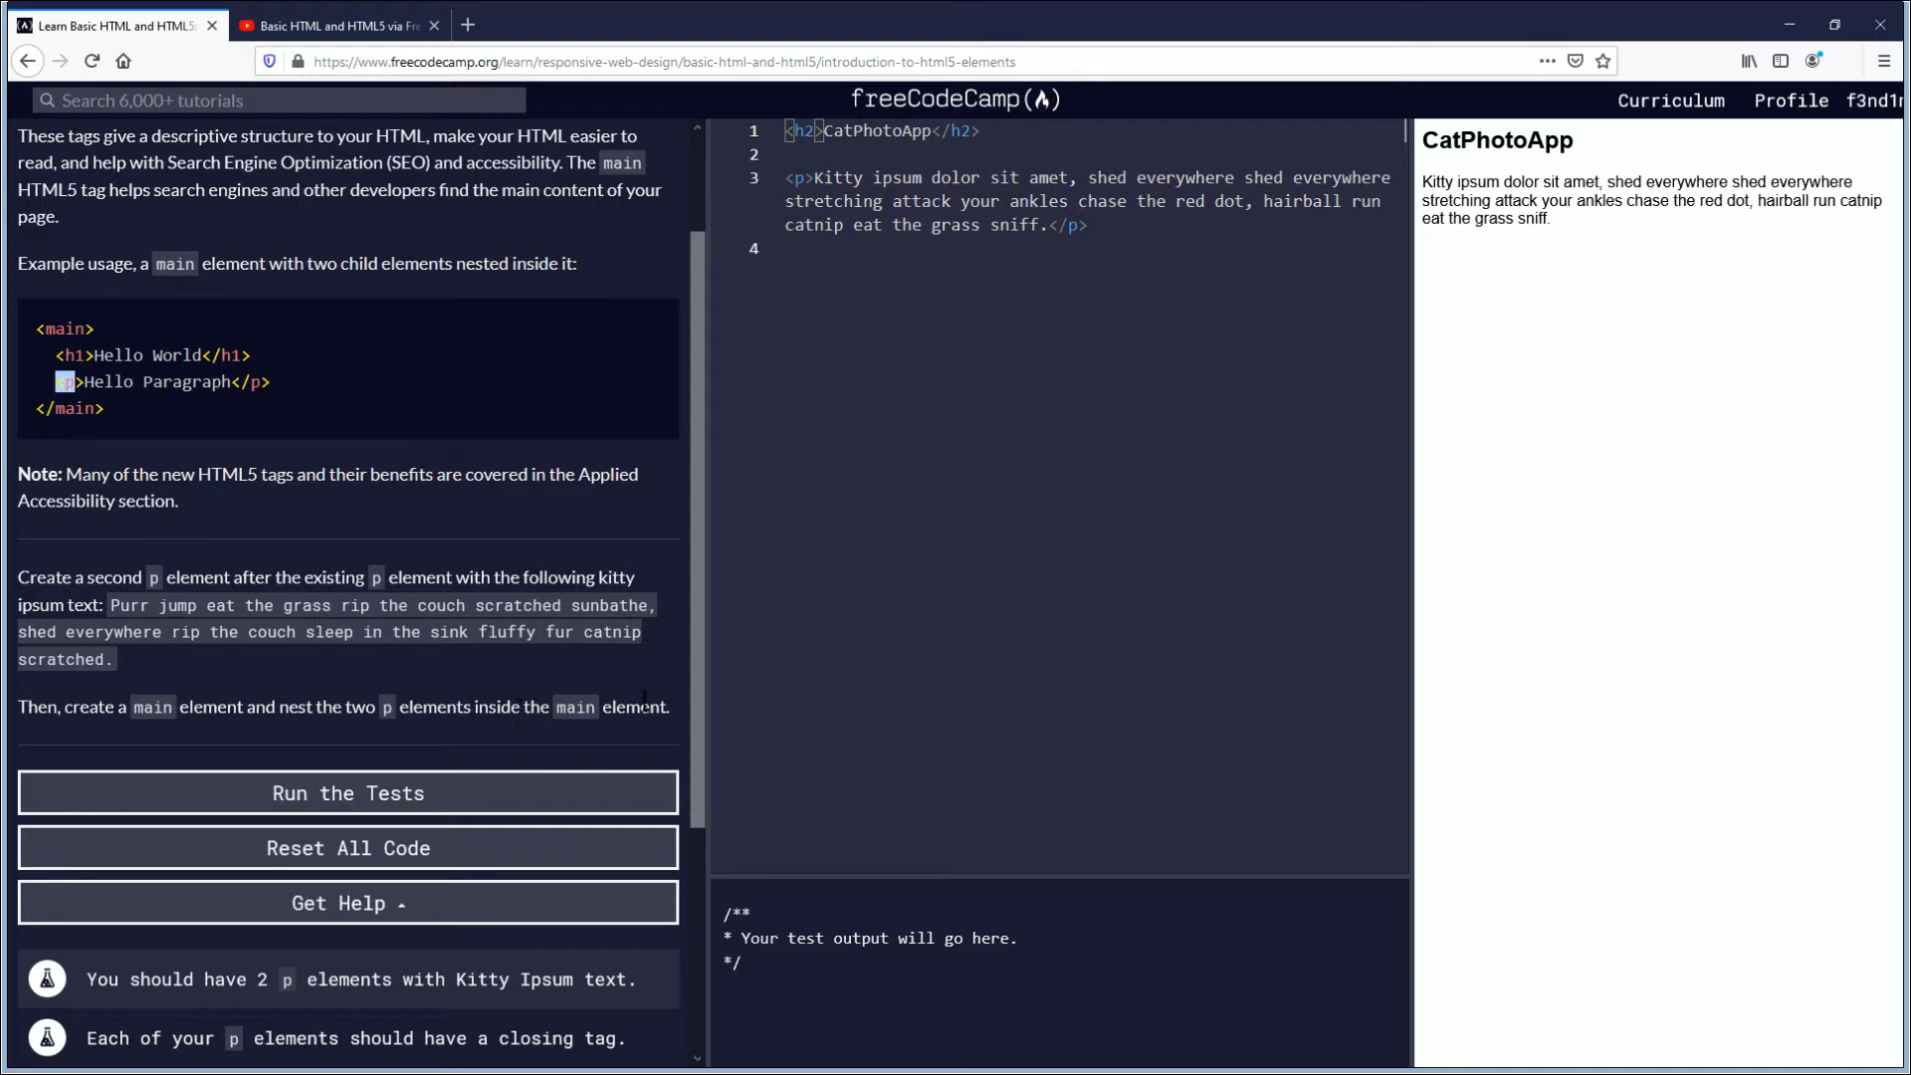
scroll("down", 3)
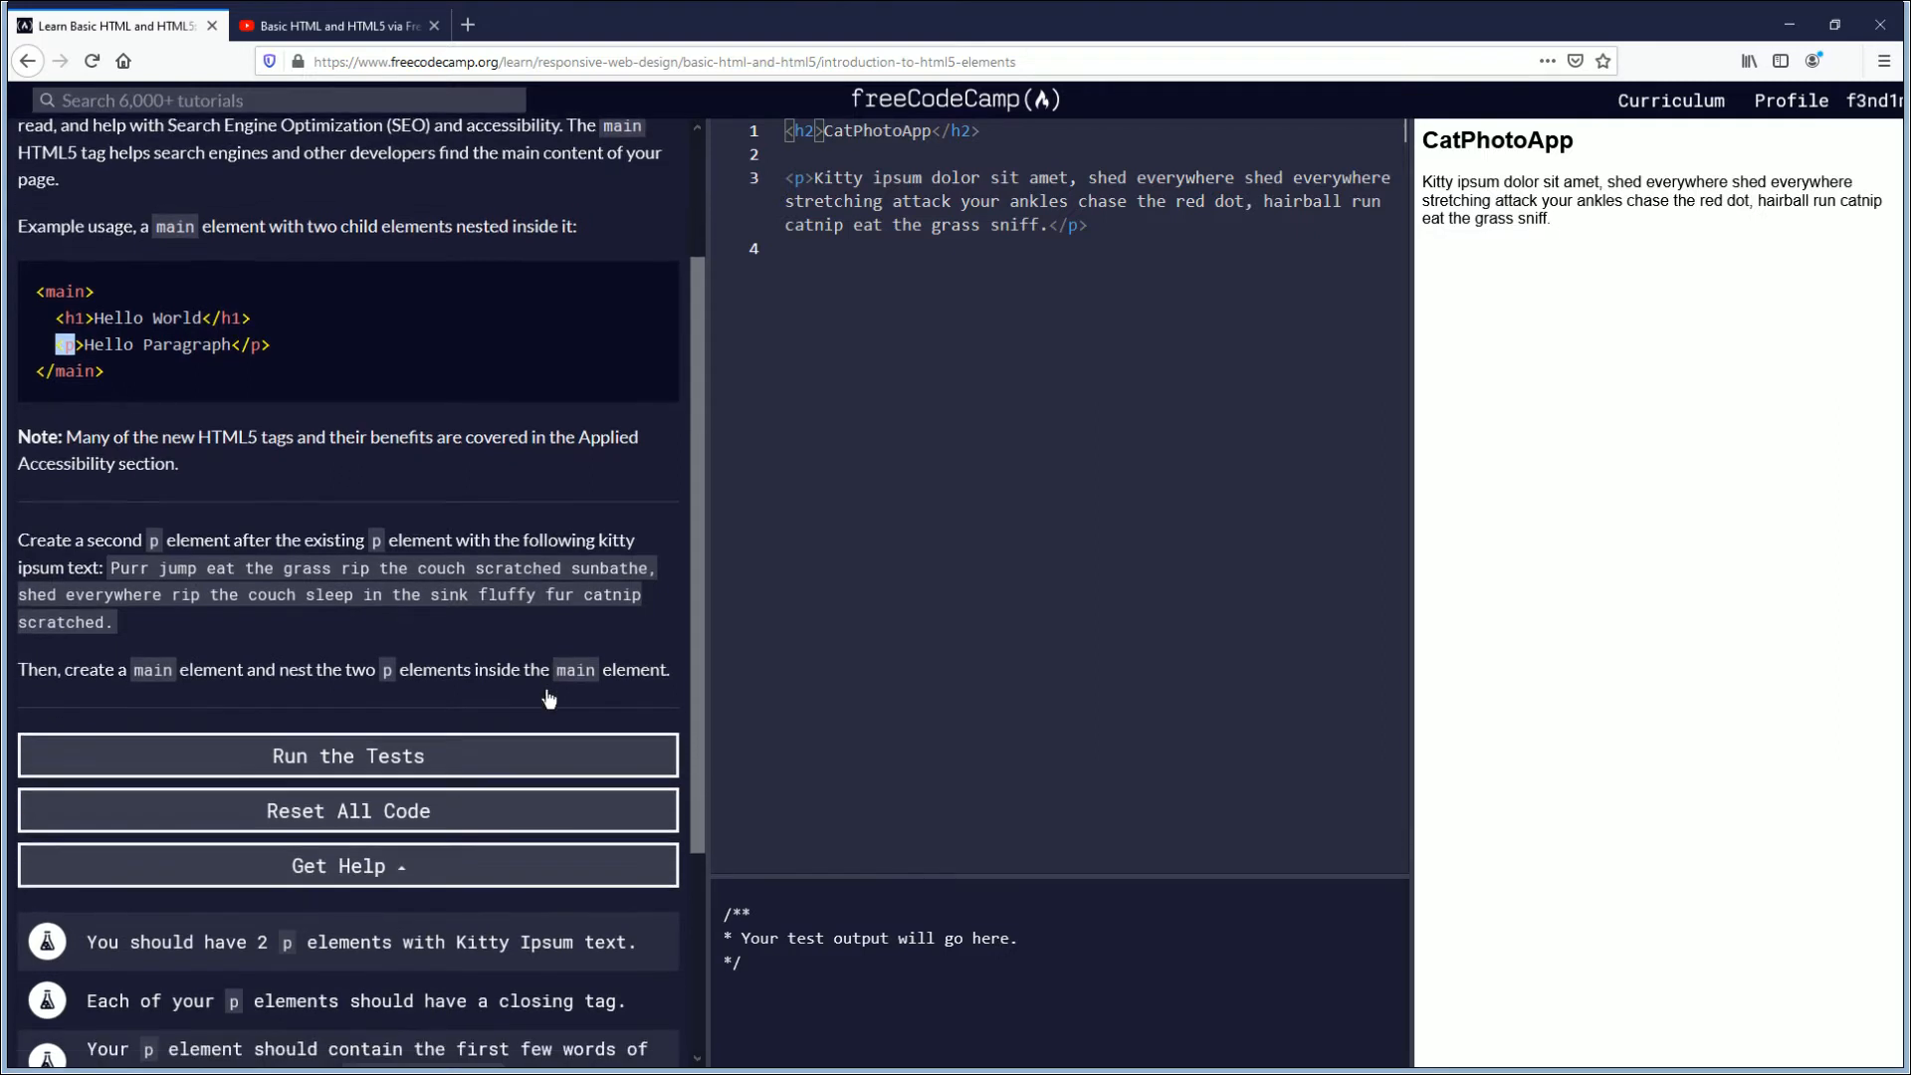
scroll("down", 3)
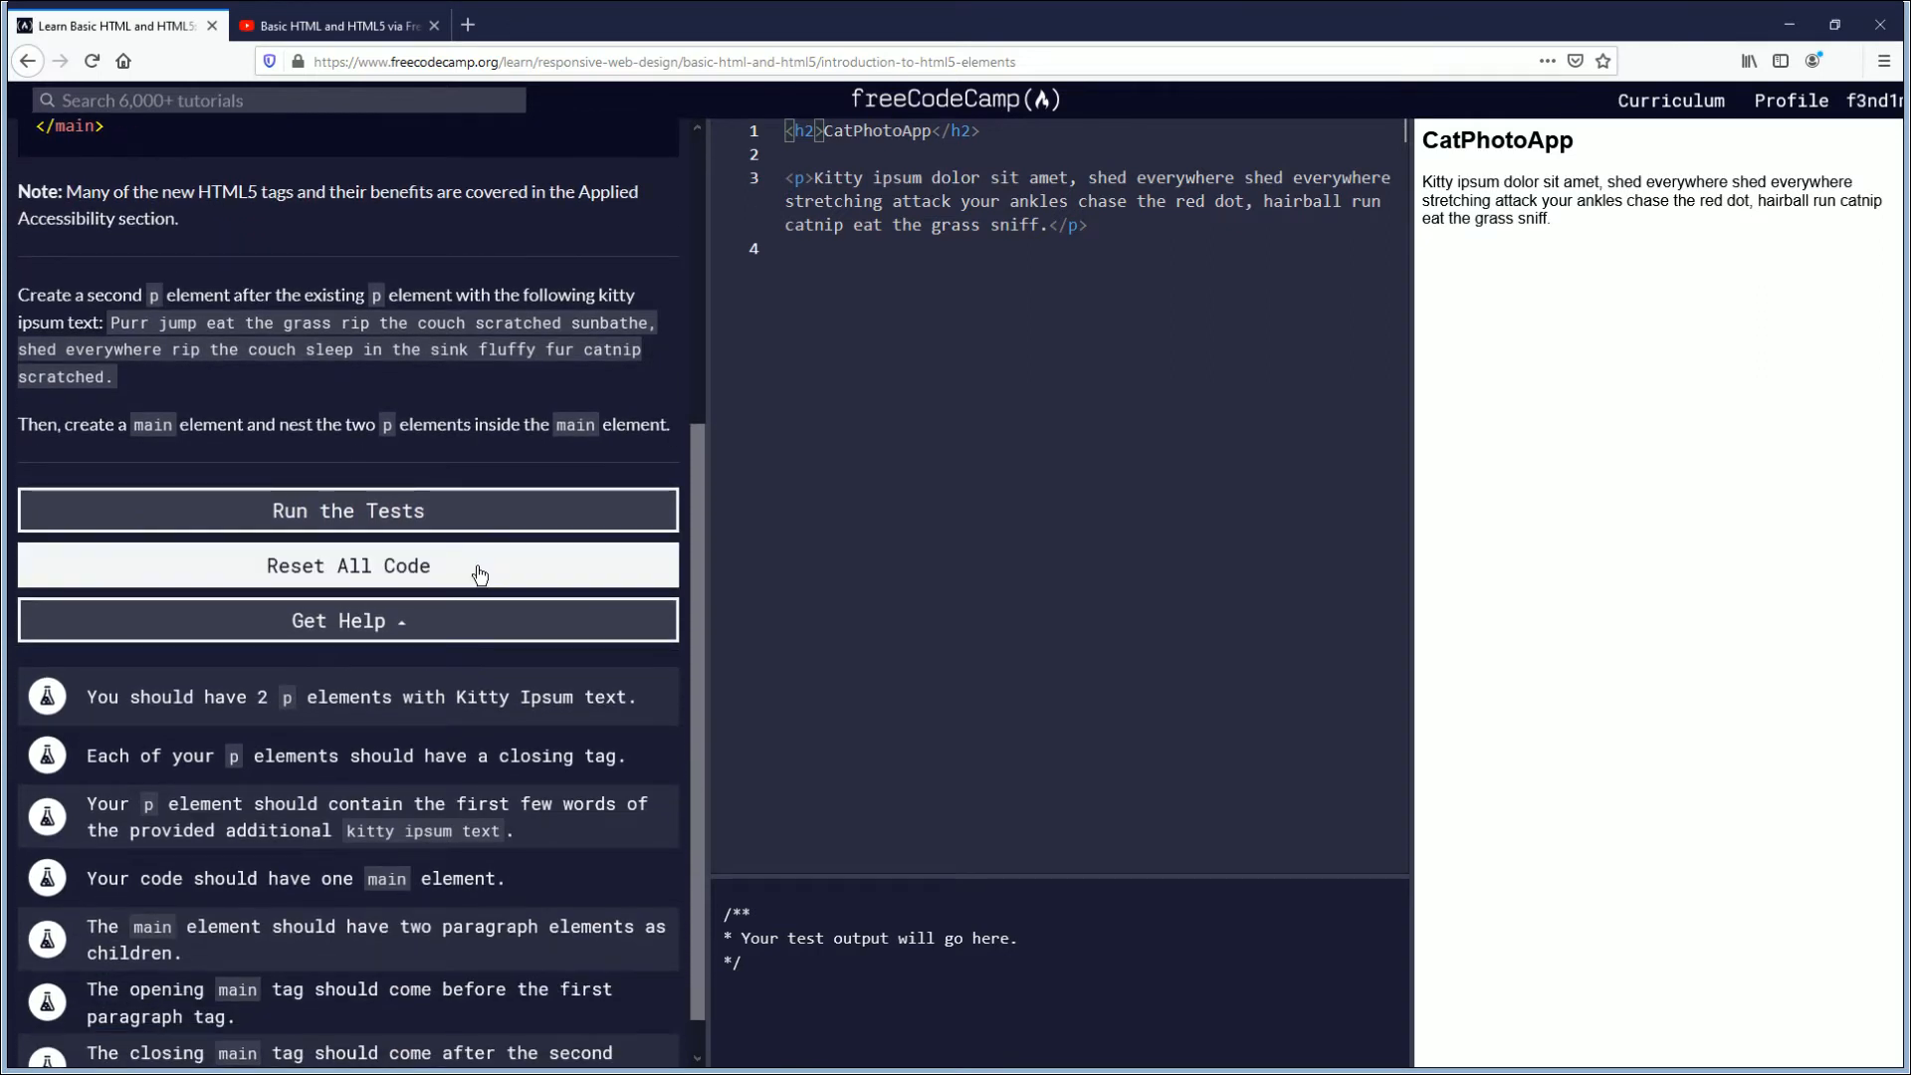
scroll("down", 3)
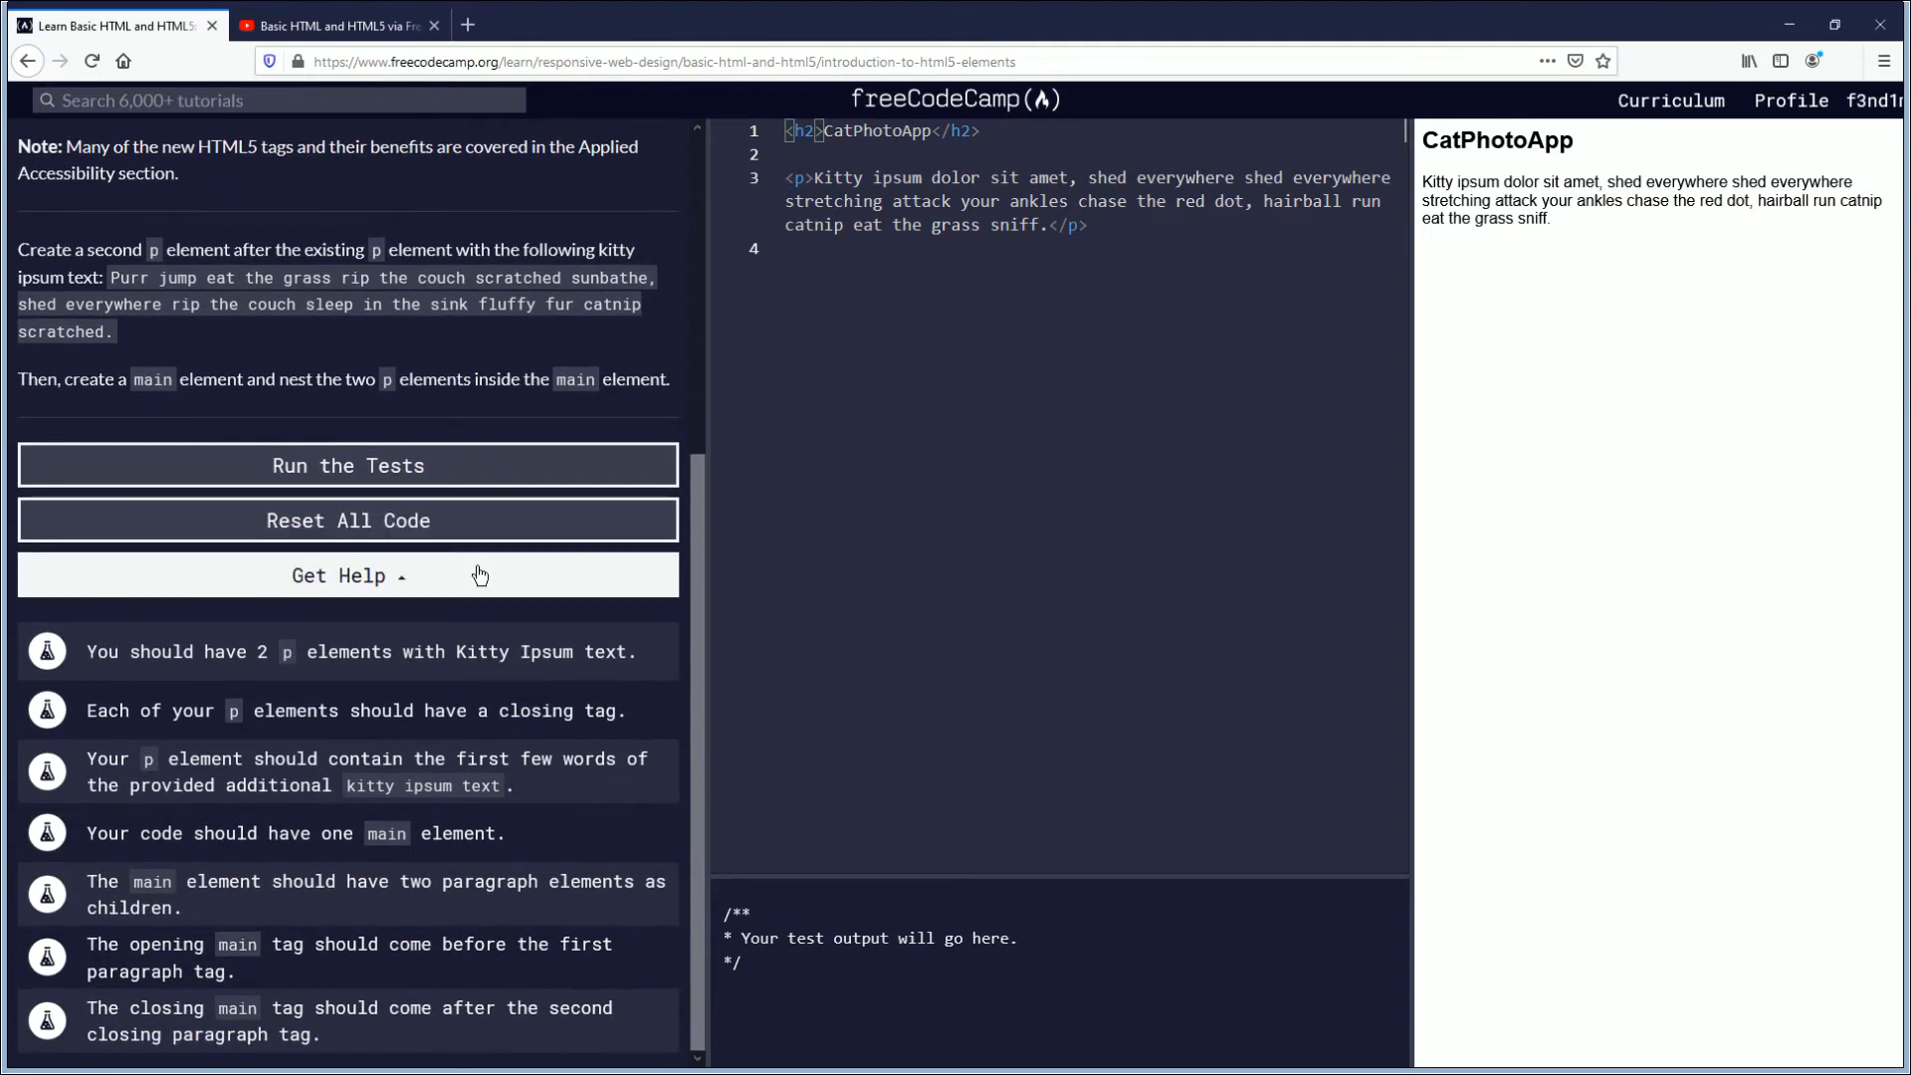
left_click(816, 248)
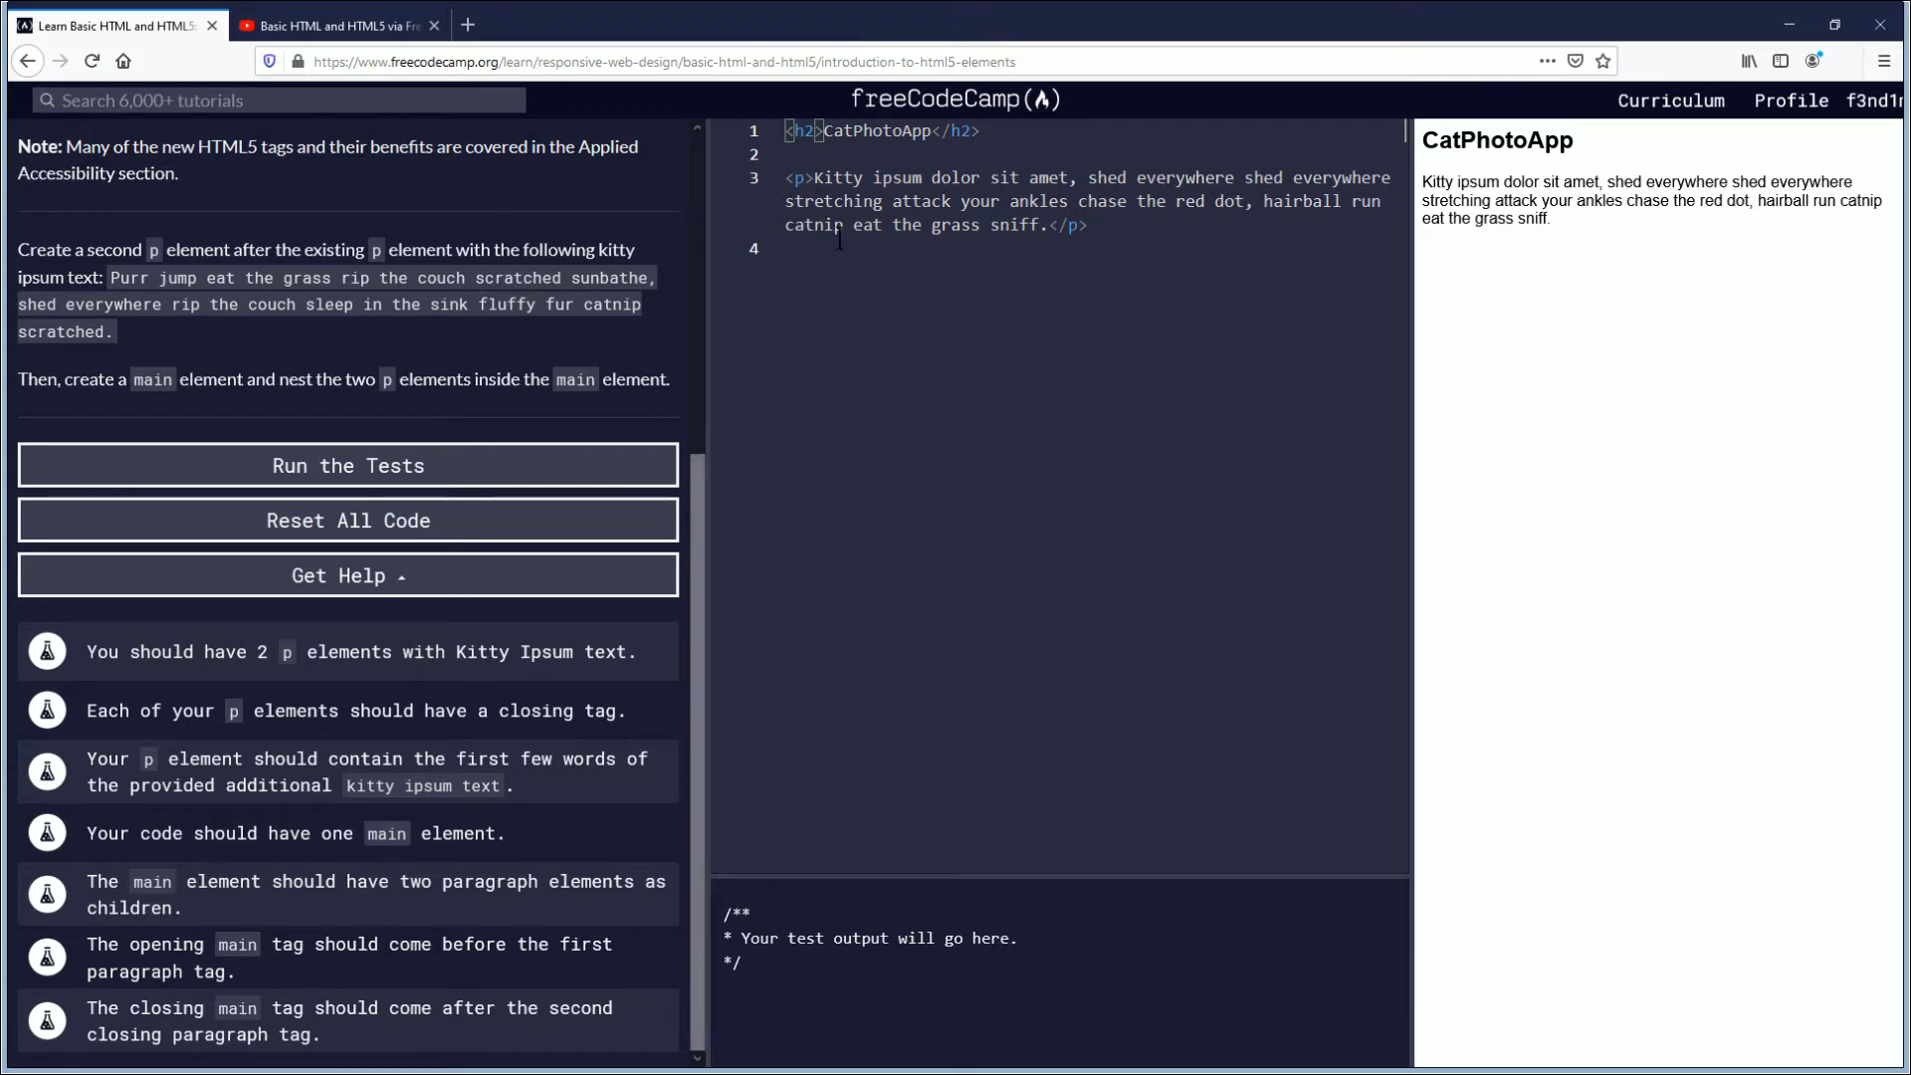
mouse_move(406, 598)
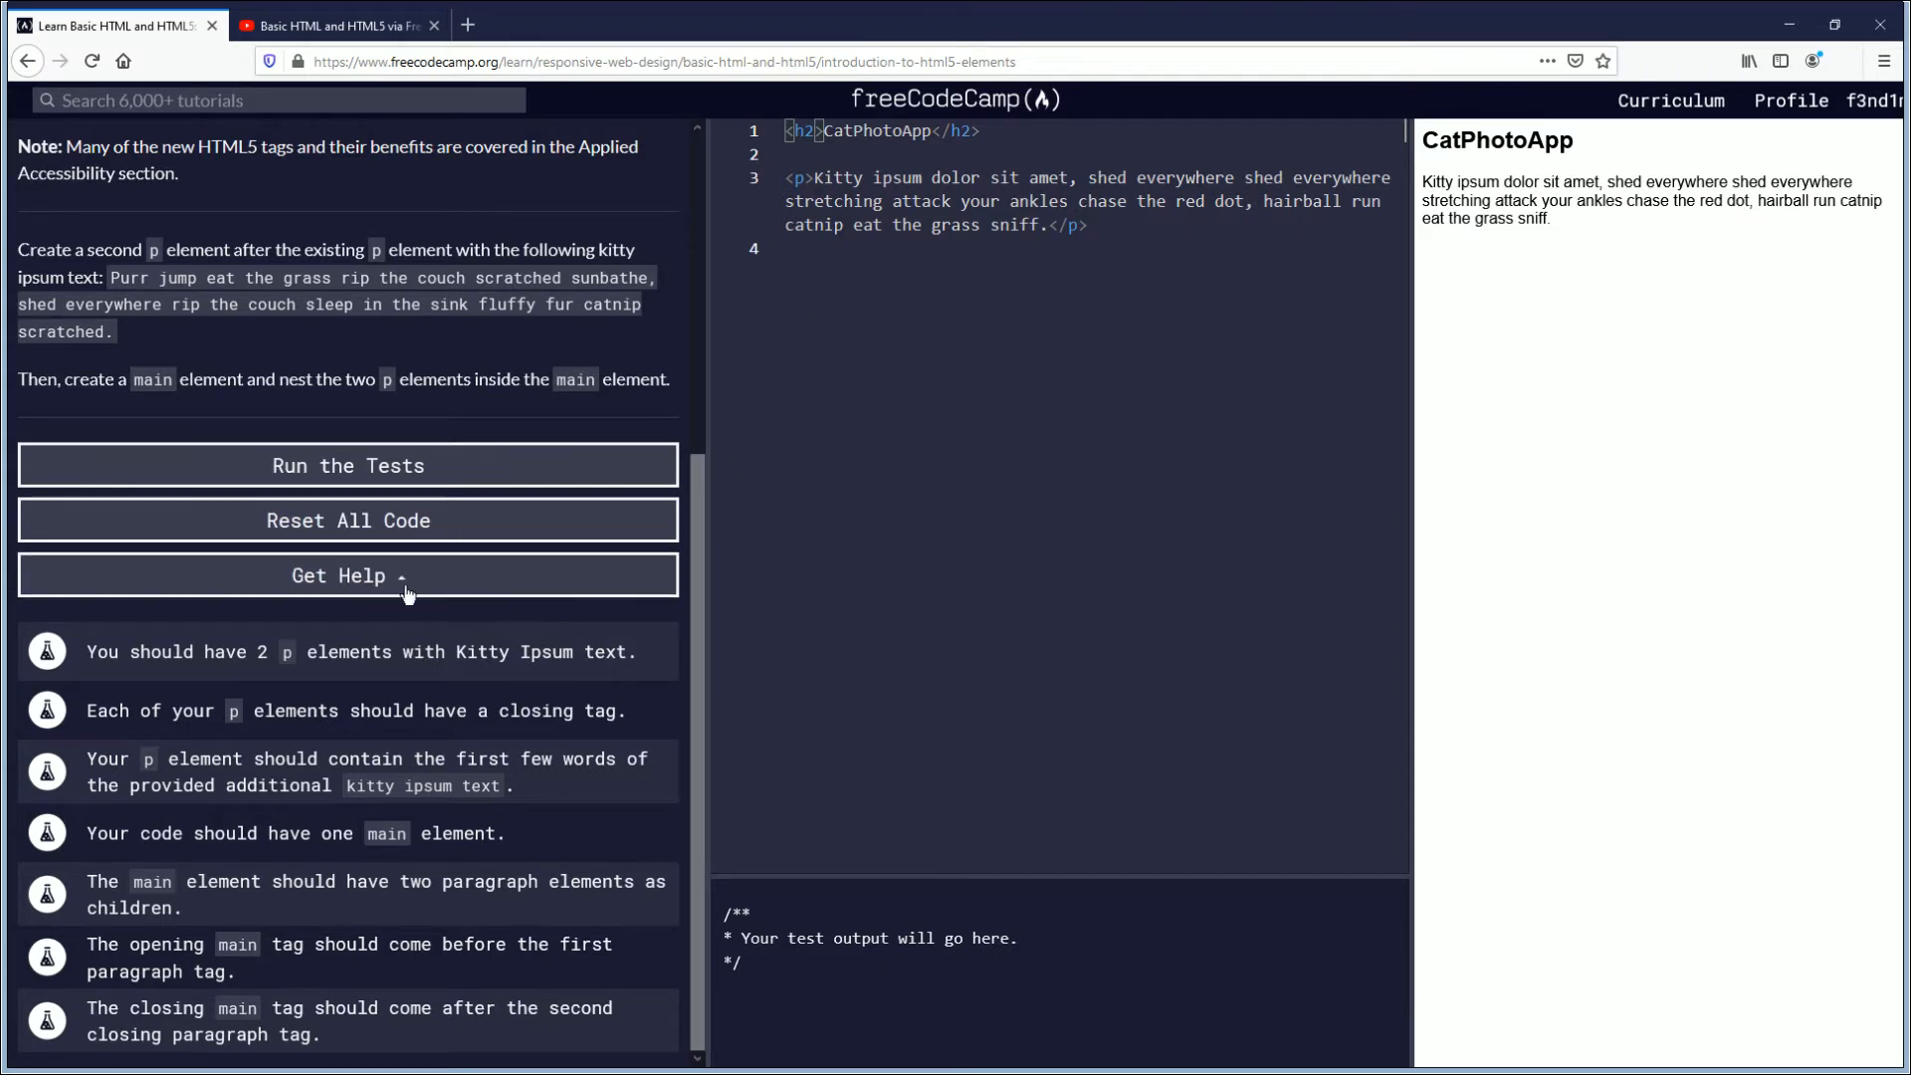
mouse_move(485, 663)
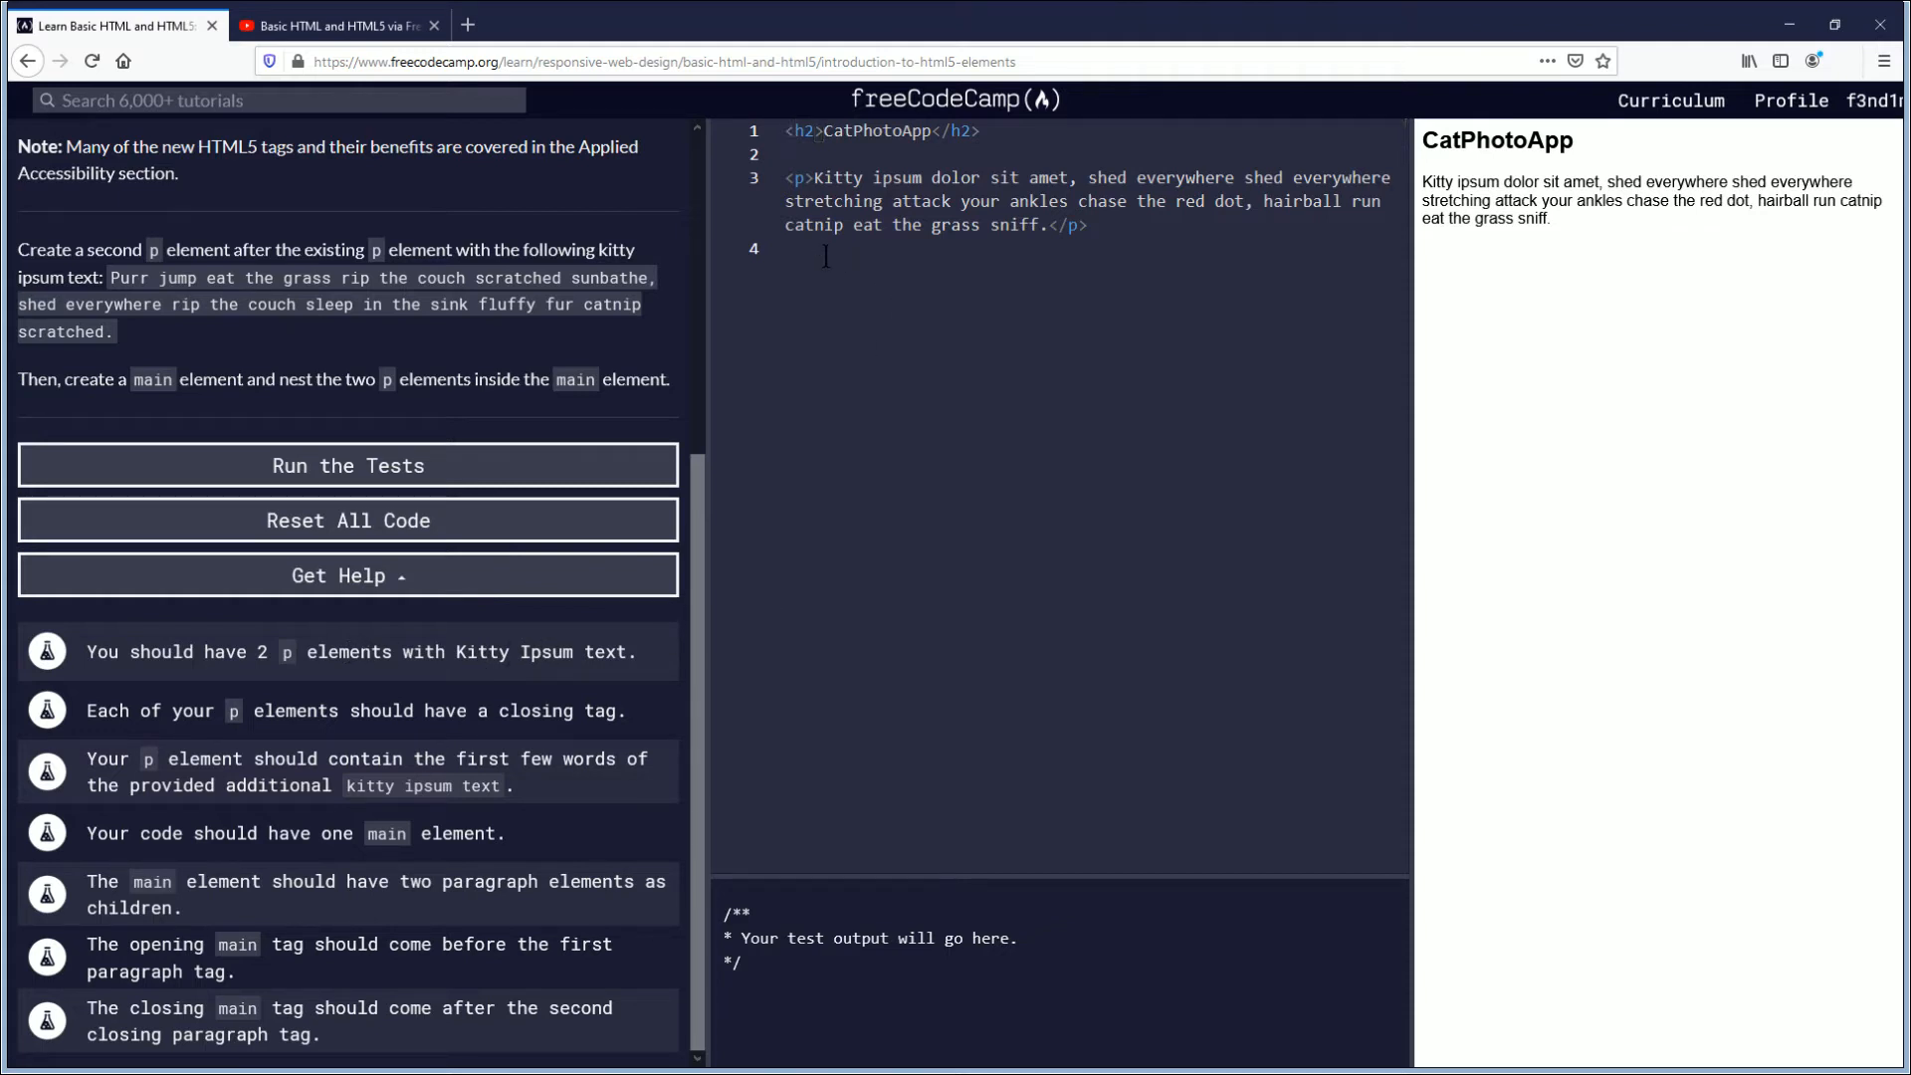
Step: Insert an empty second <p></p> element below the first paragraph, with its tags on separate lines
key("Enter")
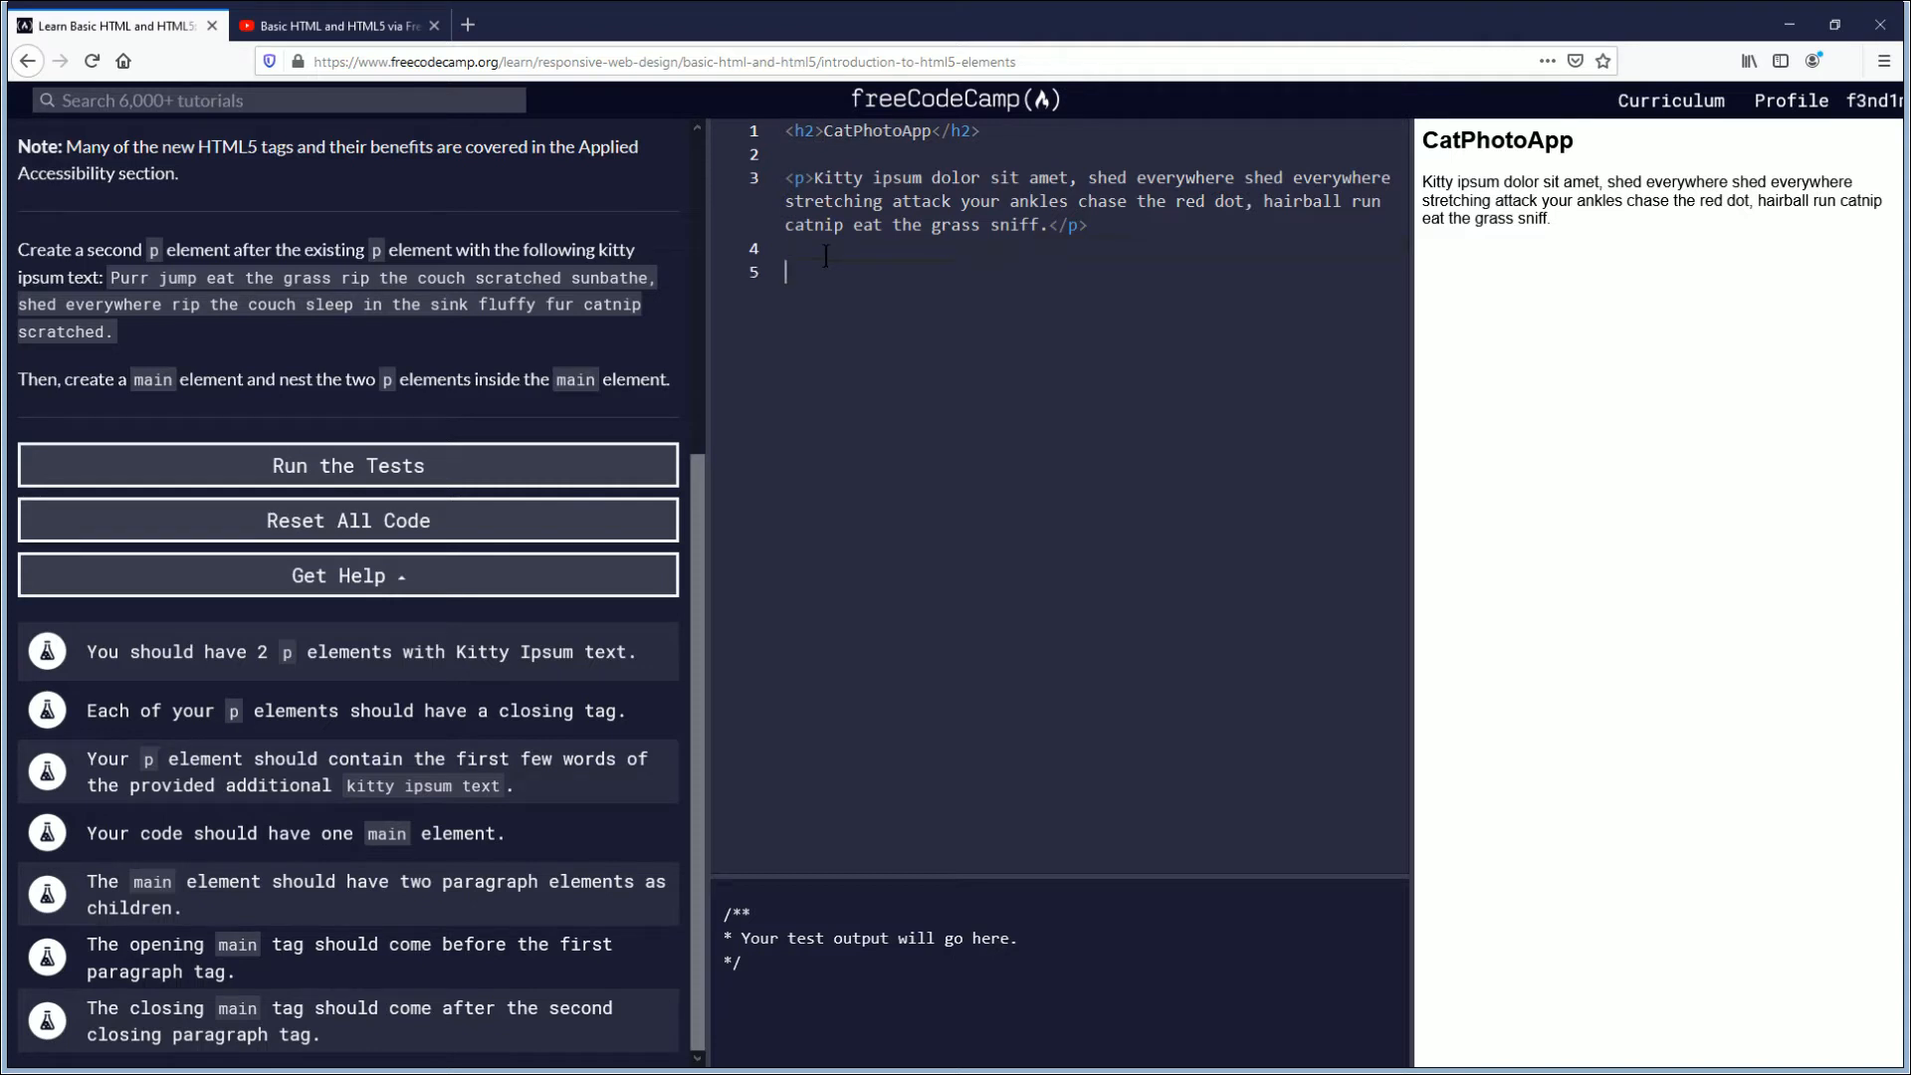
type("<")
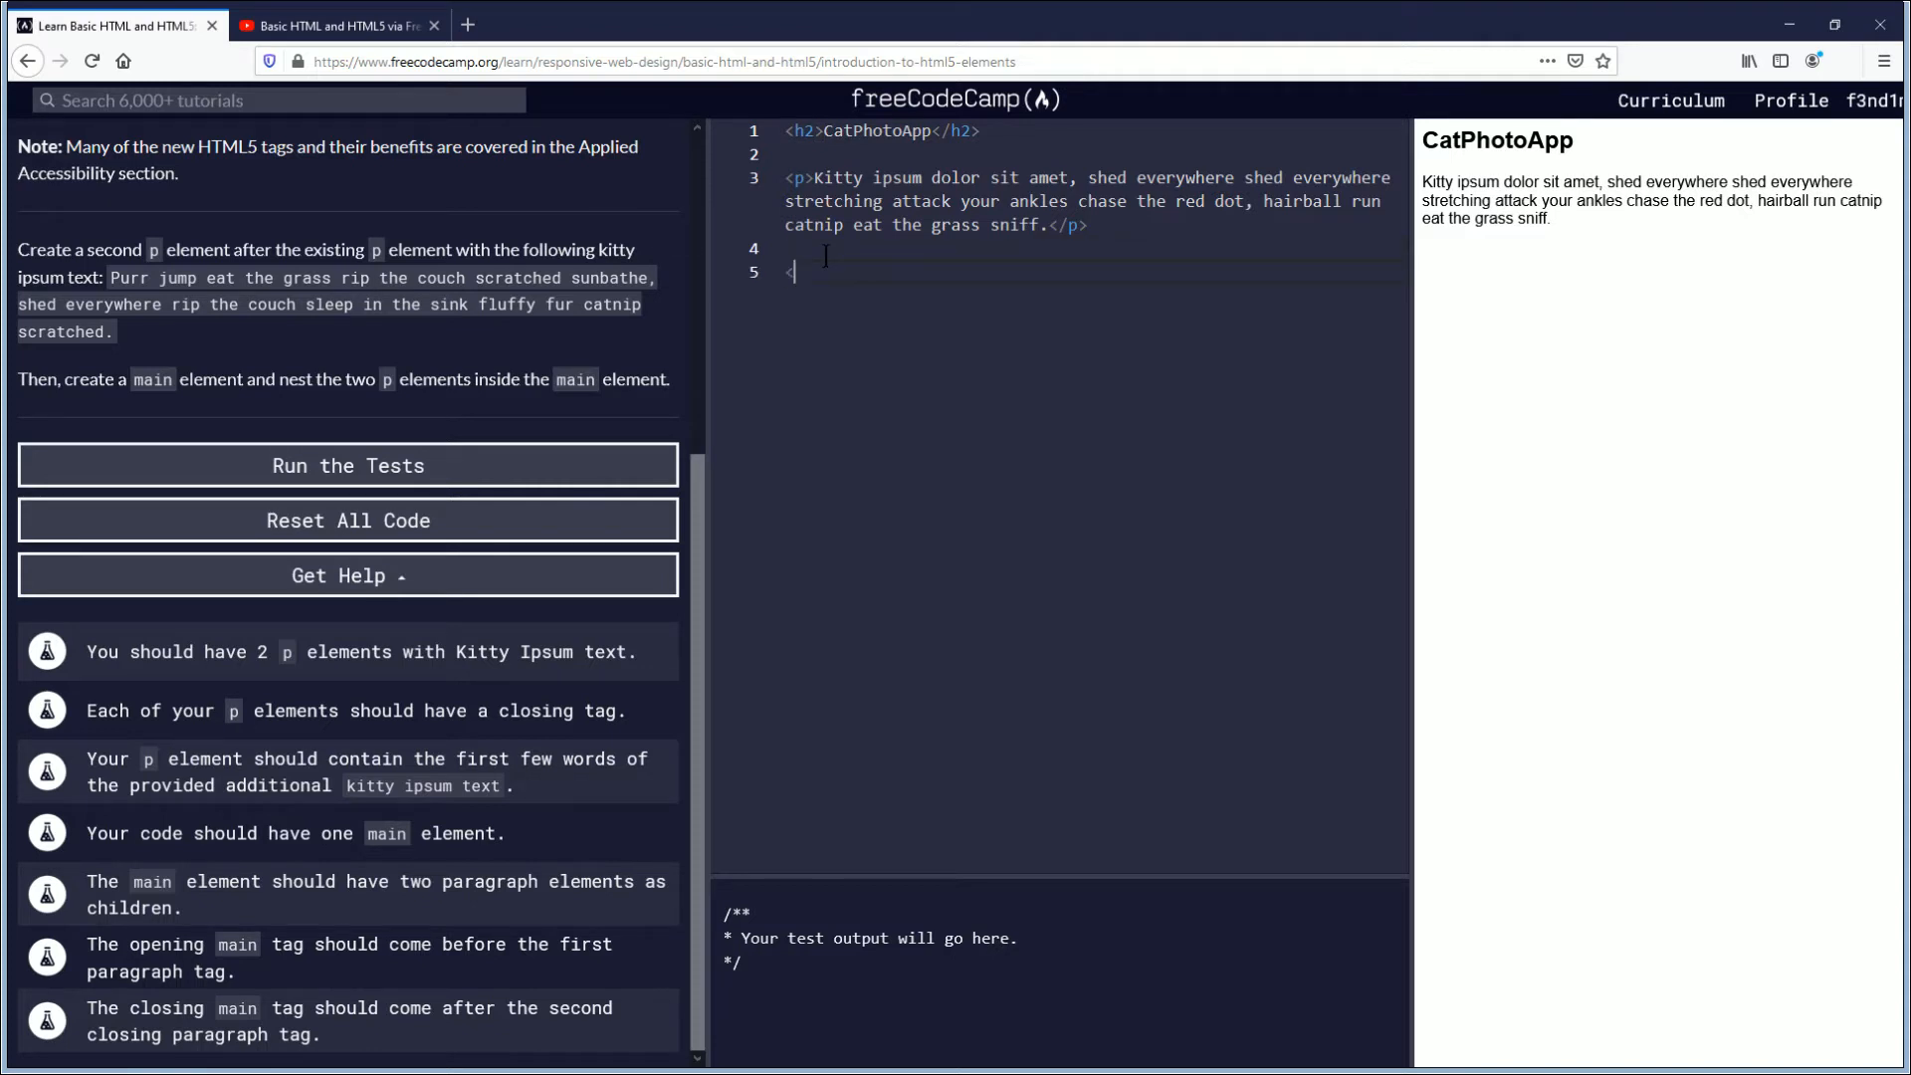
type("p")
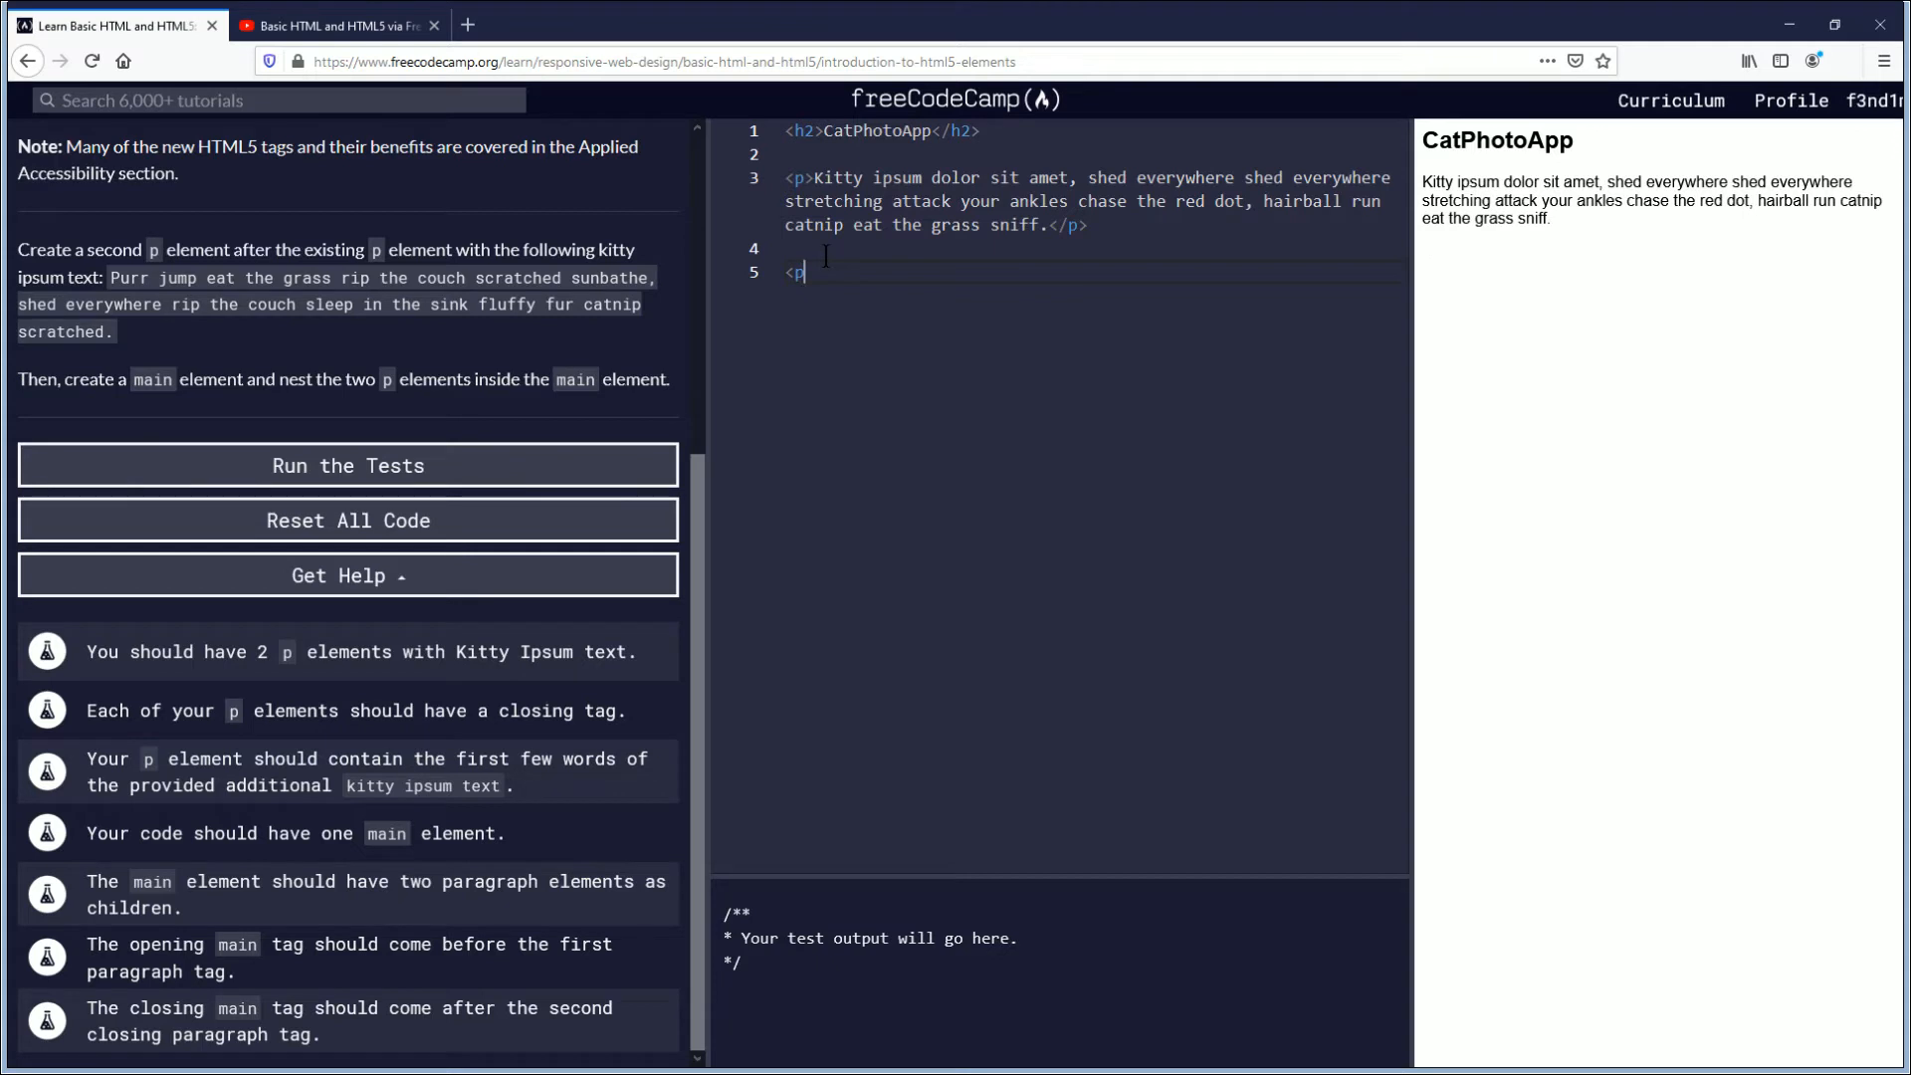
type(">")
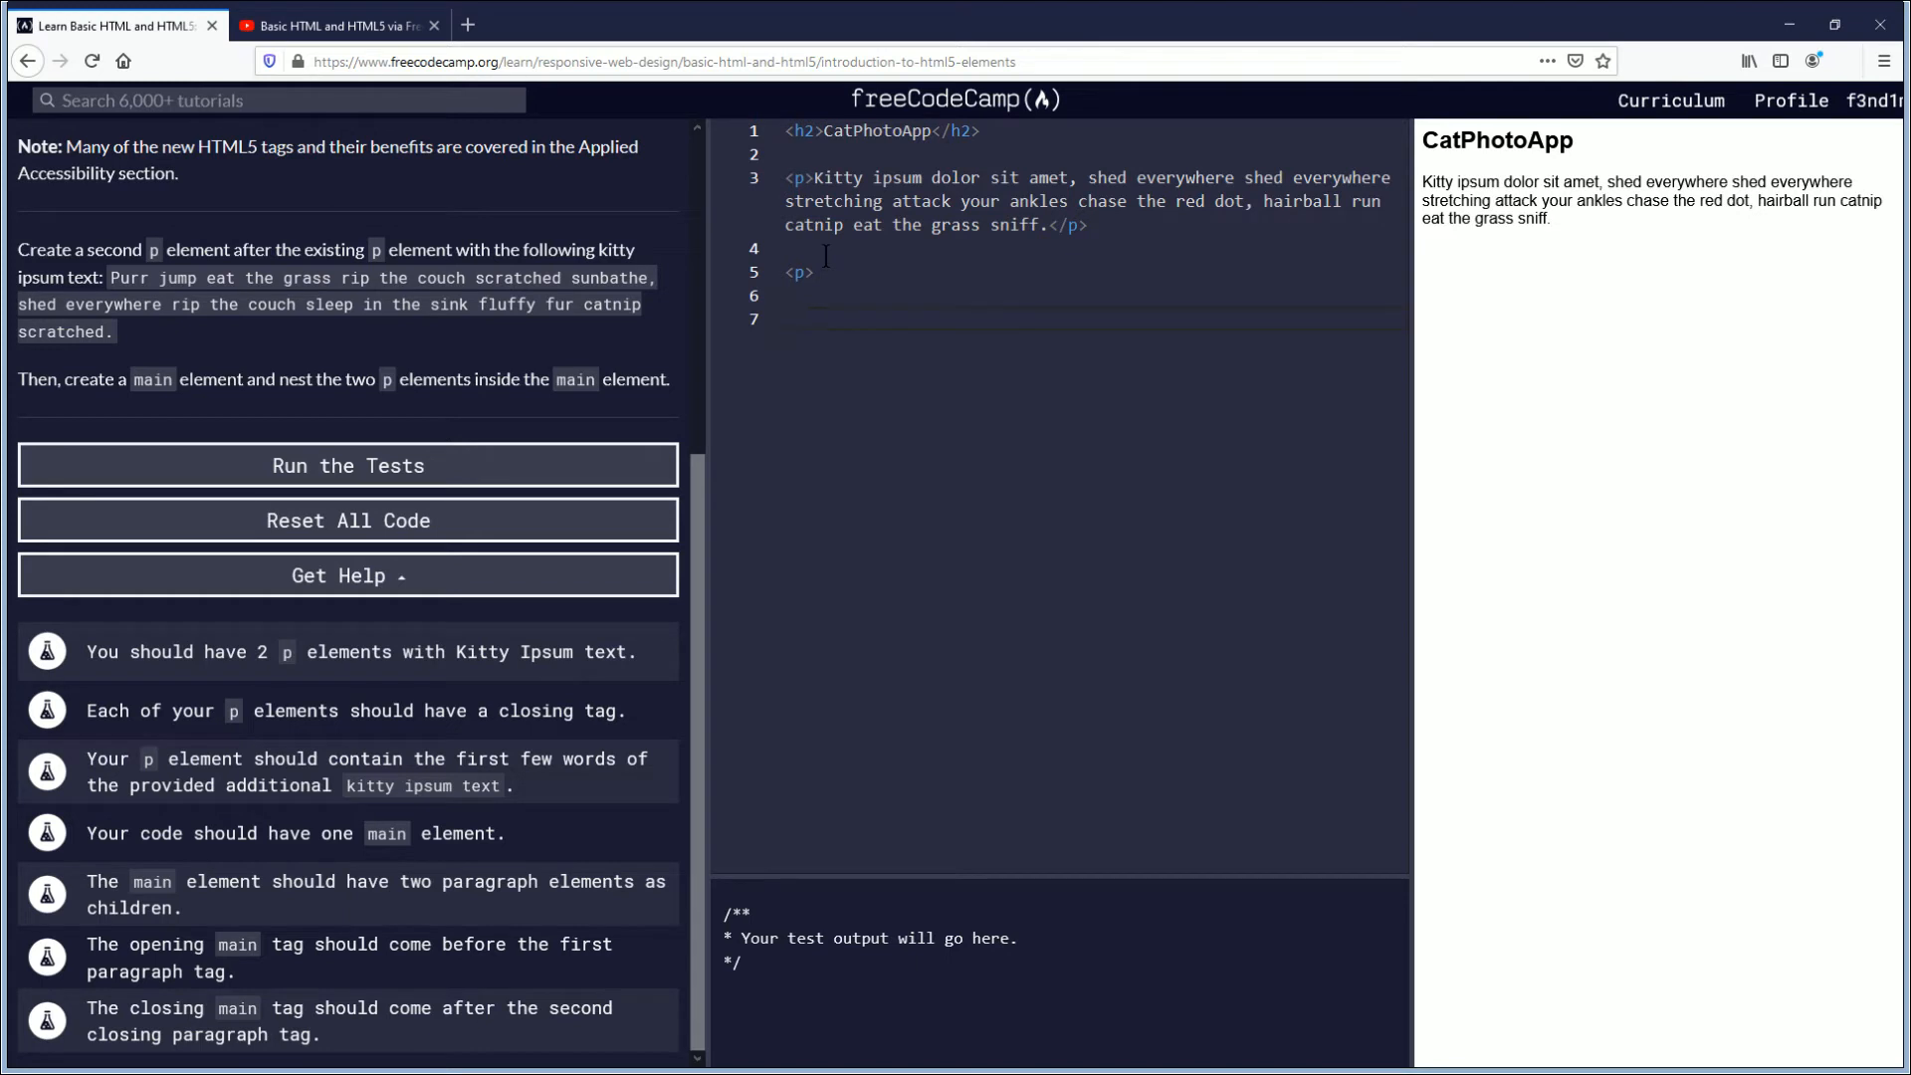
type("<")
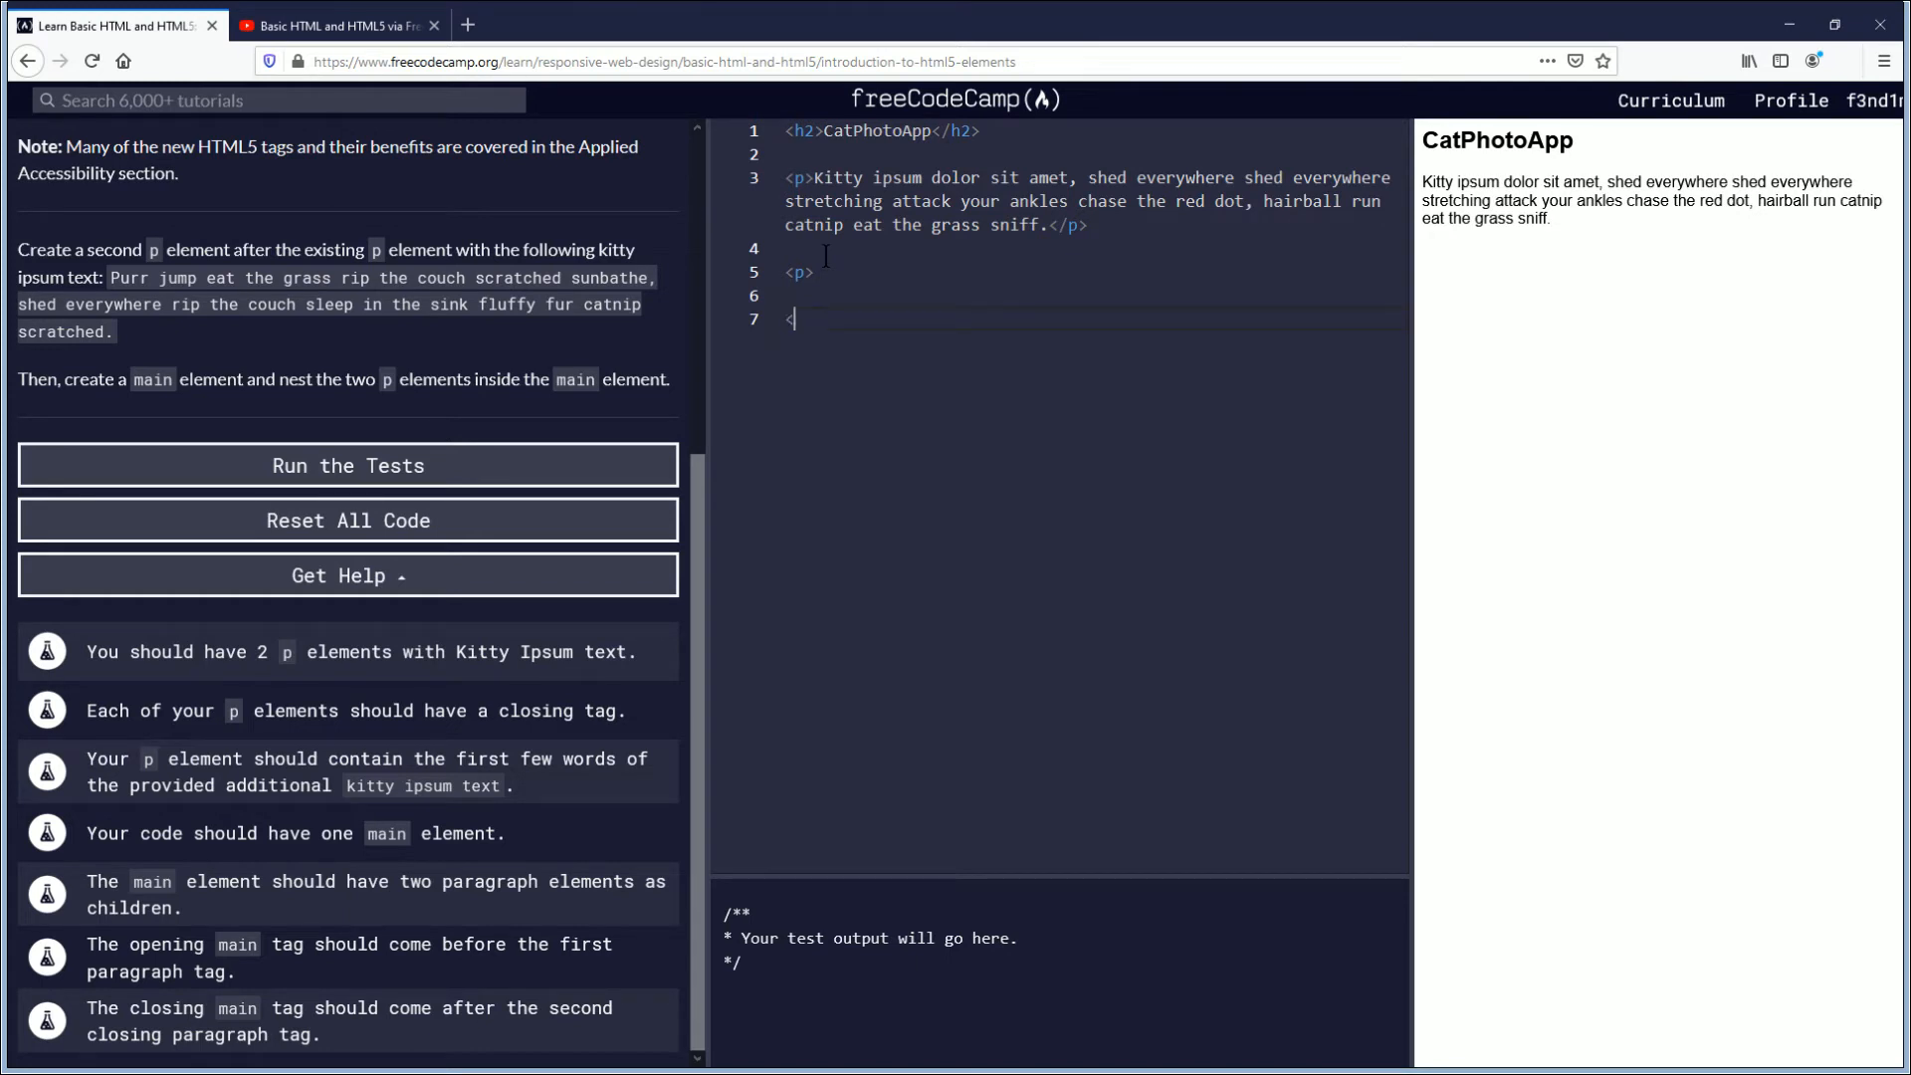
type("<")
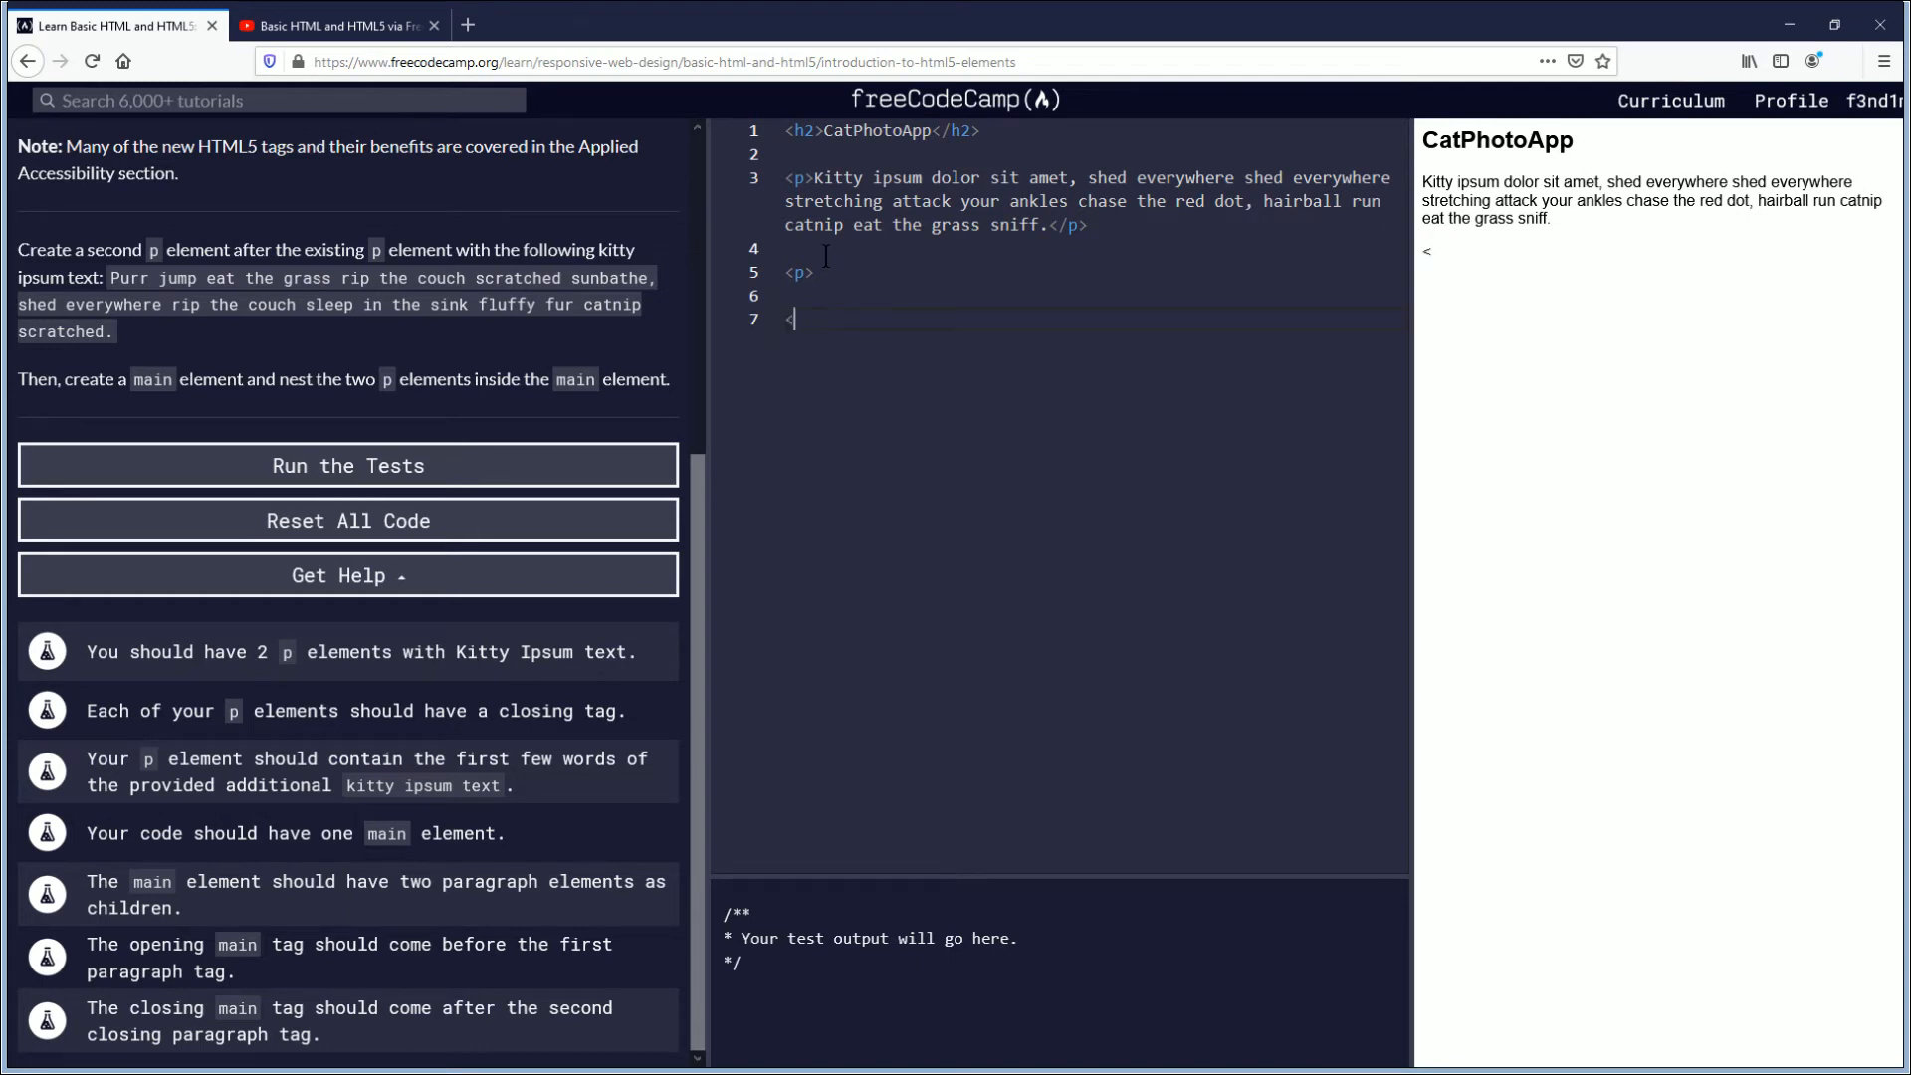
type("/p>")
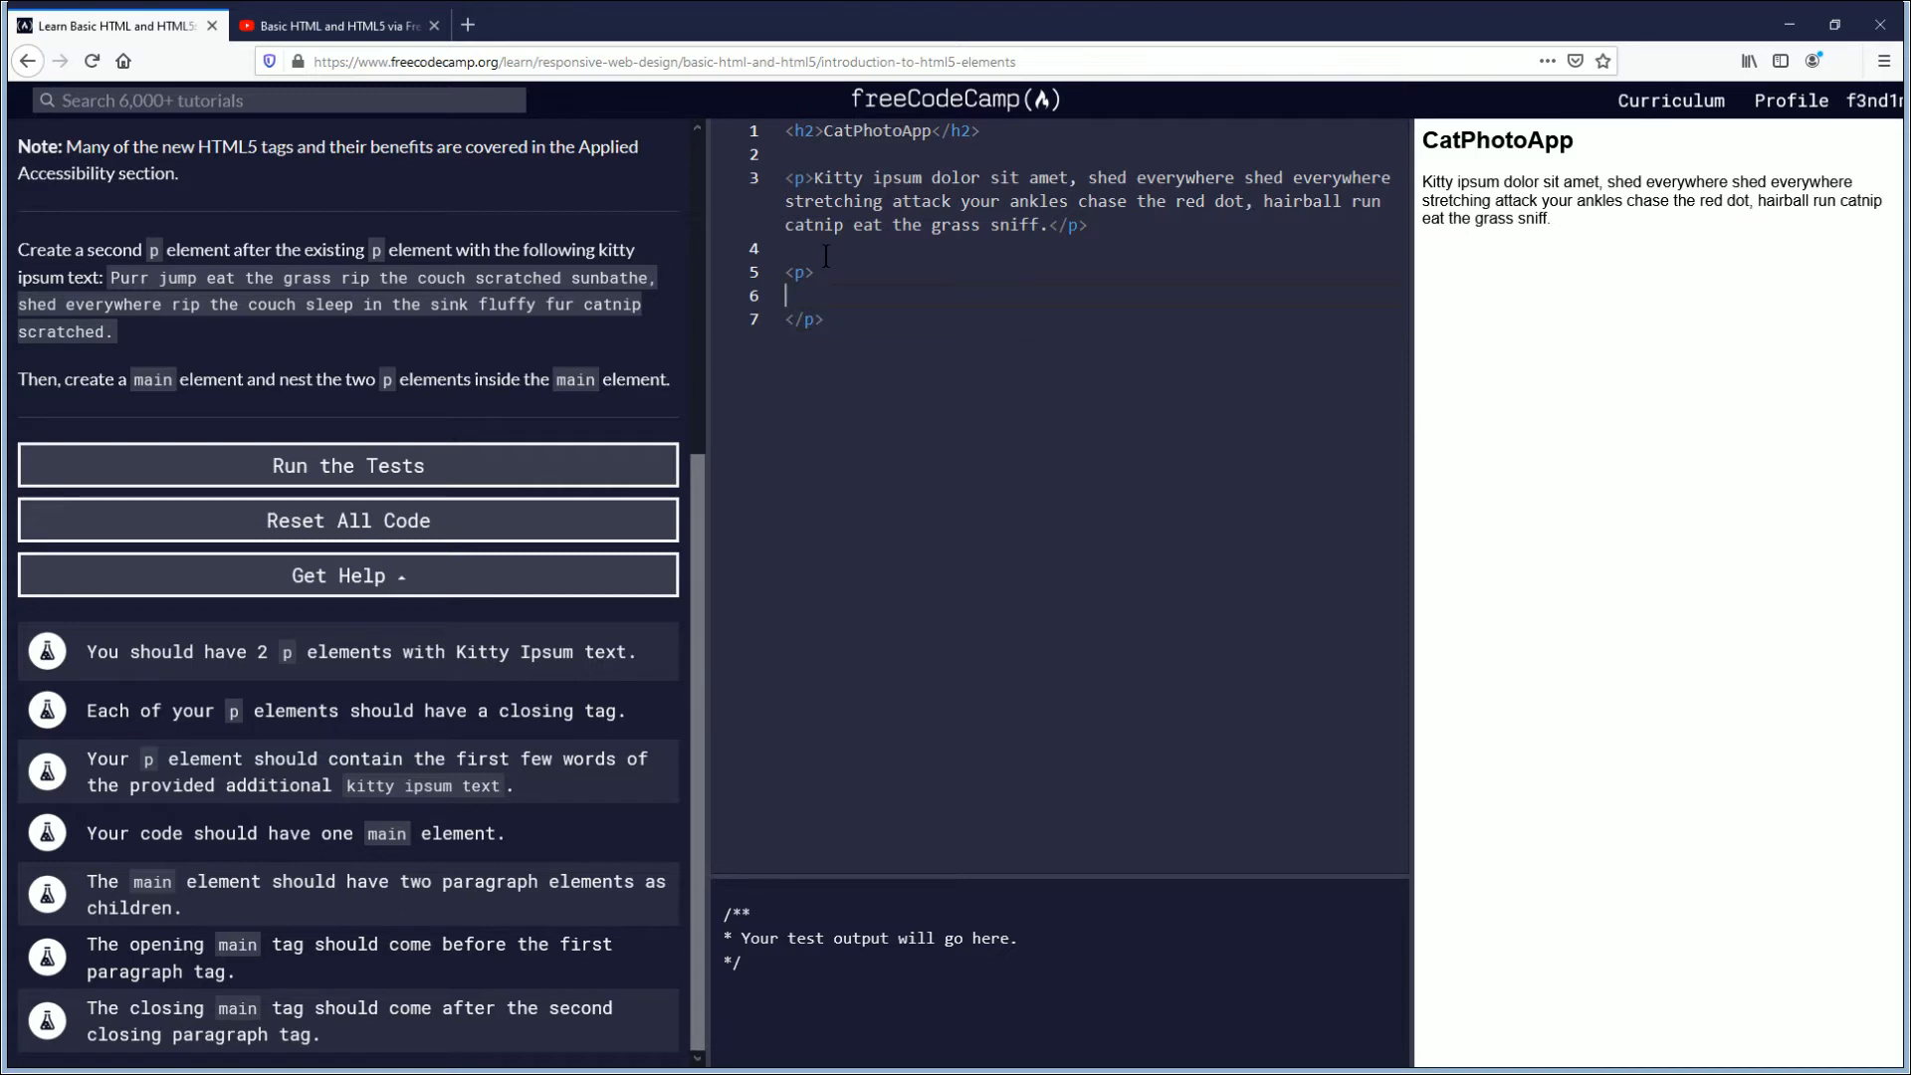
mouse_move(539, 43)
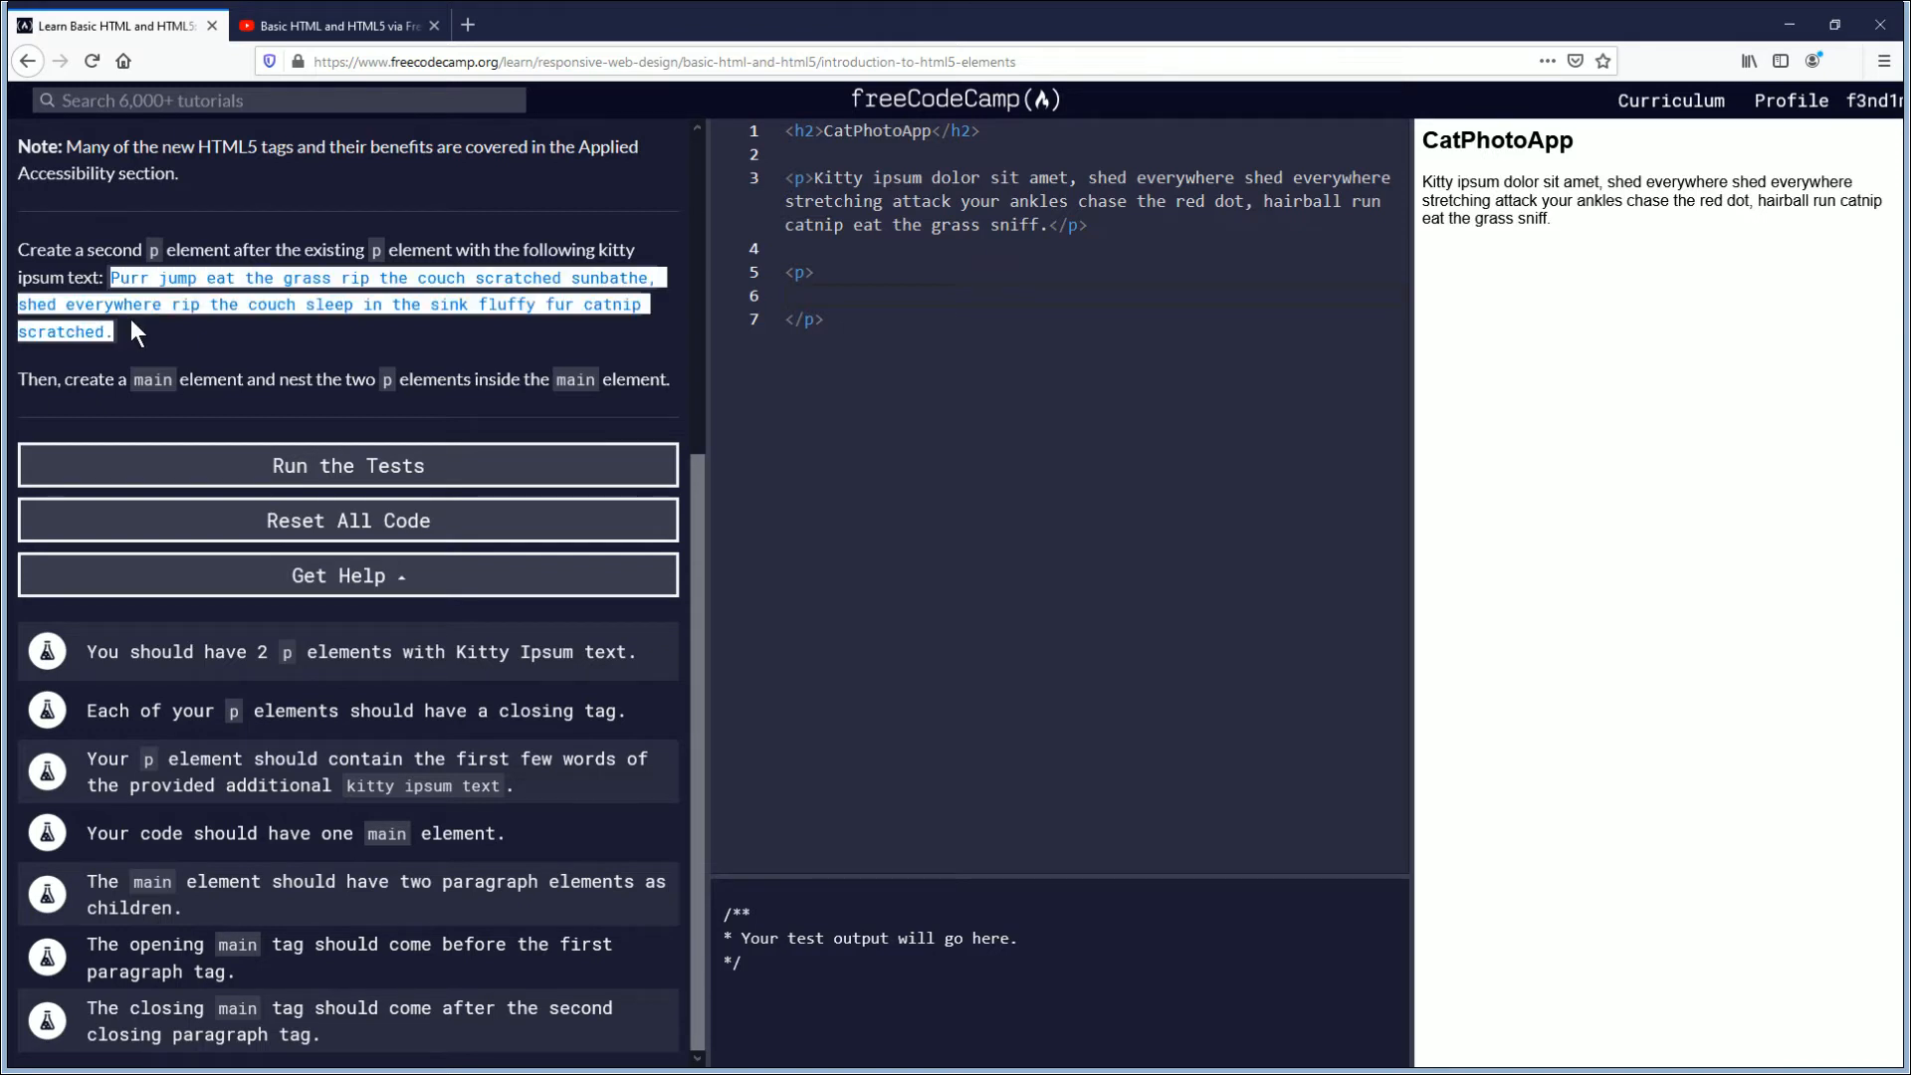
mouse_move(560, 278)
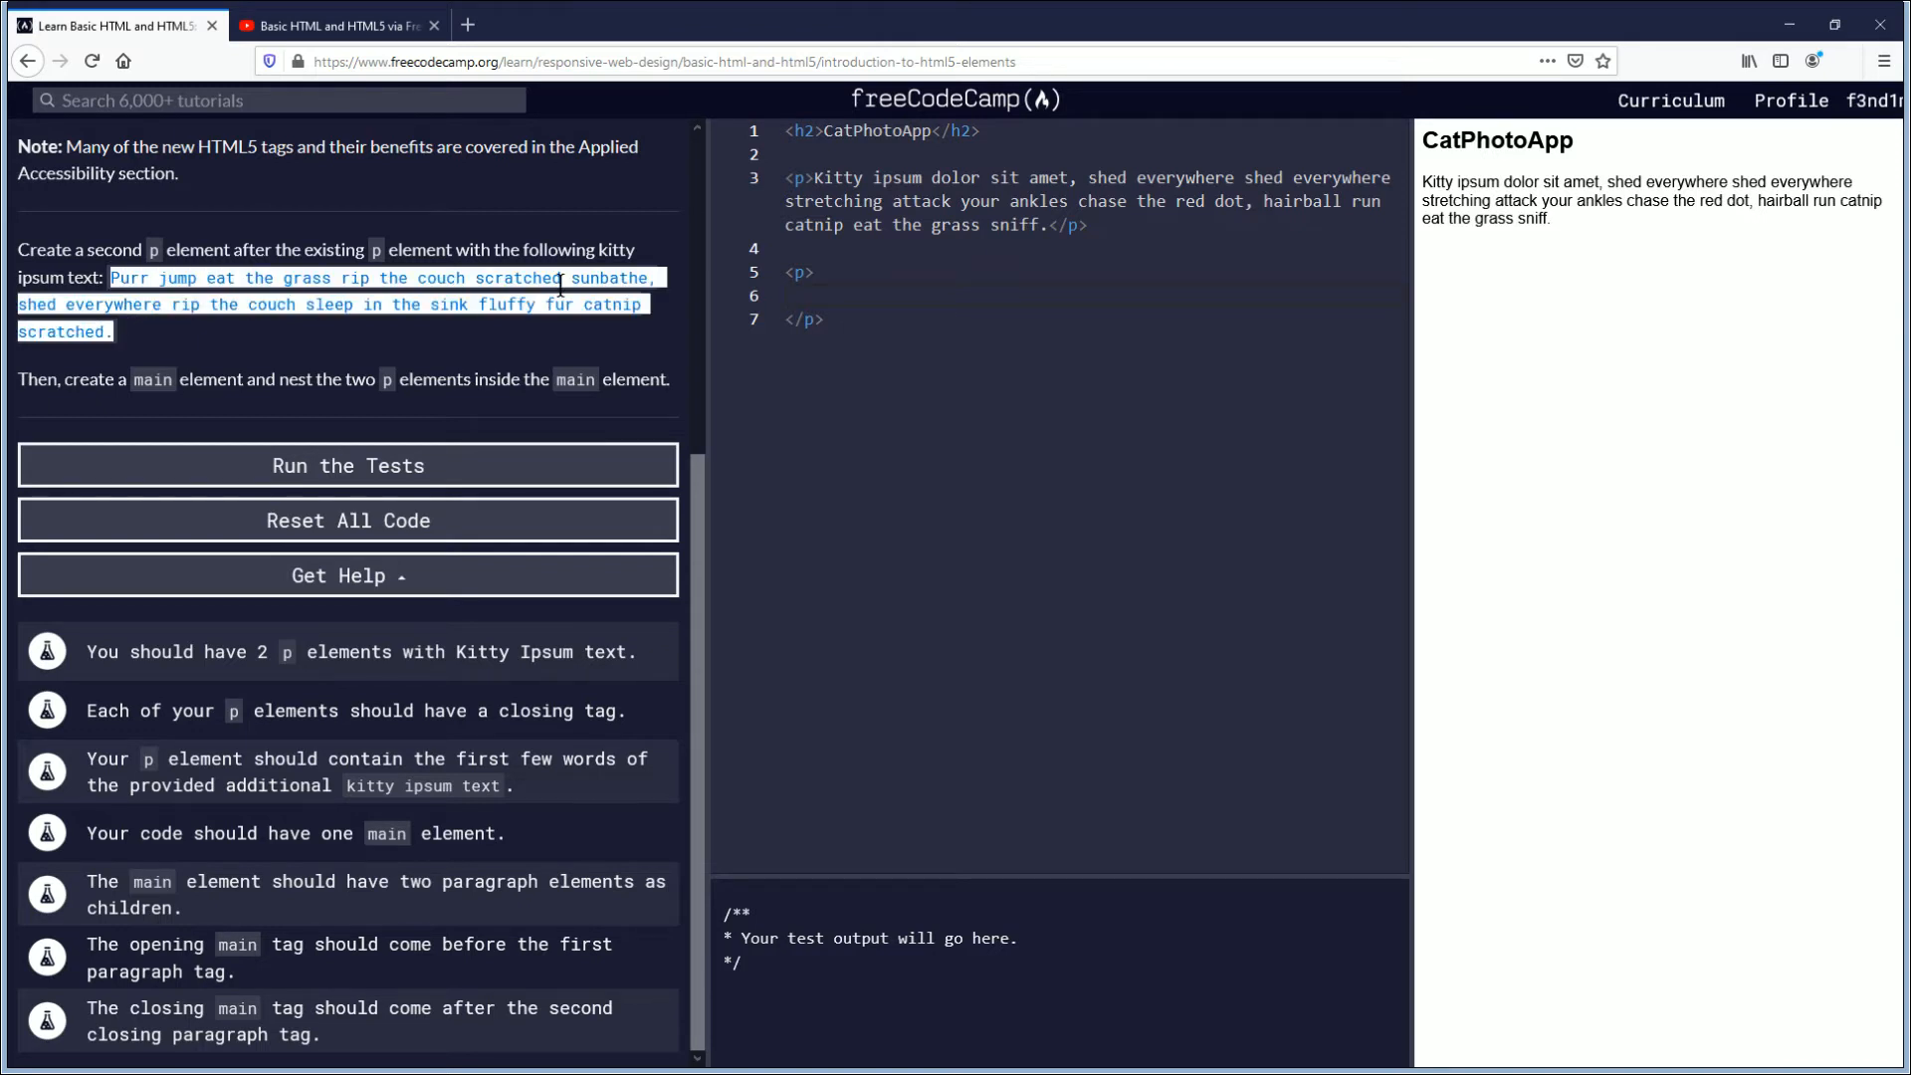
left_click(834, 294)
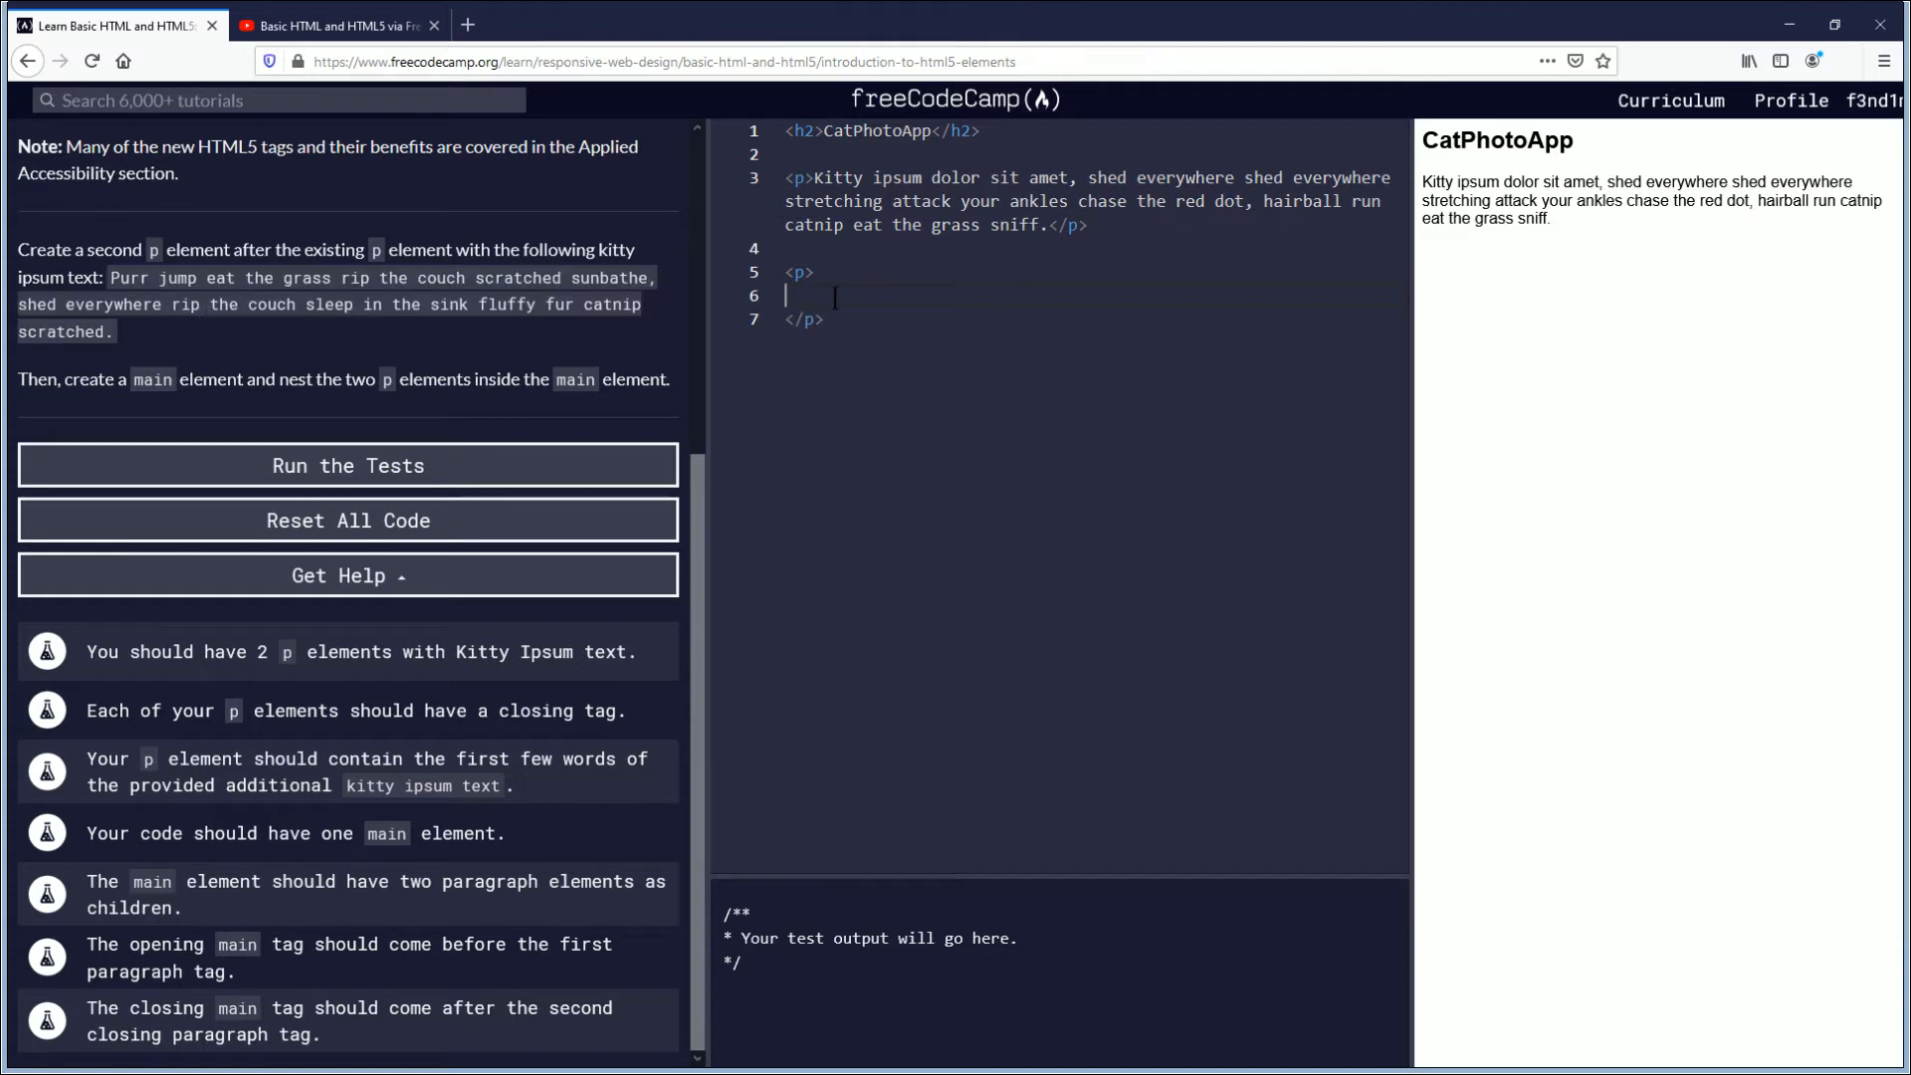
type("Purr jump eat the grass rip the couch scratched sunbathe, shed everywhere rip the couch sleep in the sink fluffy fur catnip scratched.")
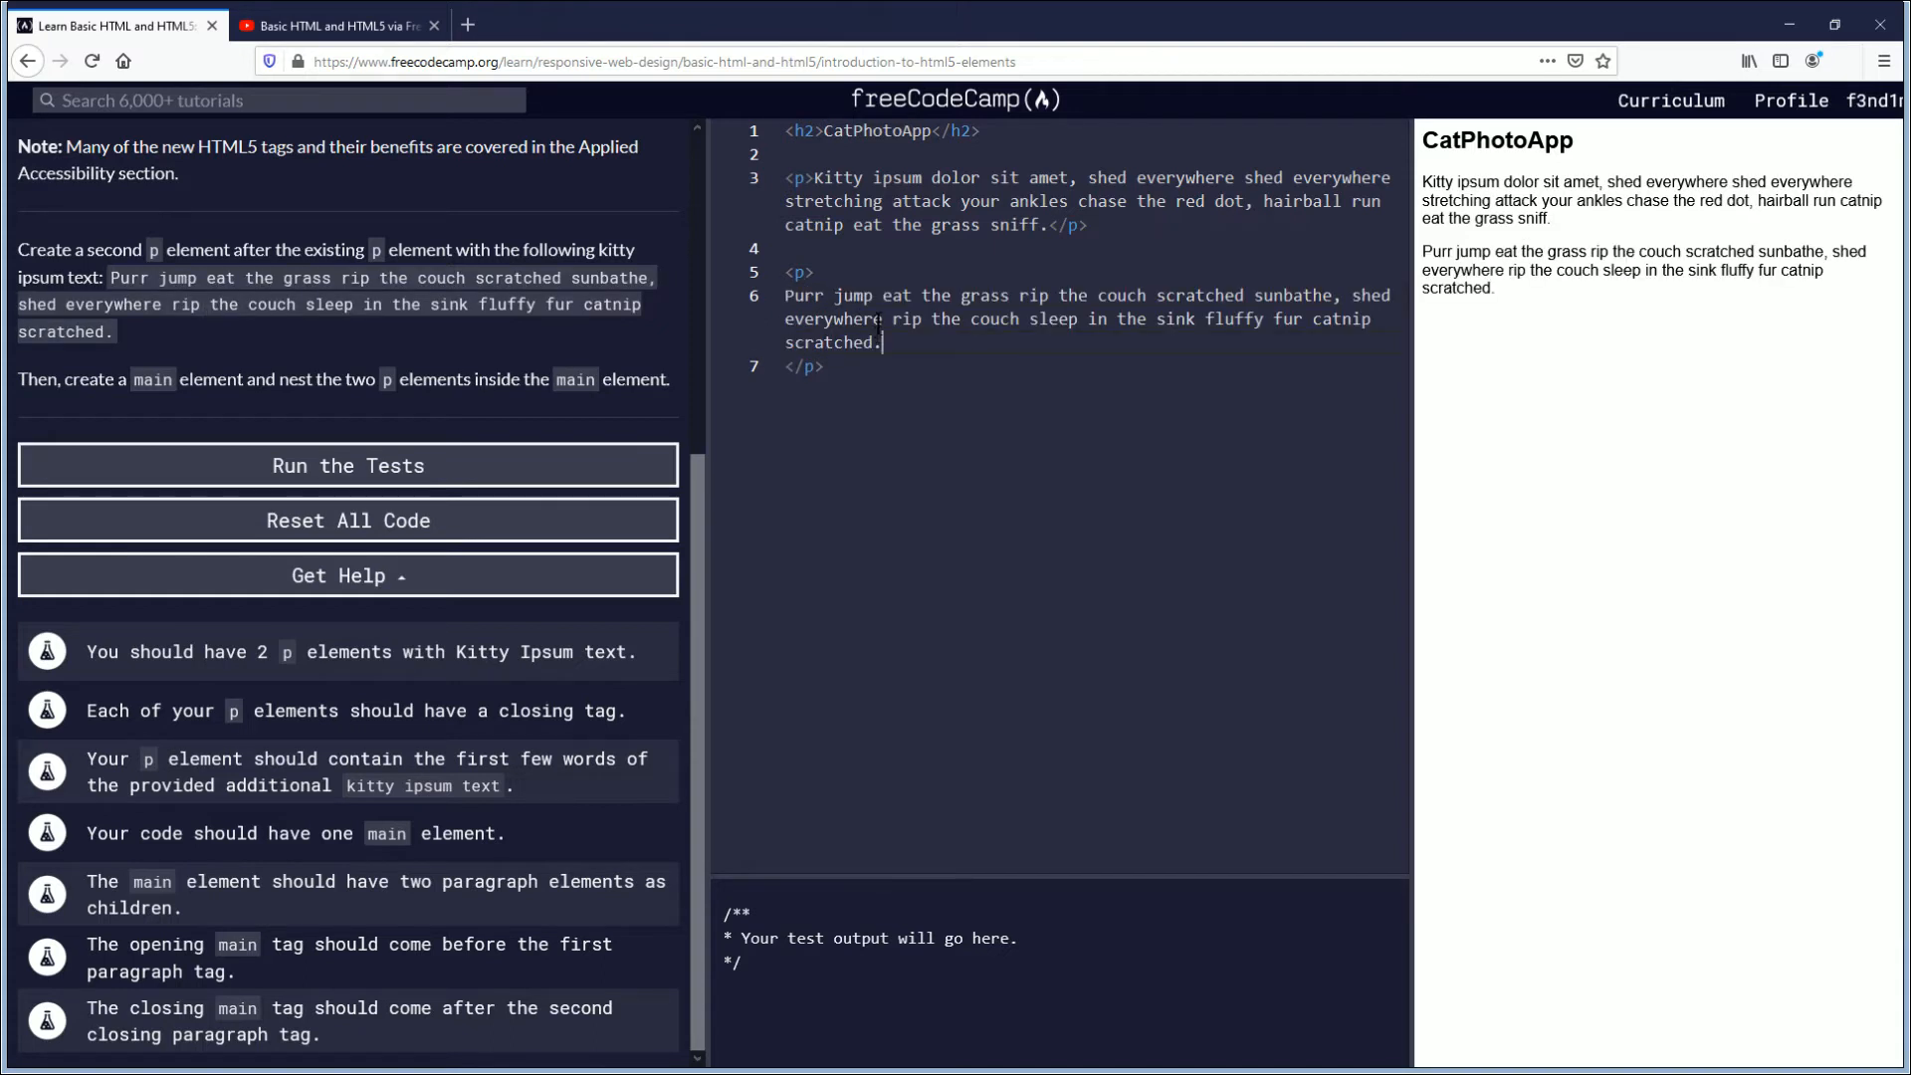
mouse_move(966, 386)
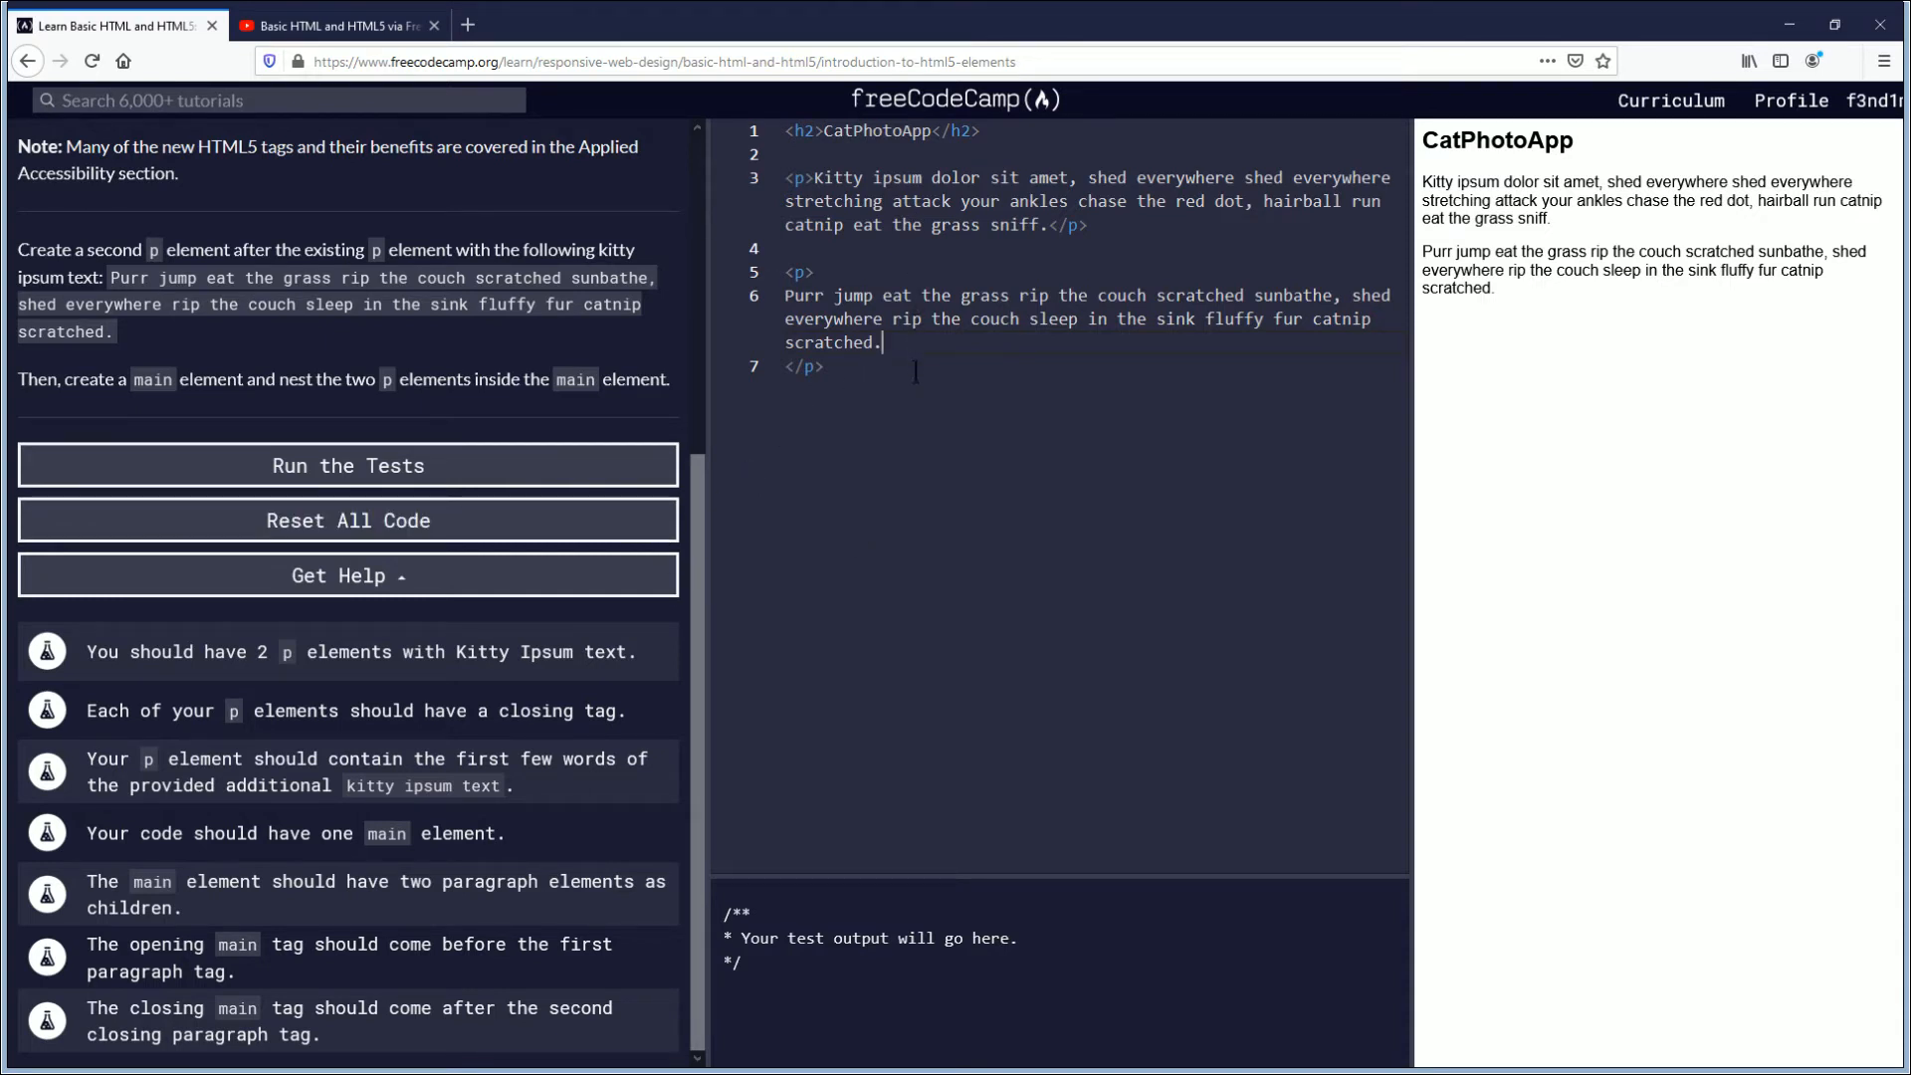
mouse_move(930, 584)
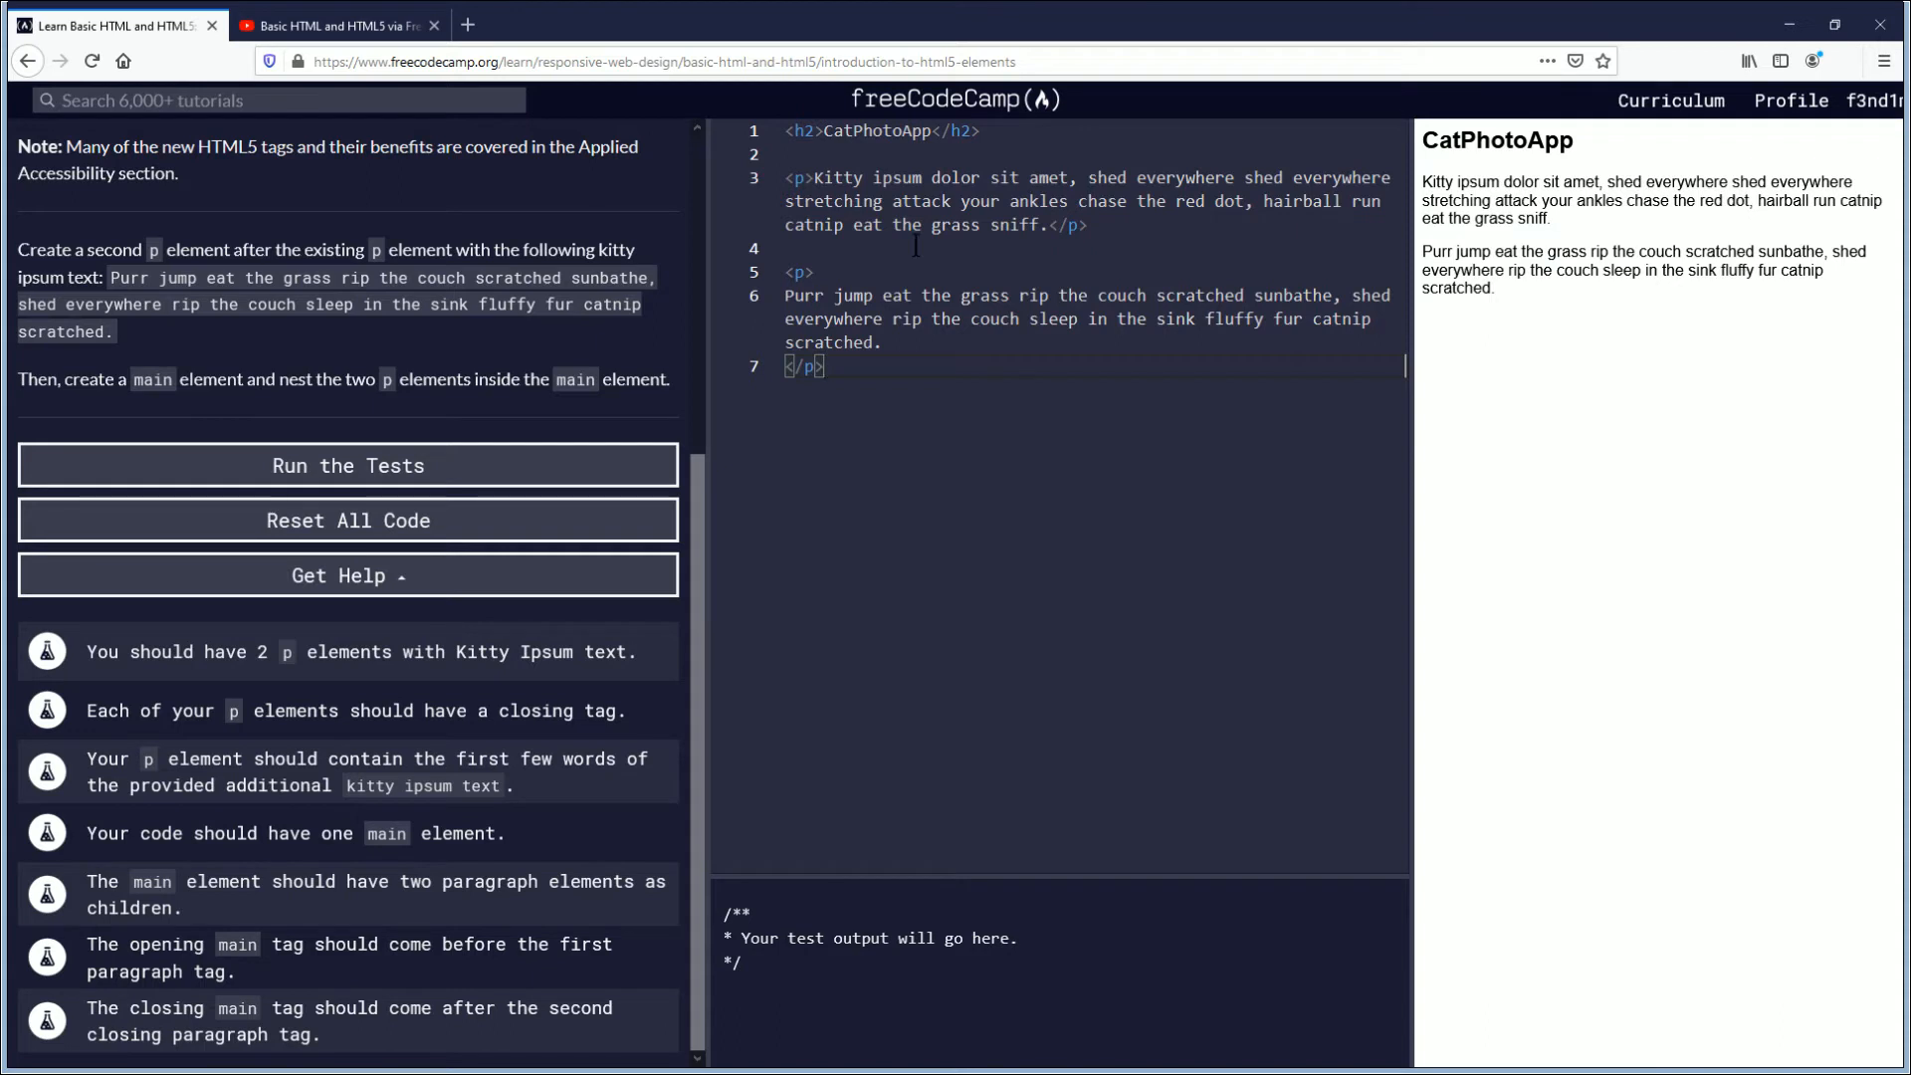
mouse_move(950, 341)
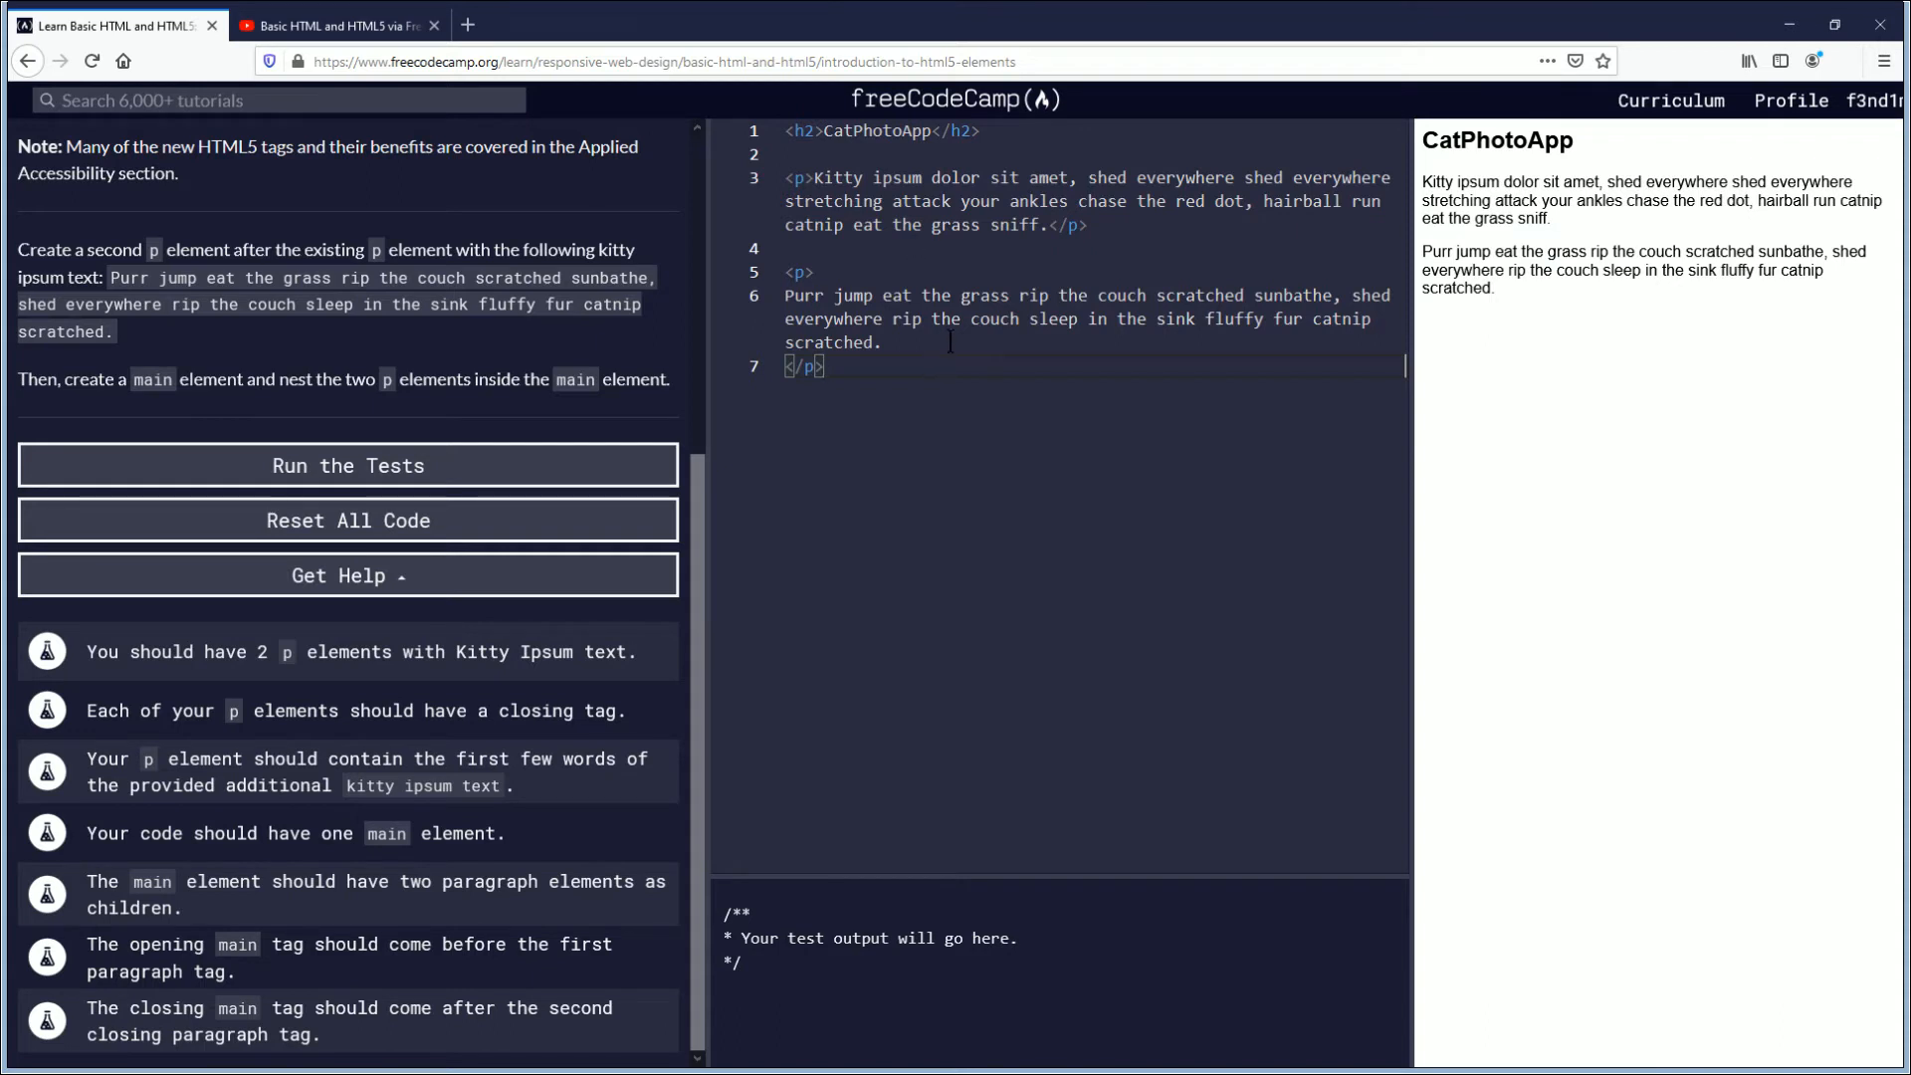
mouse_move(986, 340)
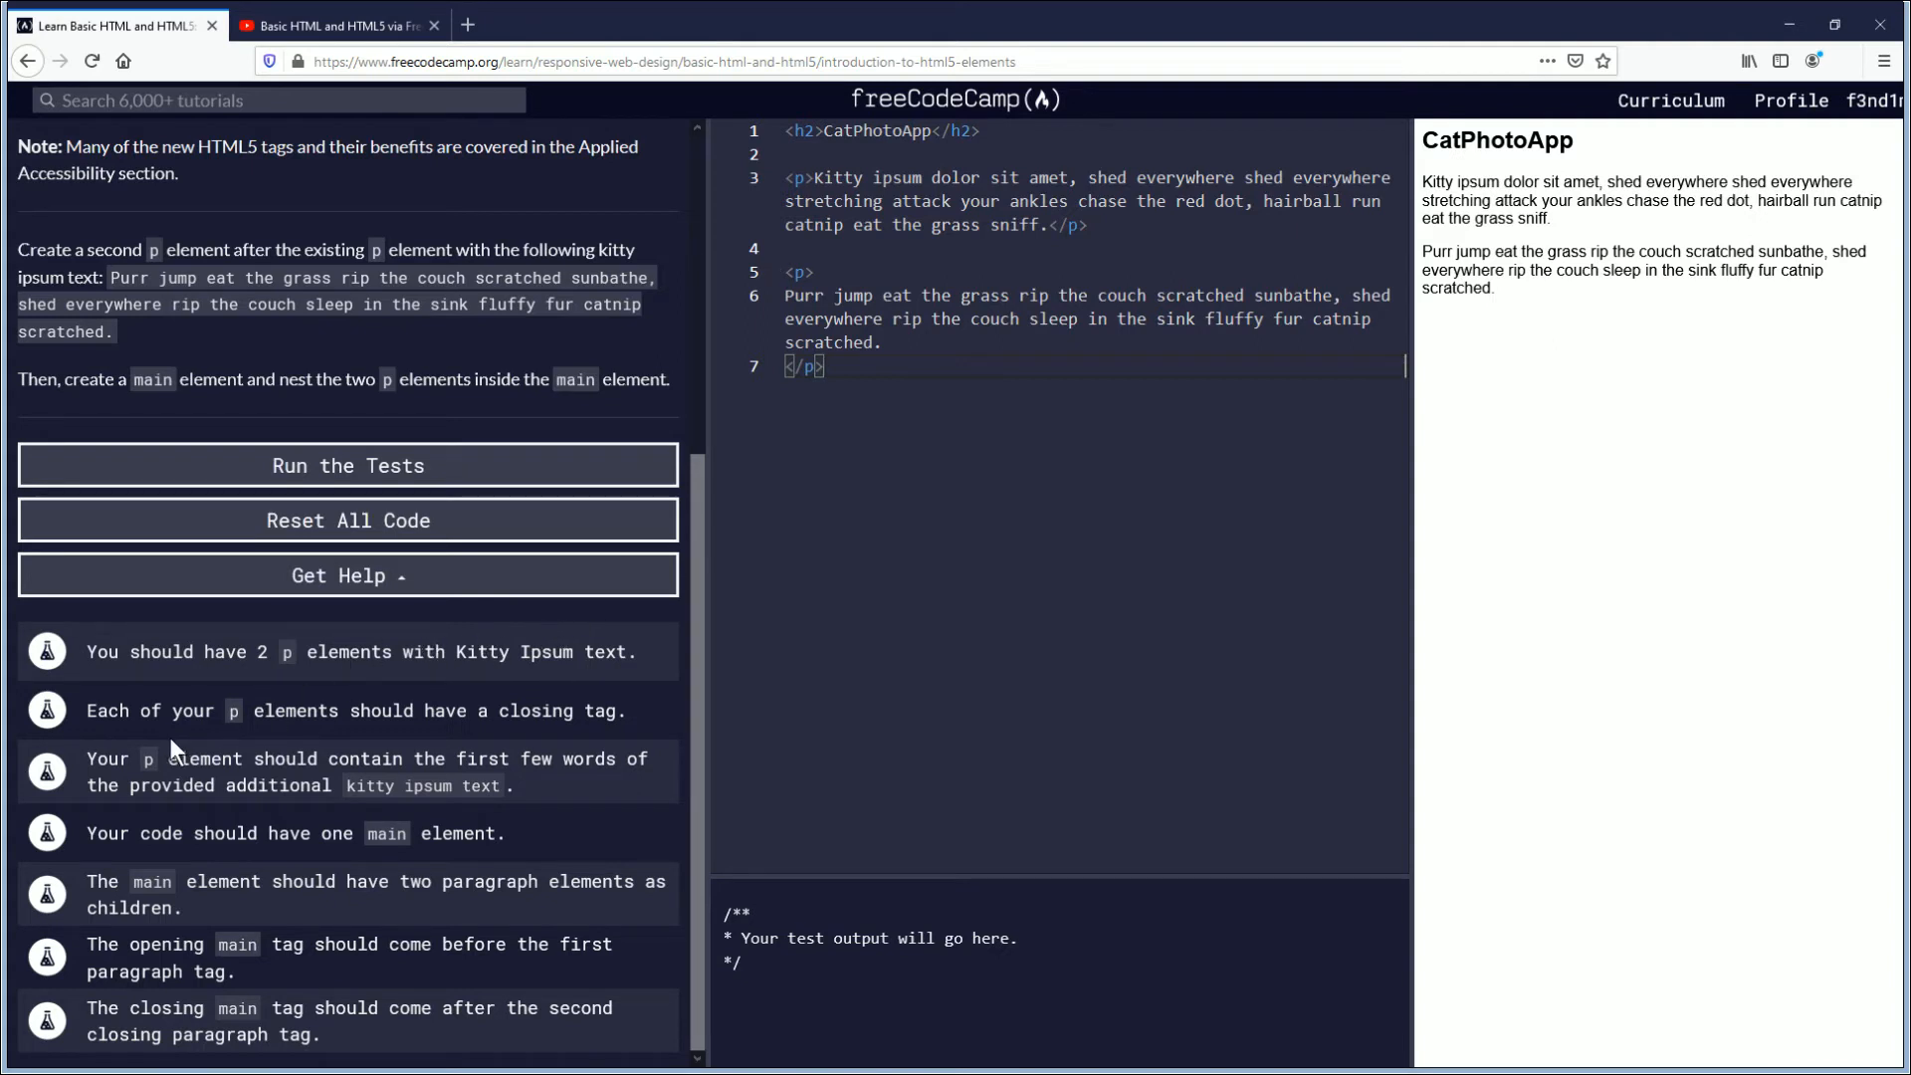
mouse_move(415, 743)
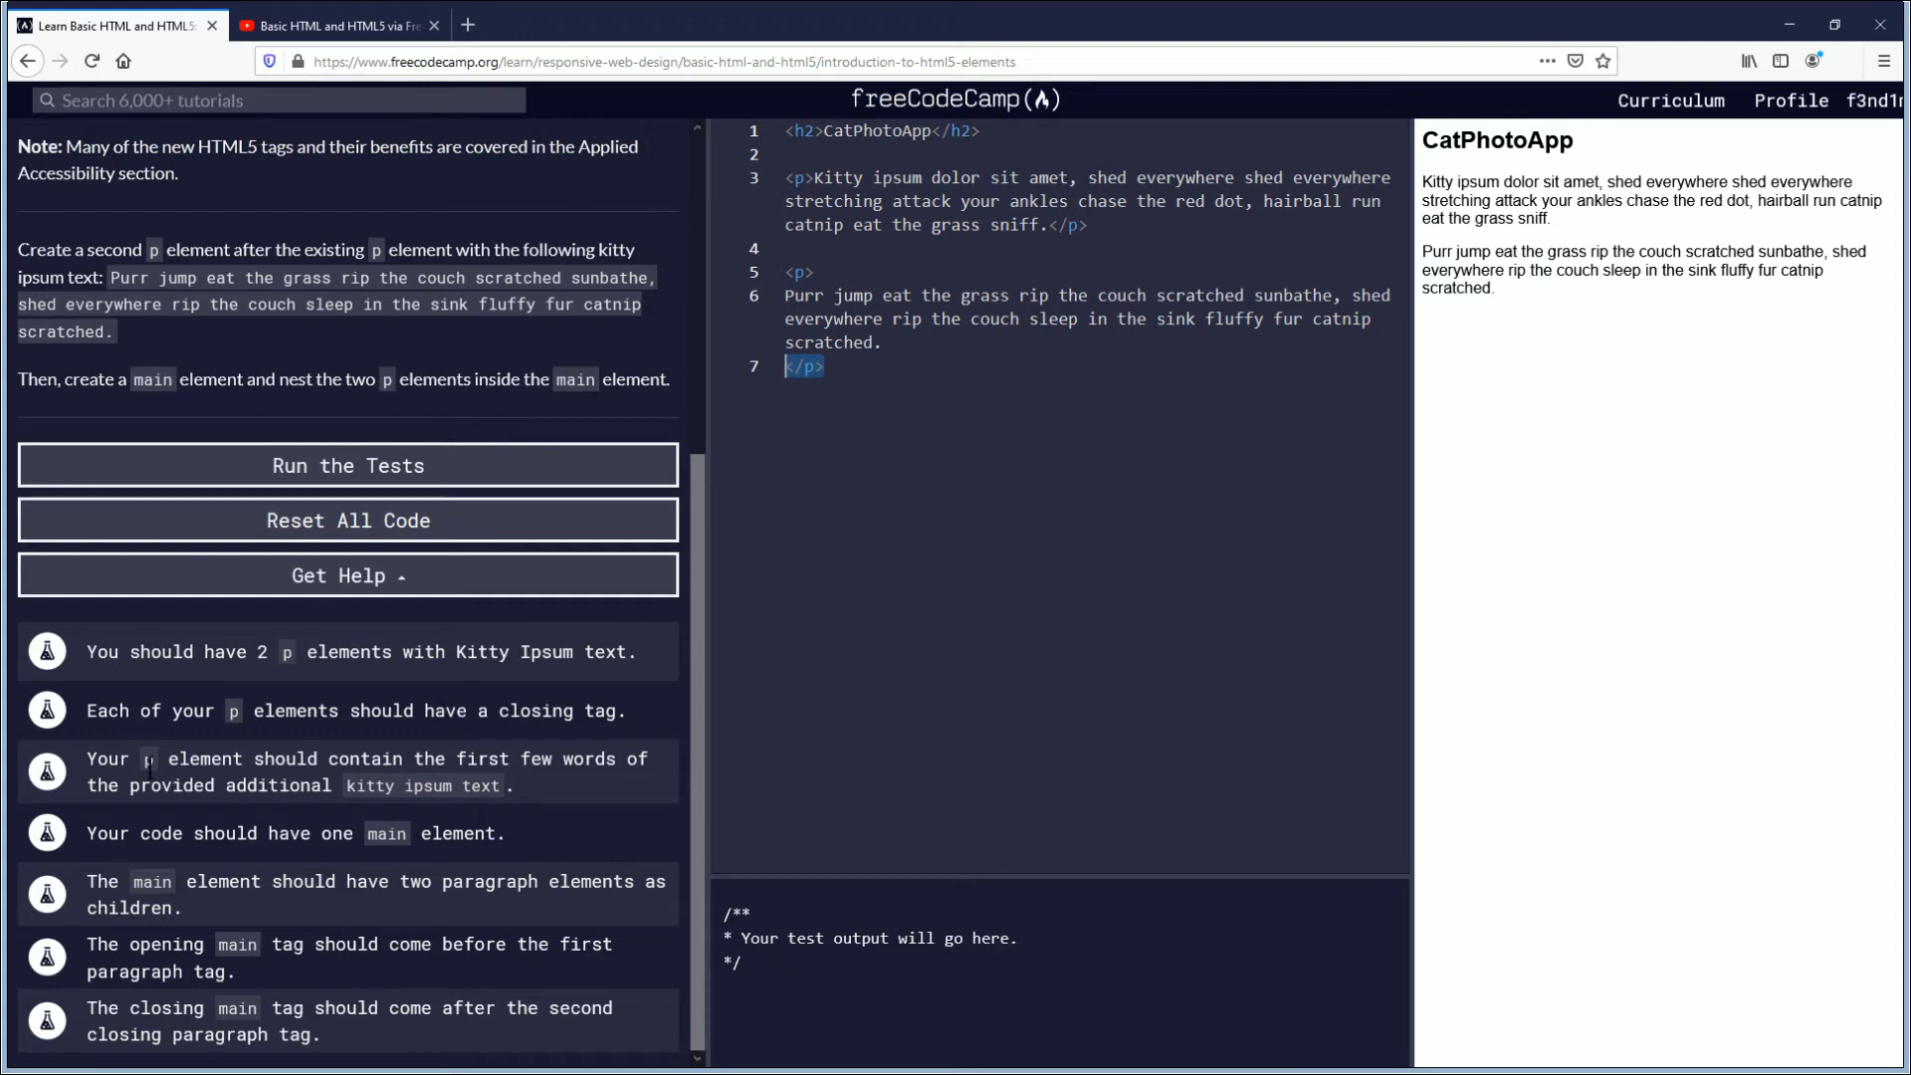
mouse_move(209, 757)
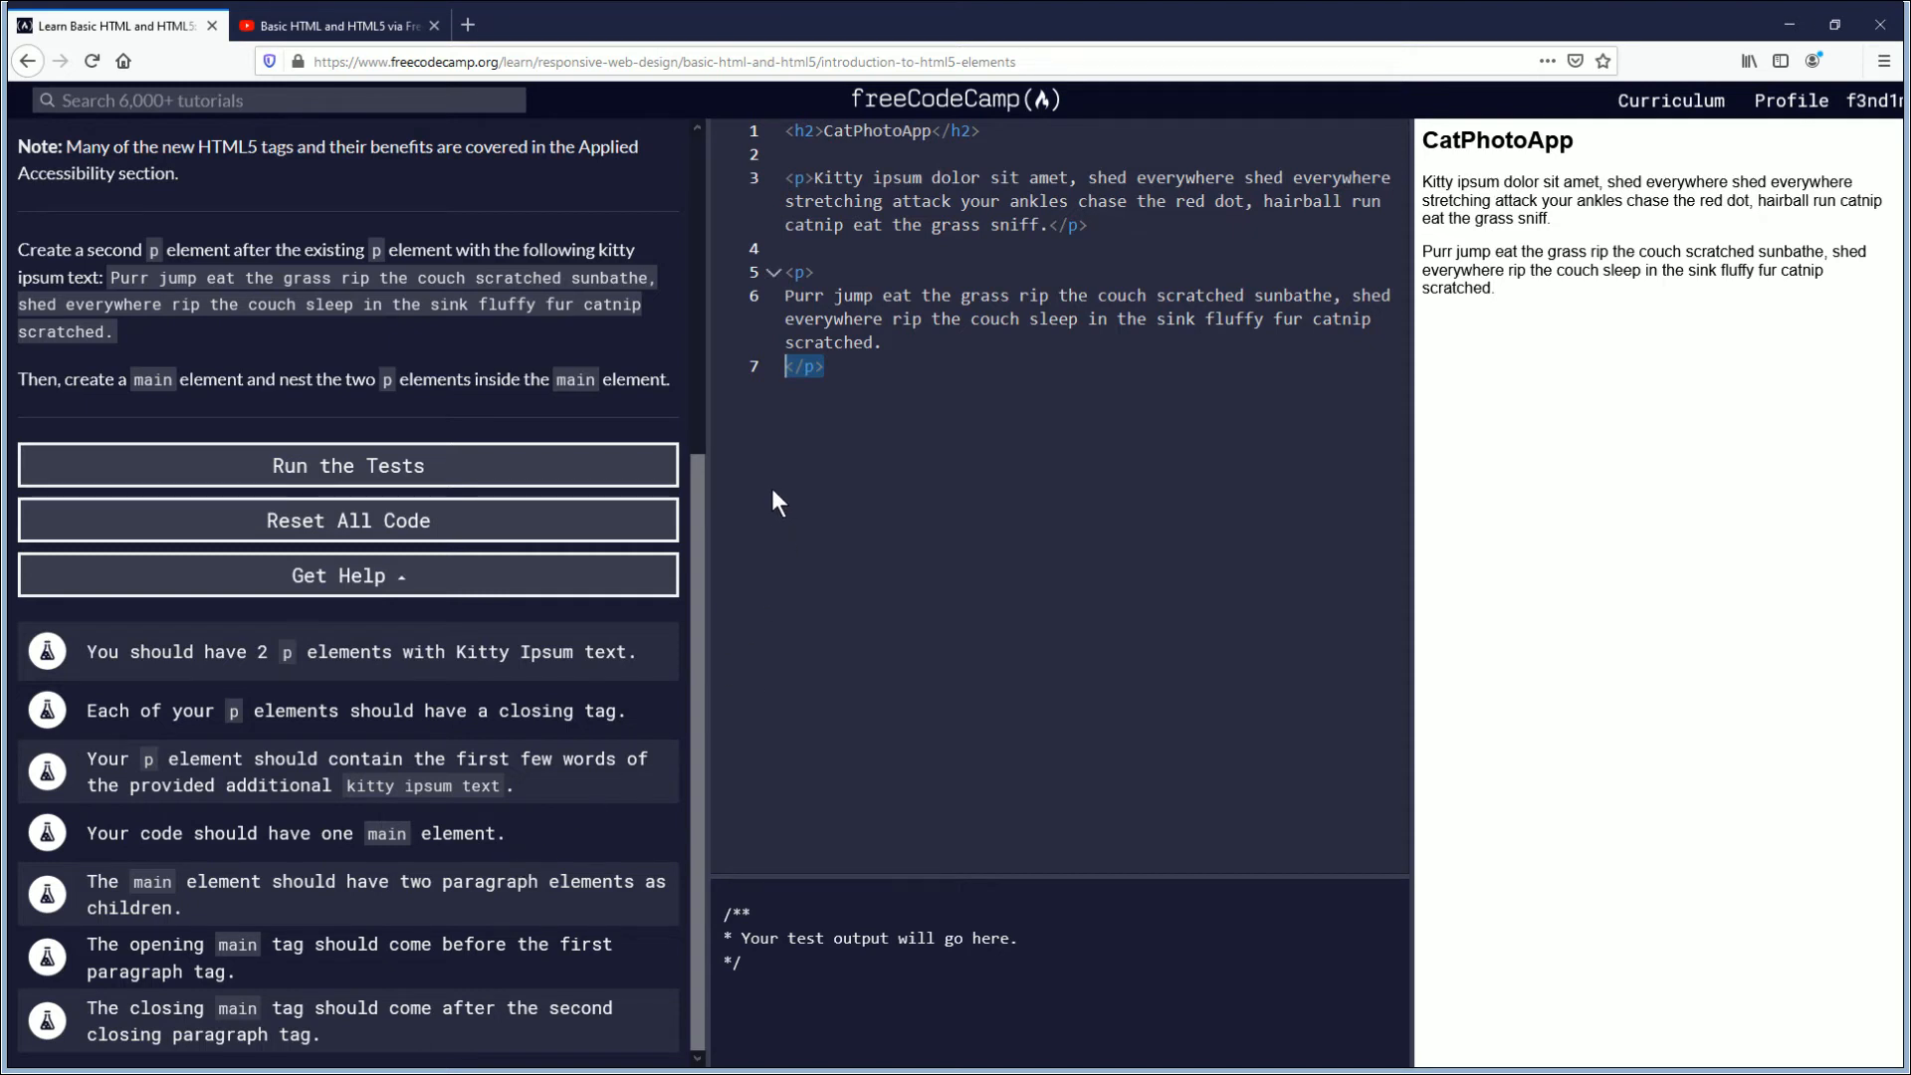
left_click(818, 366)
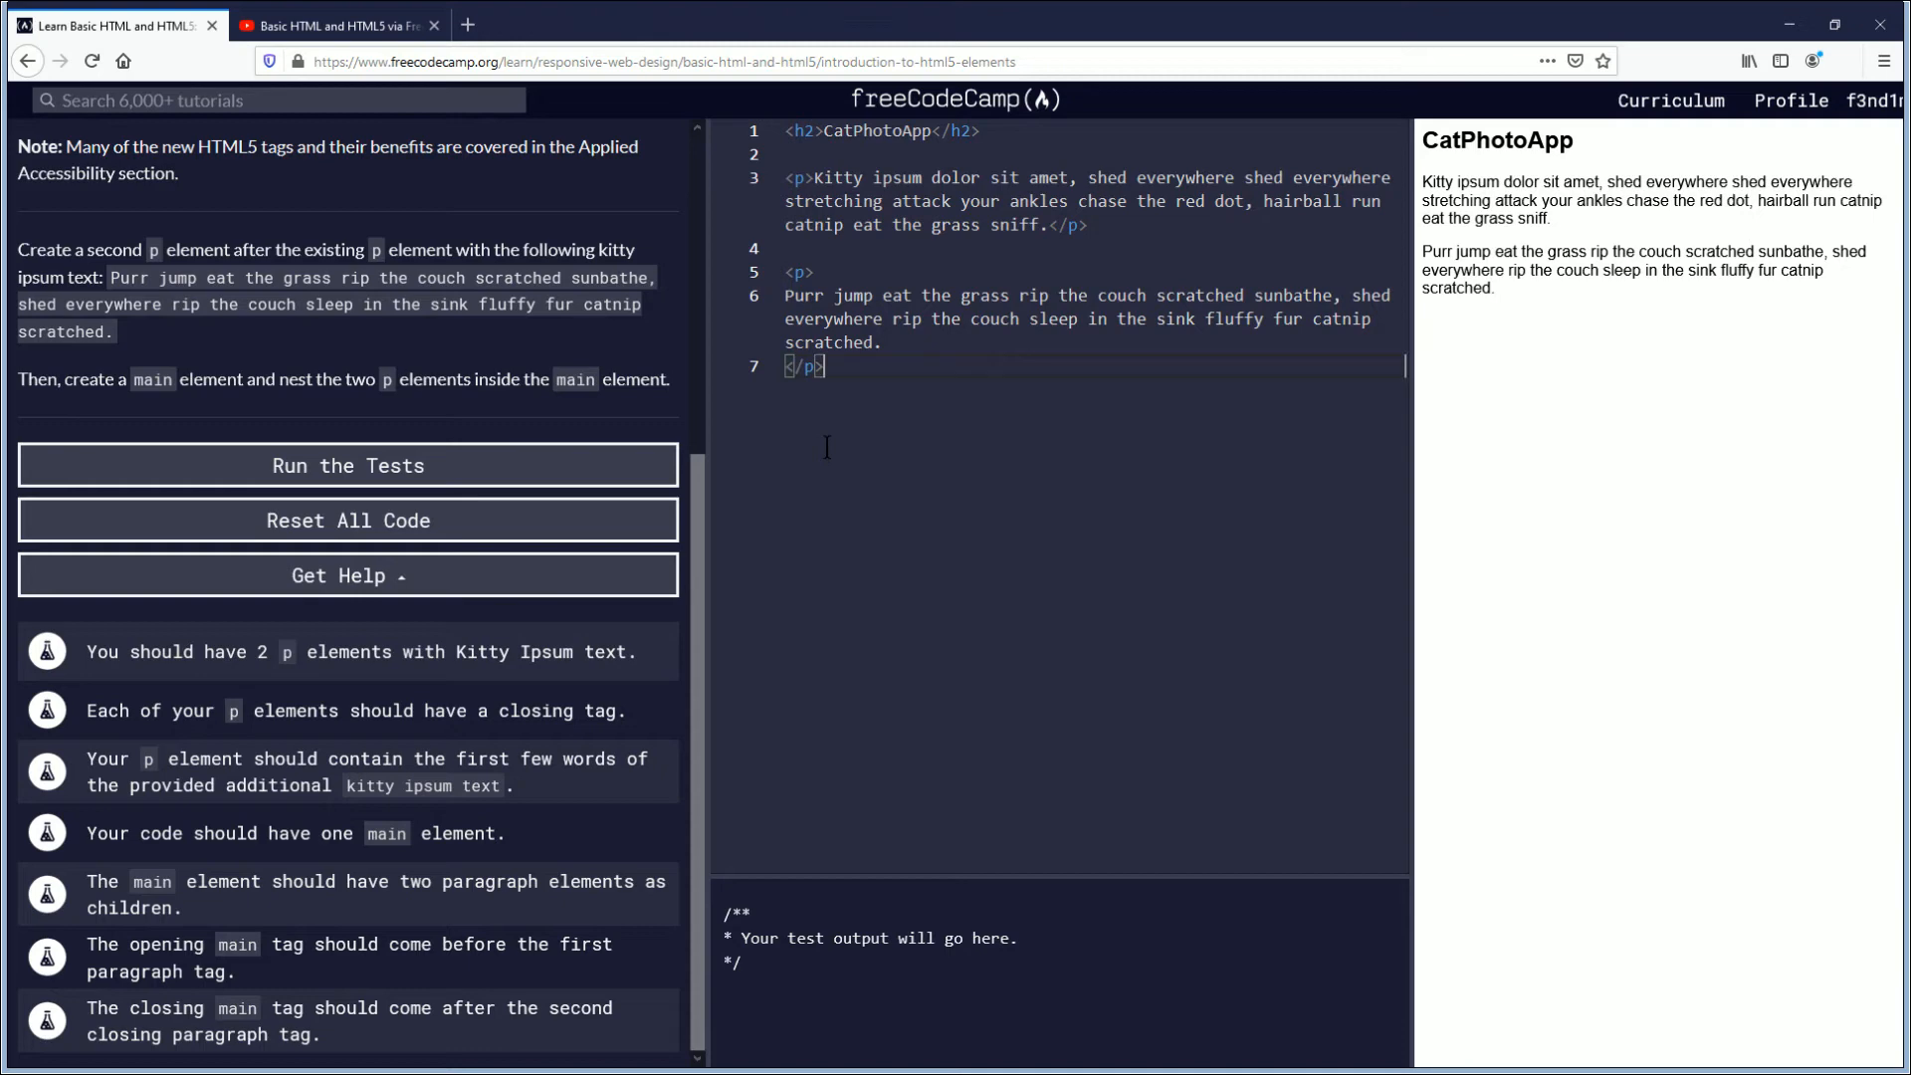
mouse_move(168, 949)
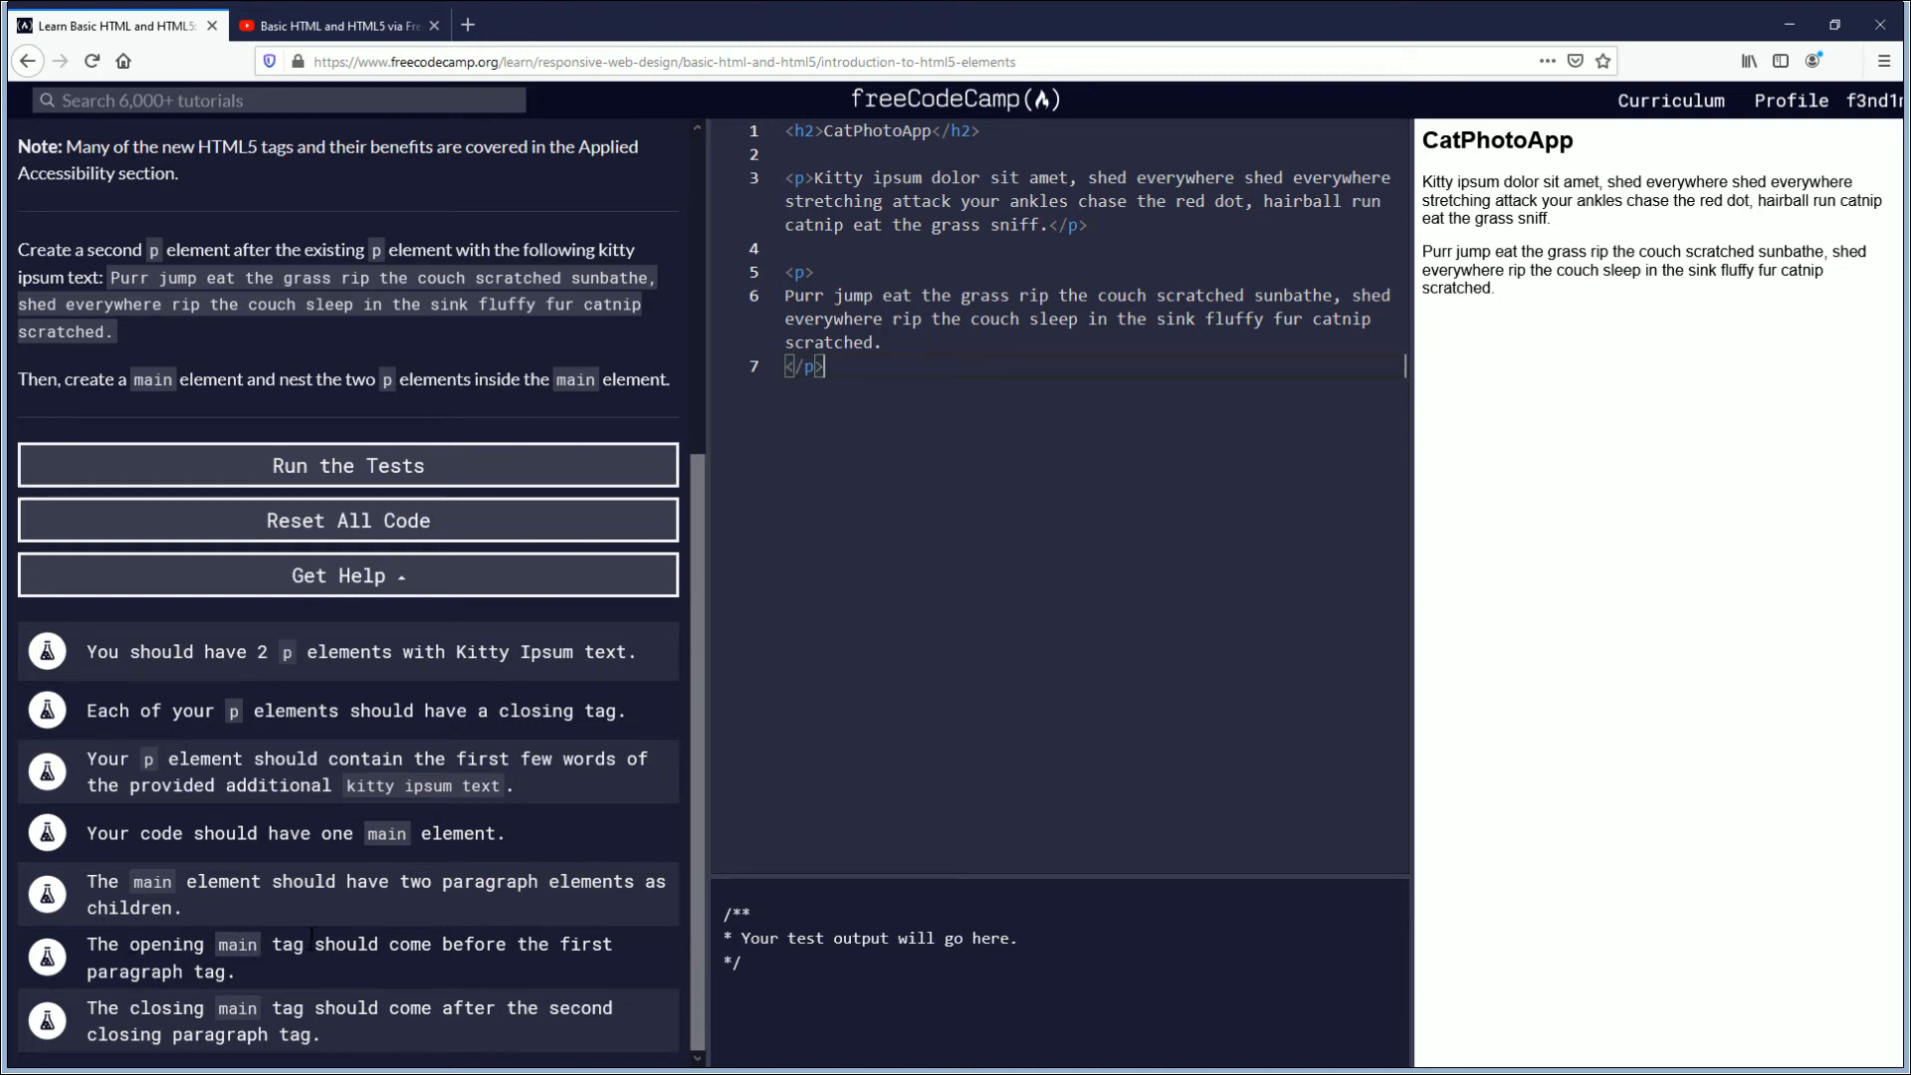
mouse_move(261, 991)
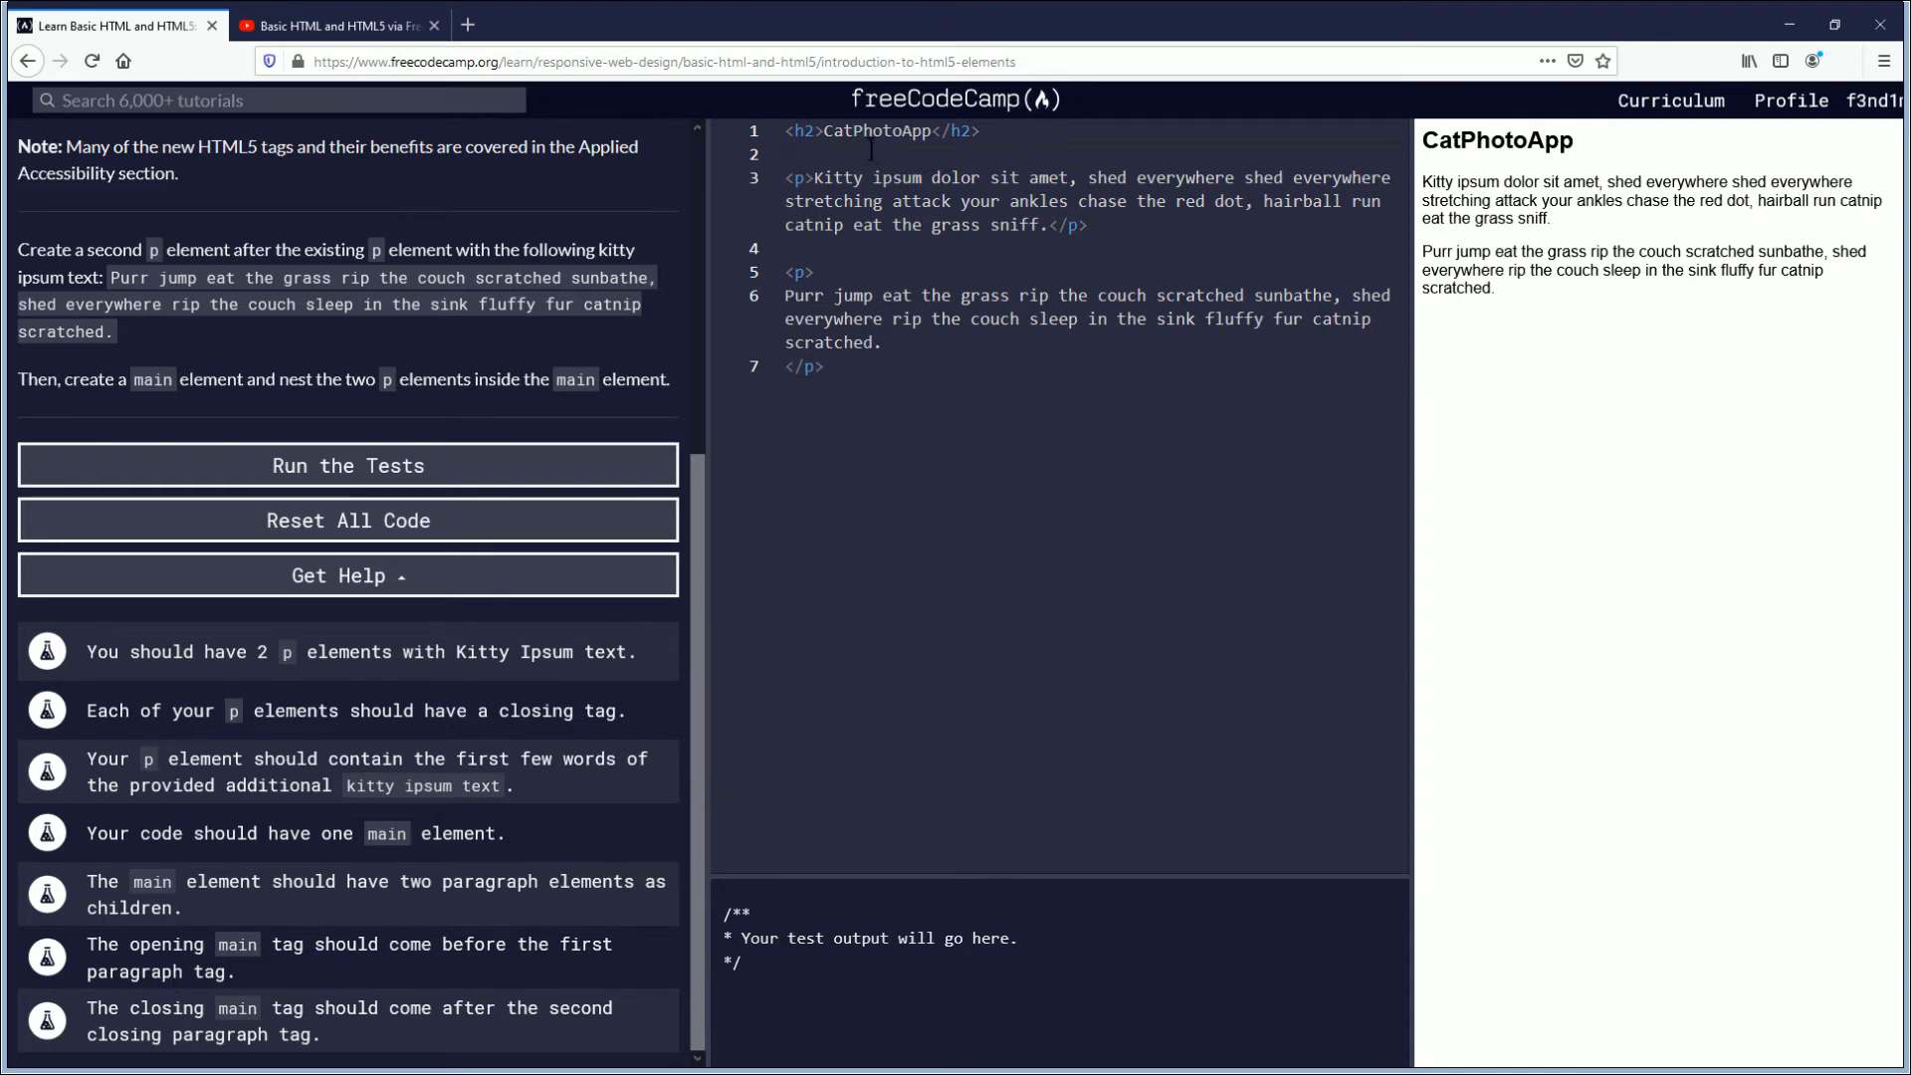
Step: Insert an opening <main> tag on a new line after the h2, above the first kitty ipsum paragraph
key("Enter")
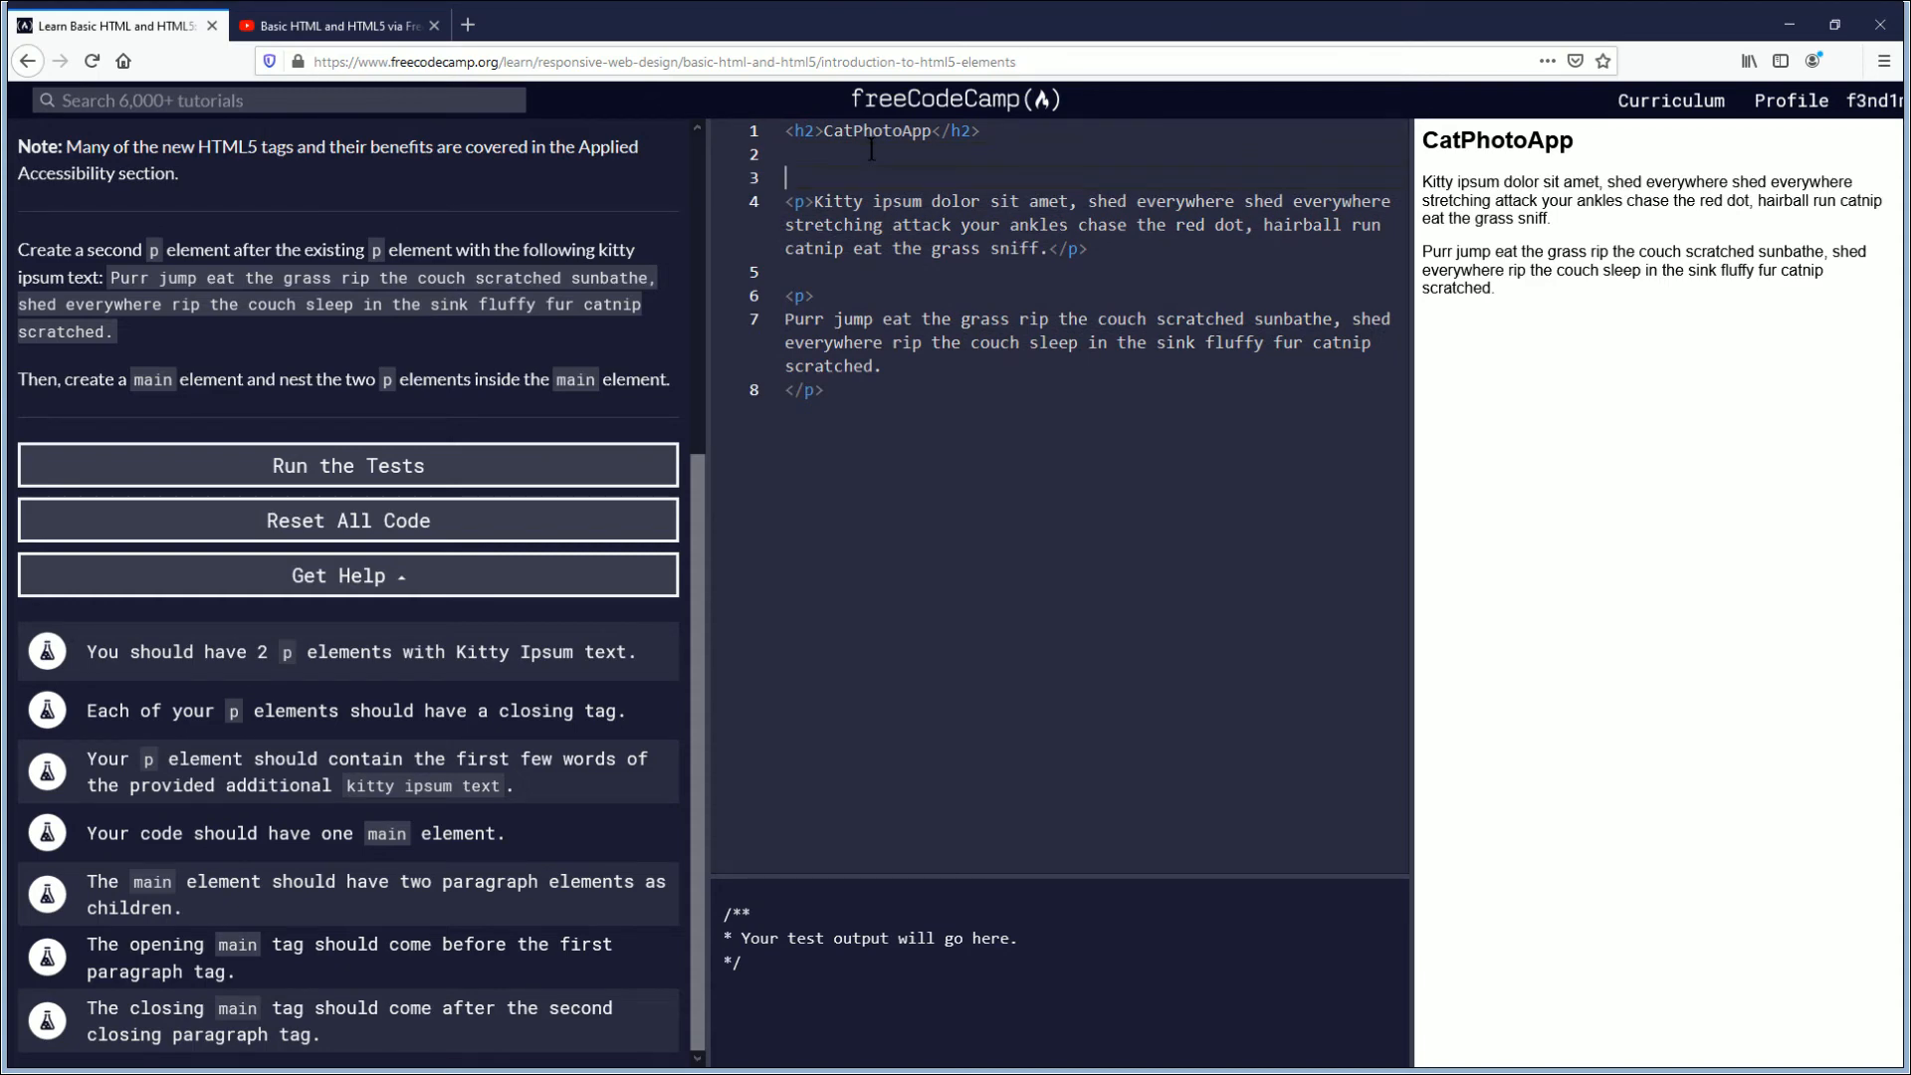
type("<")
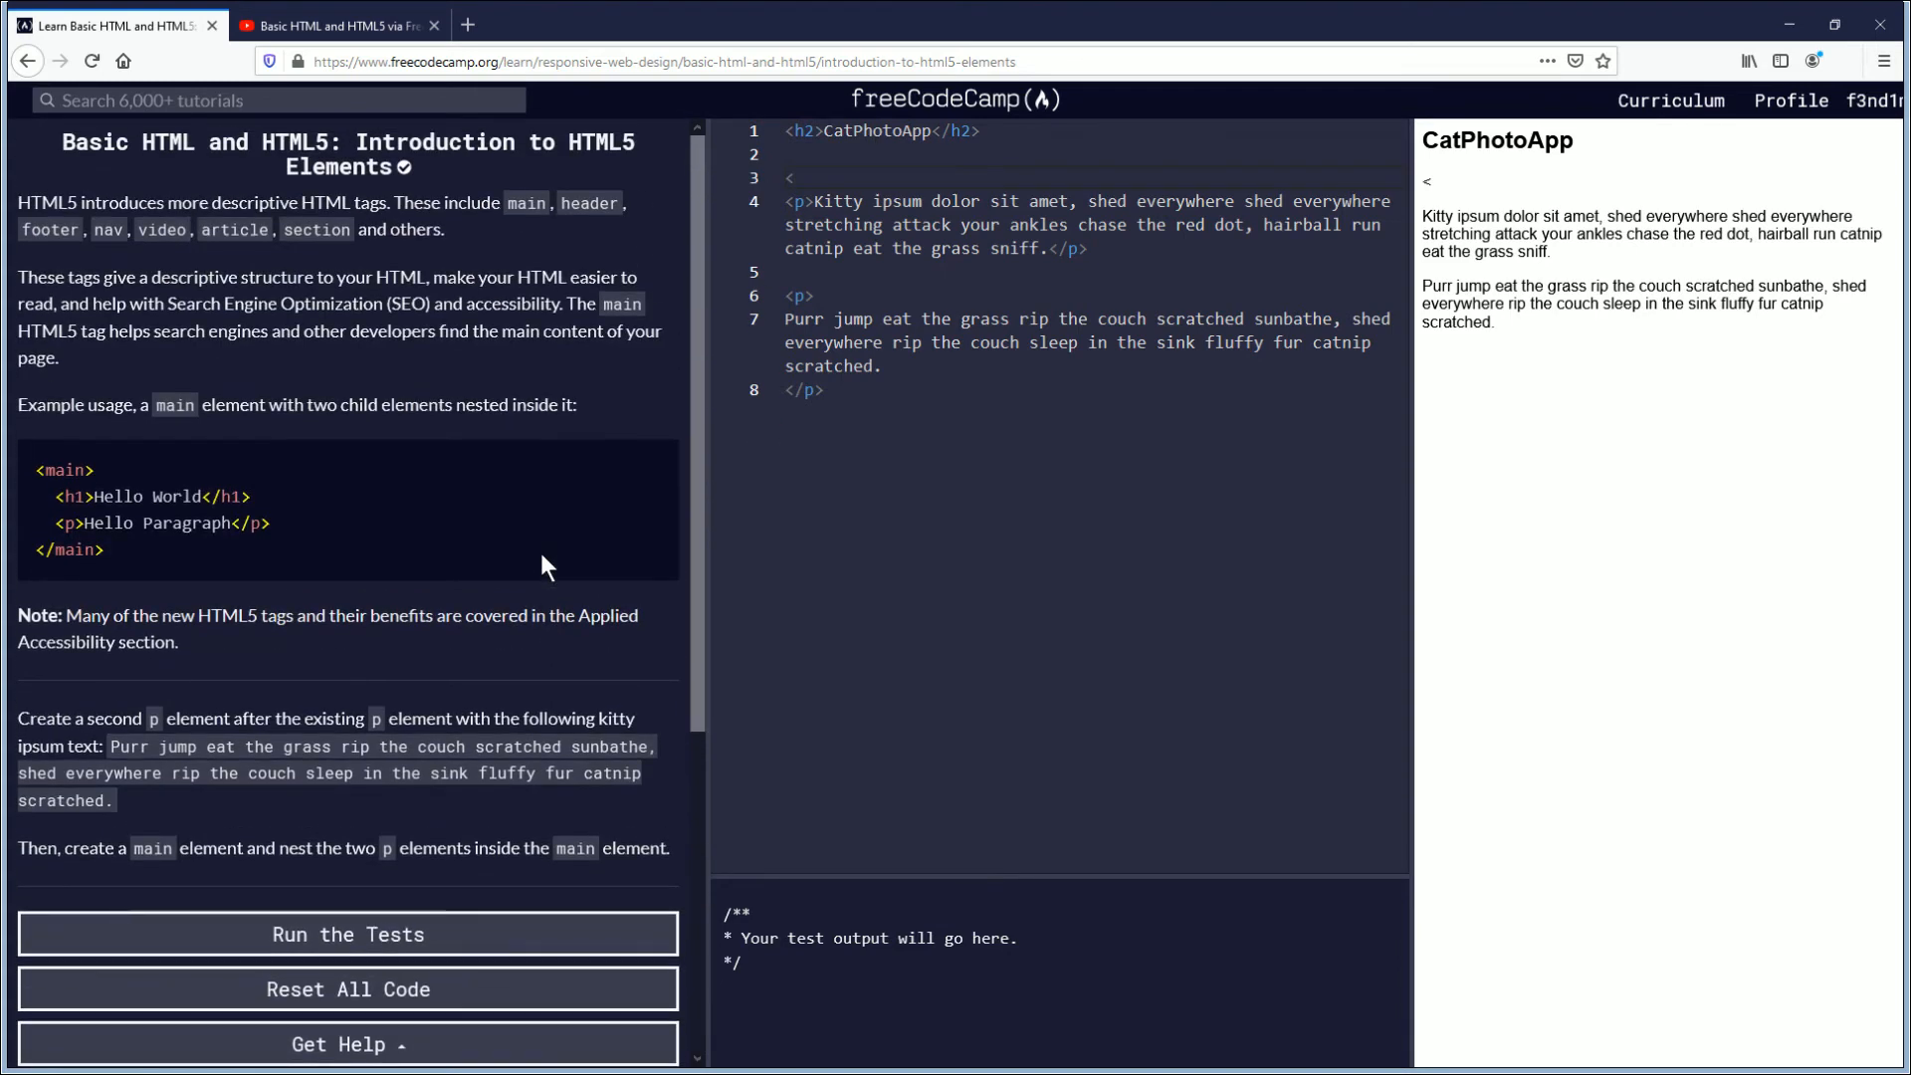
mouse_move(48, 497)
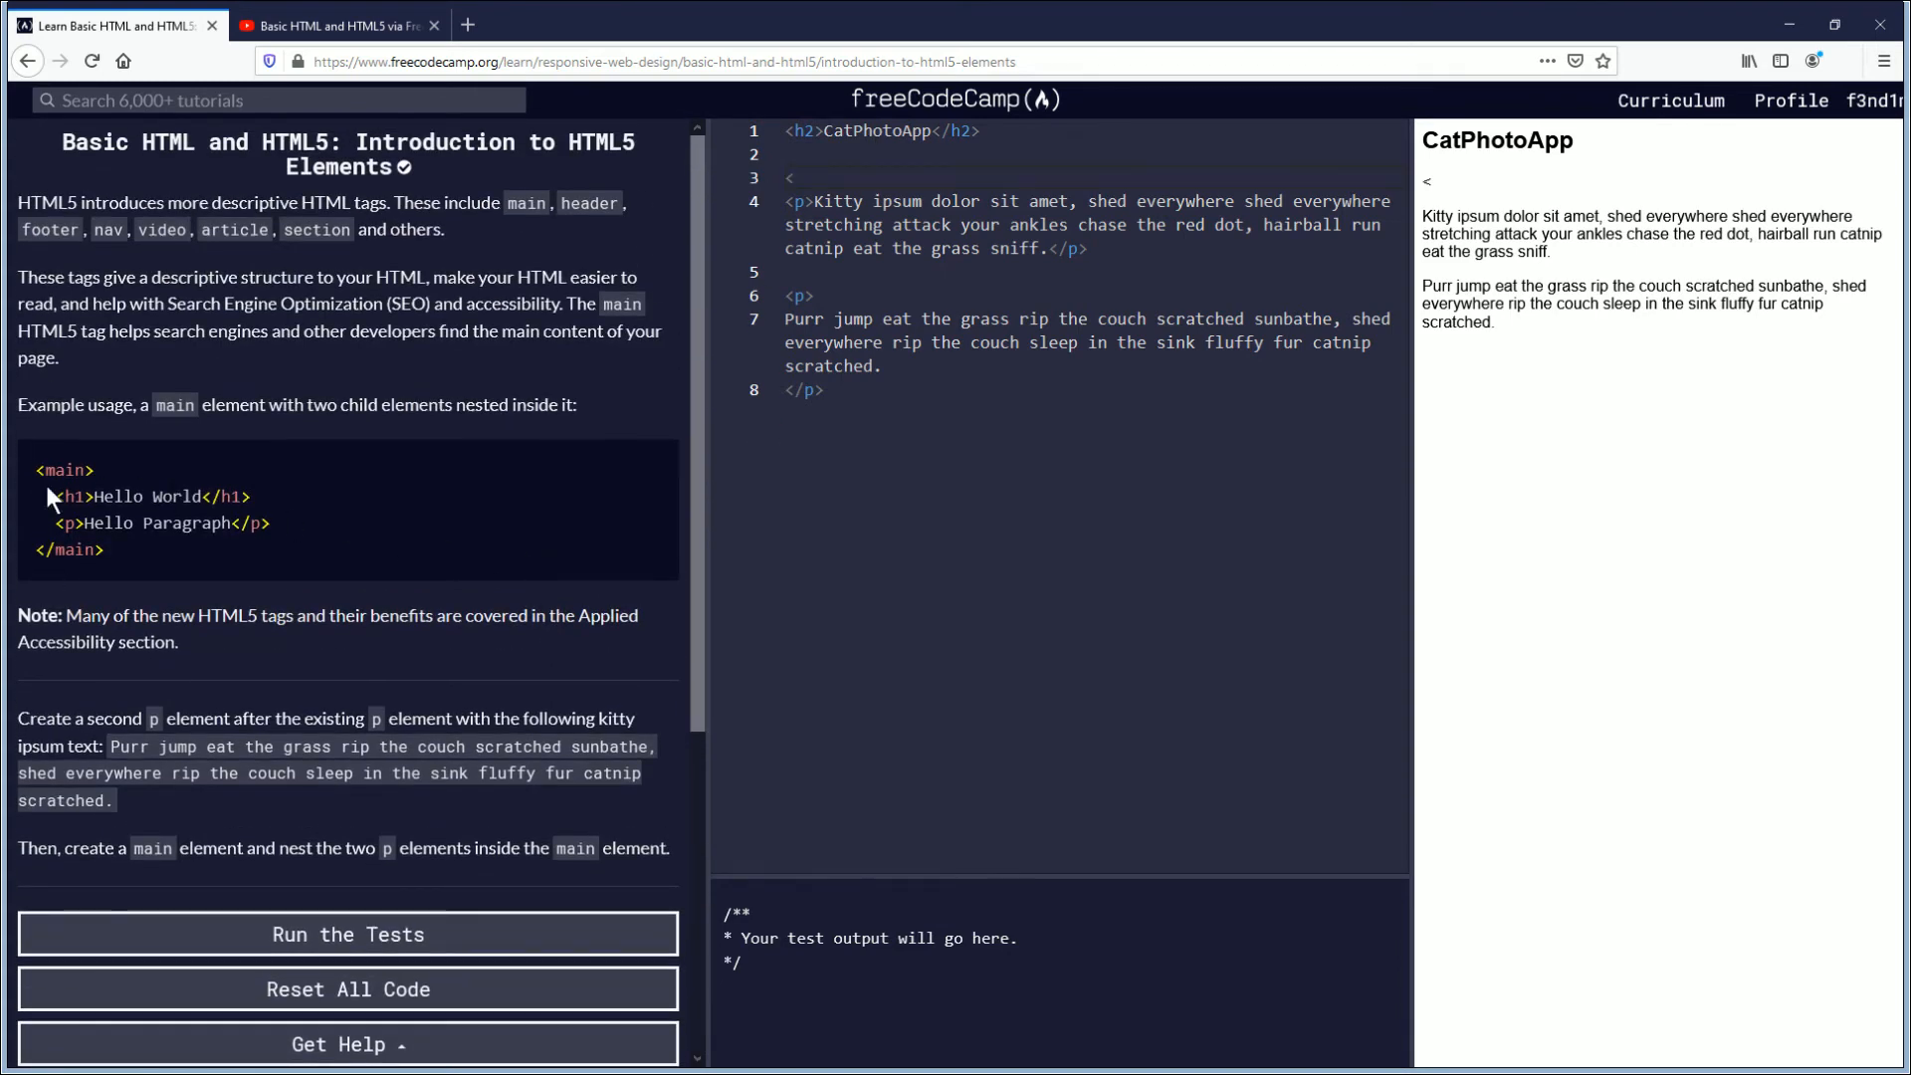
mouse_move(238, 558)
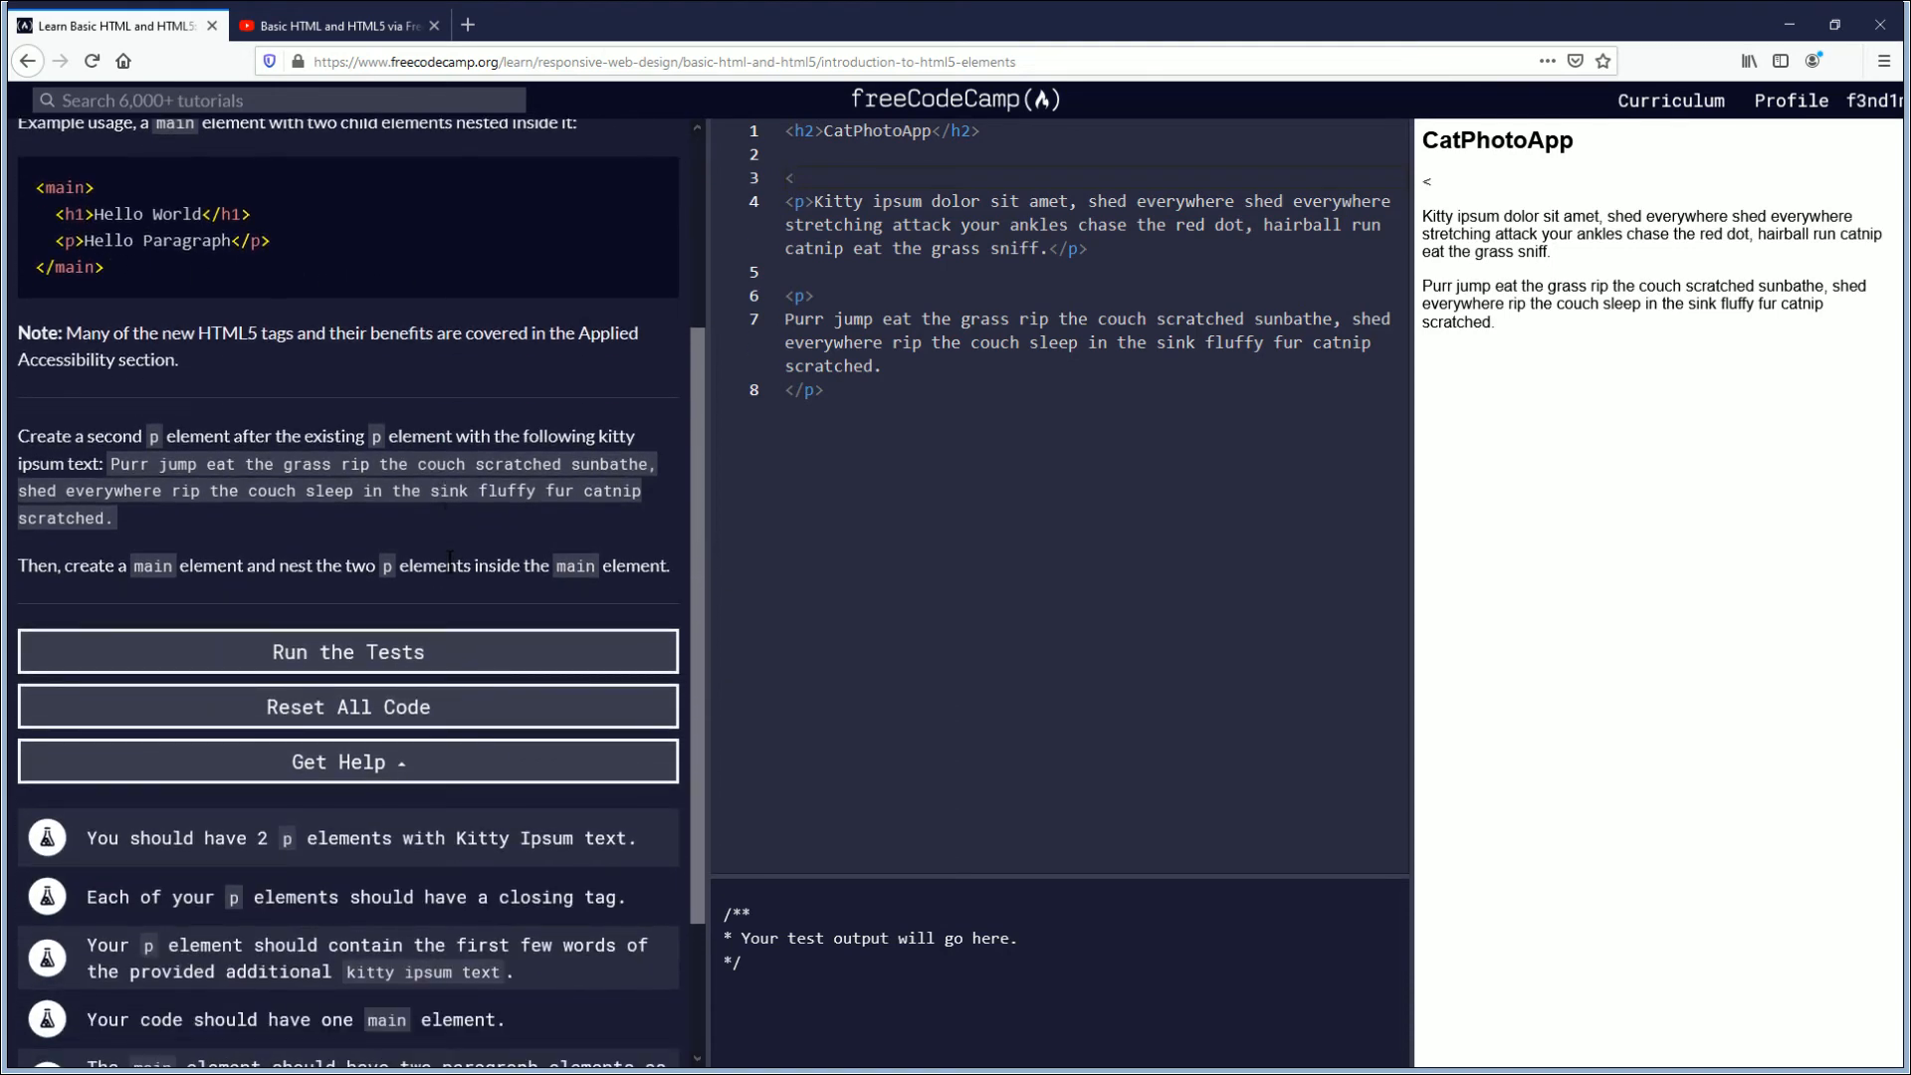
type("main")
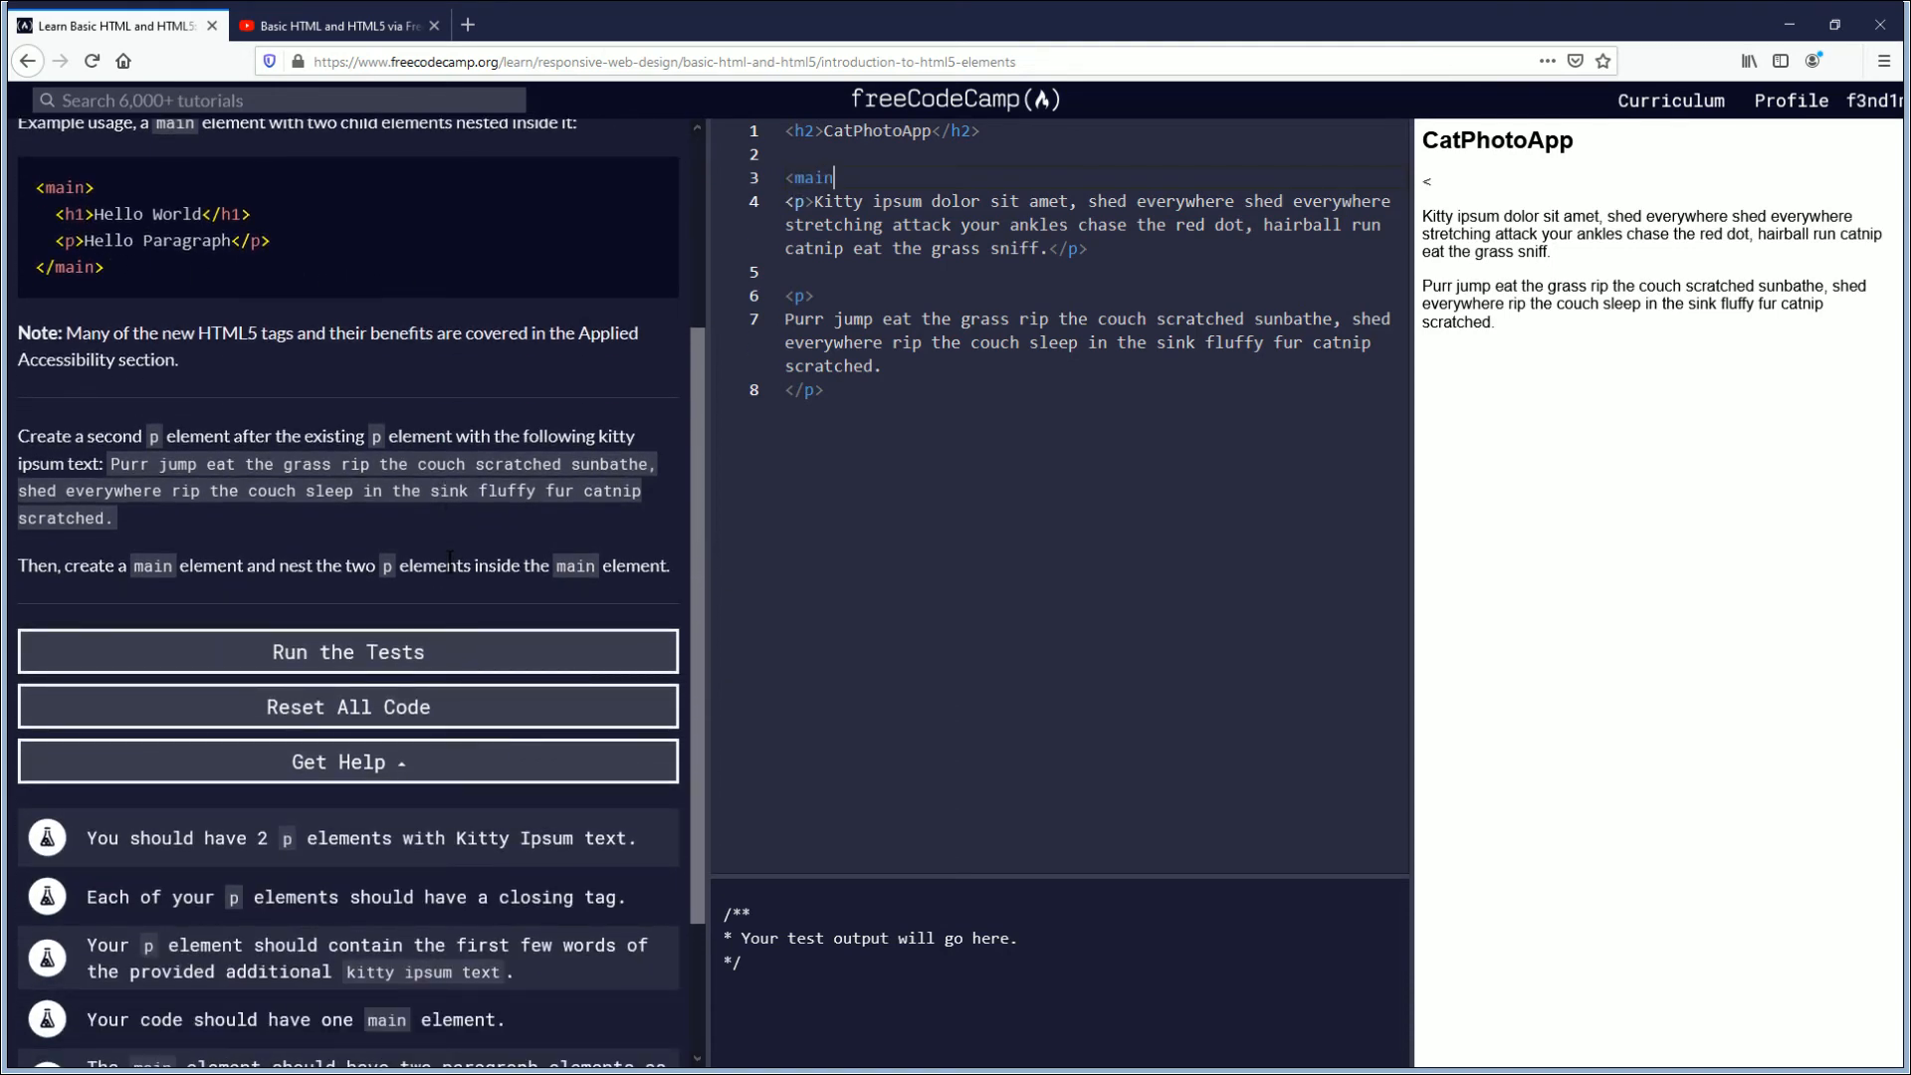
type(">")
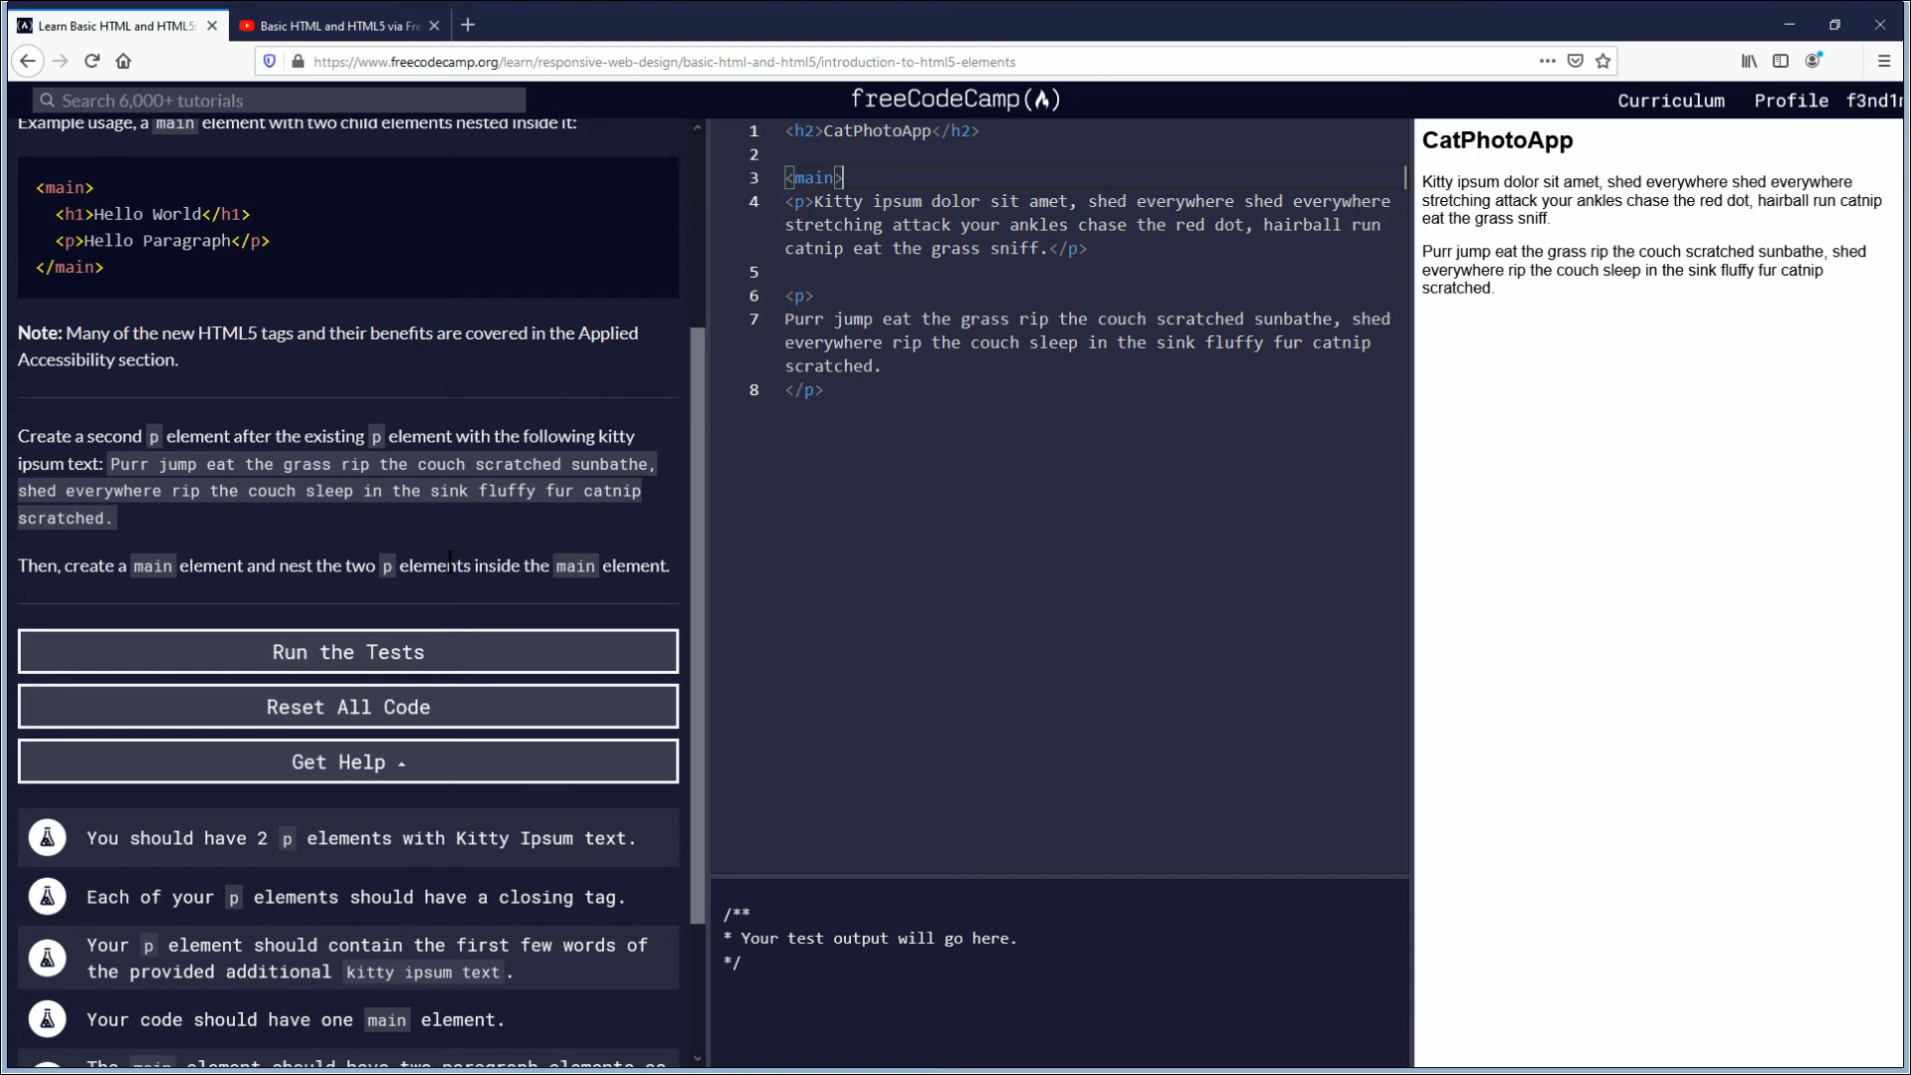
scroll("down", 3)
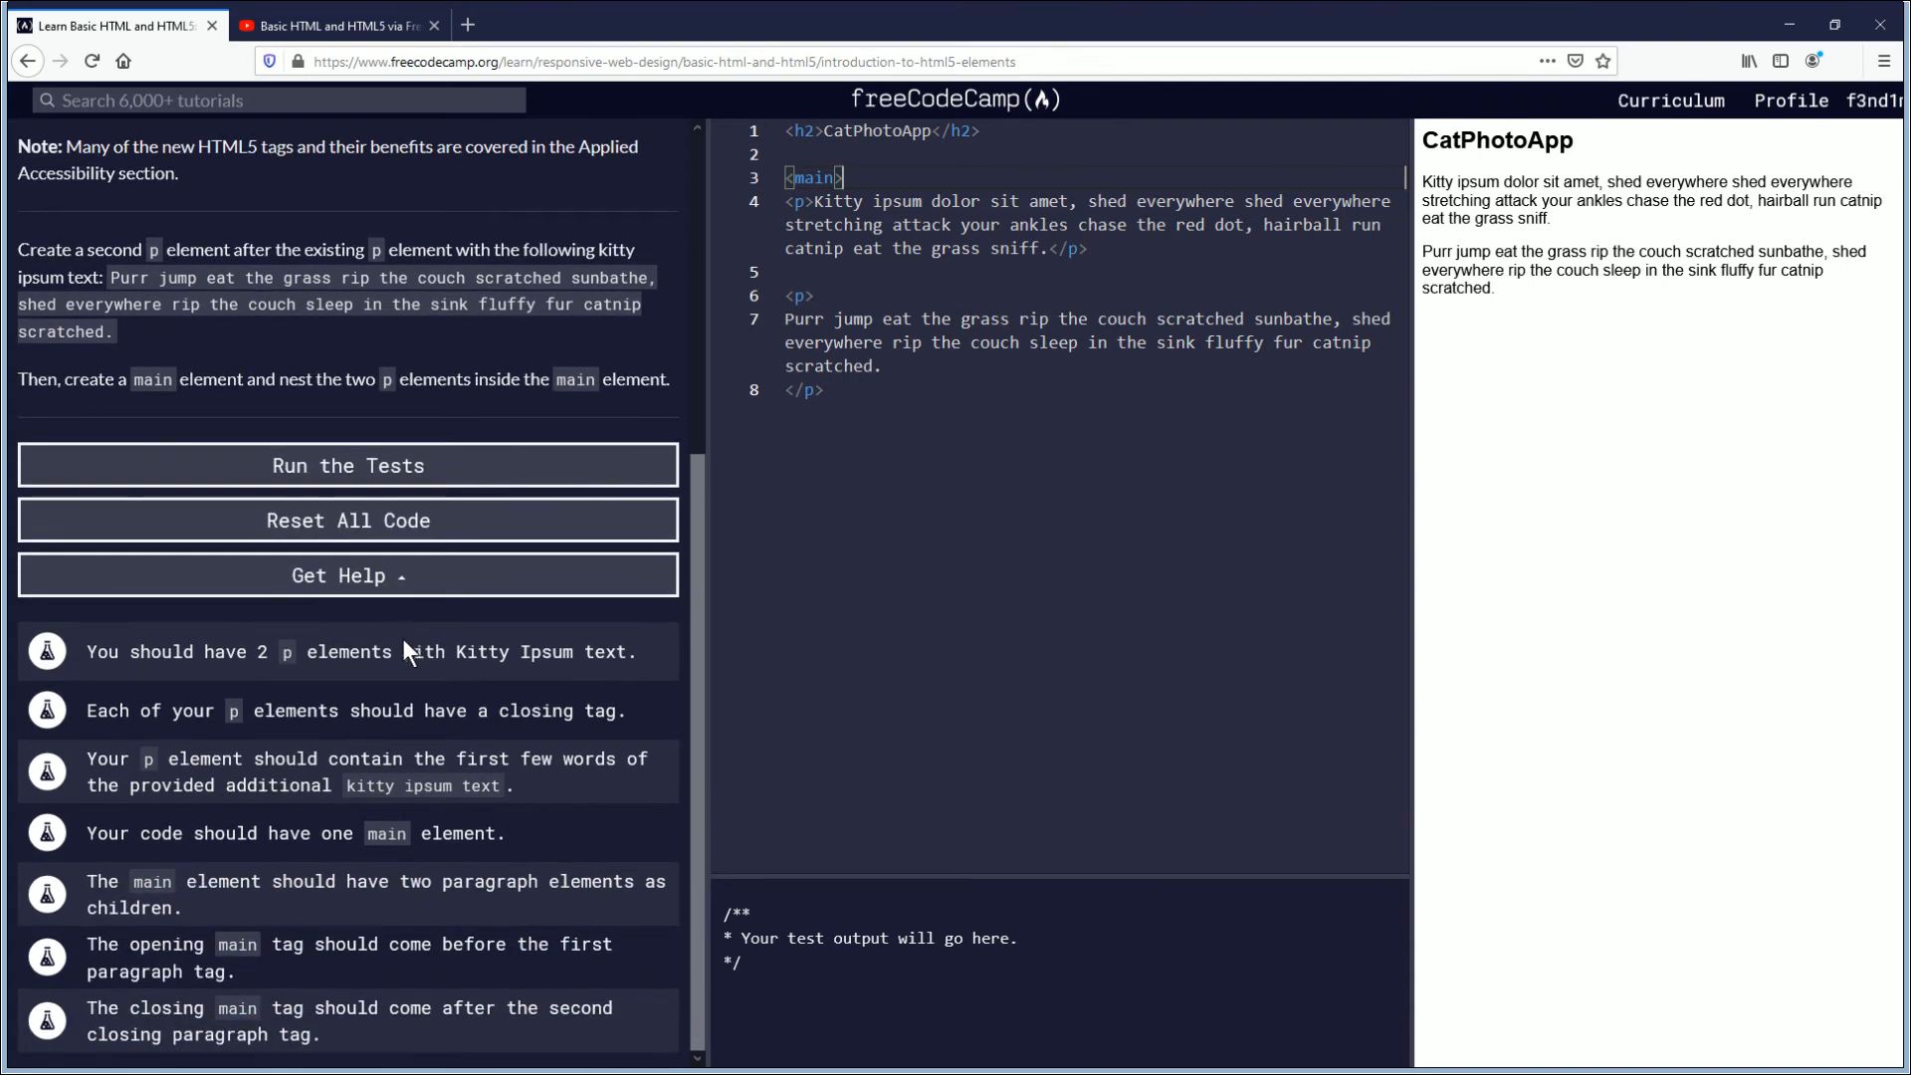
mouse_move(923, 443)
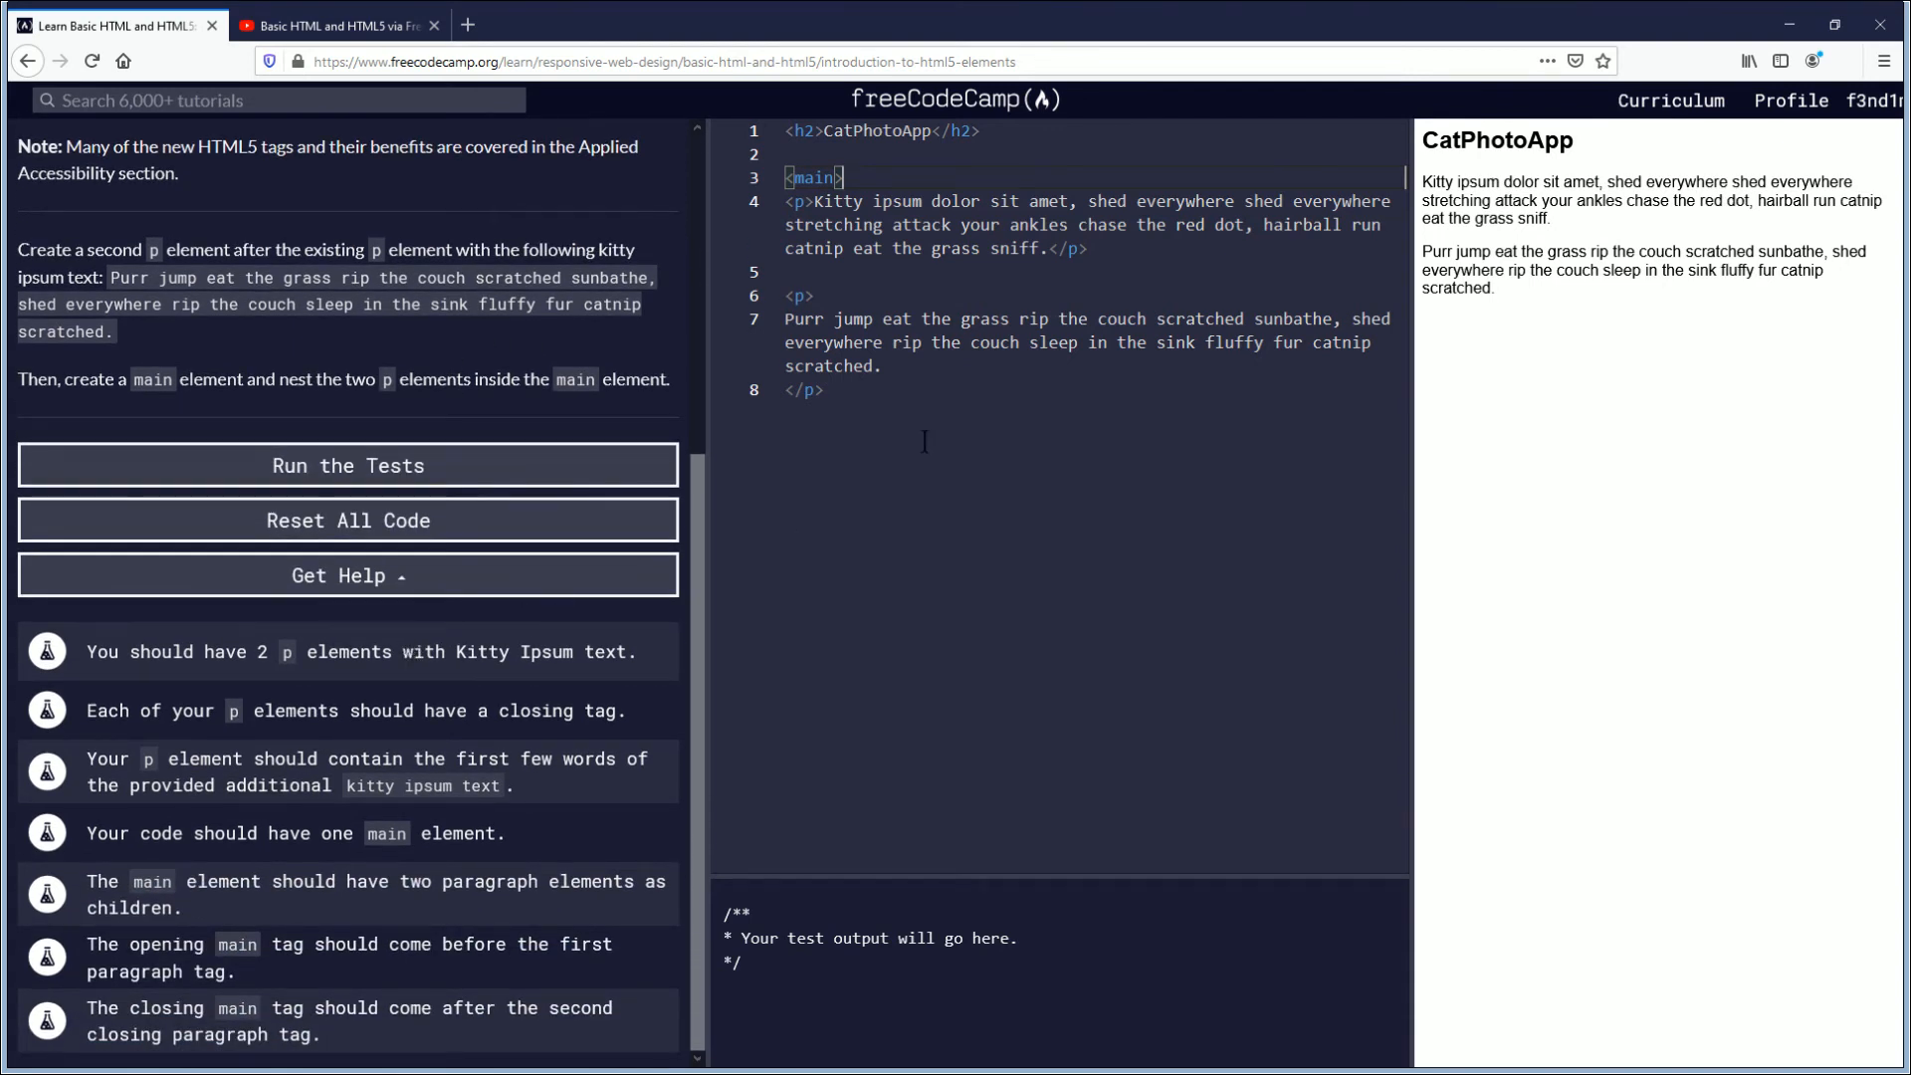
mouse_move(261, 995)
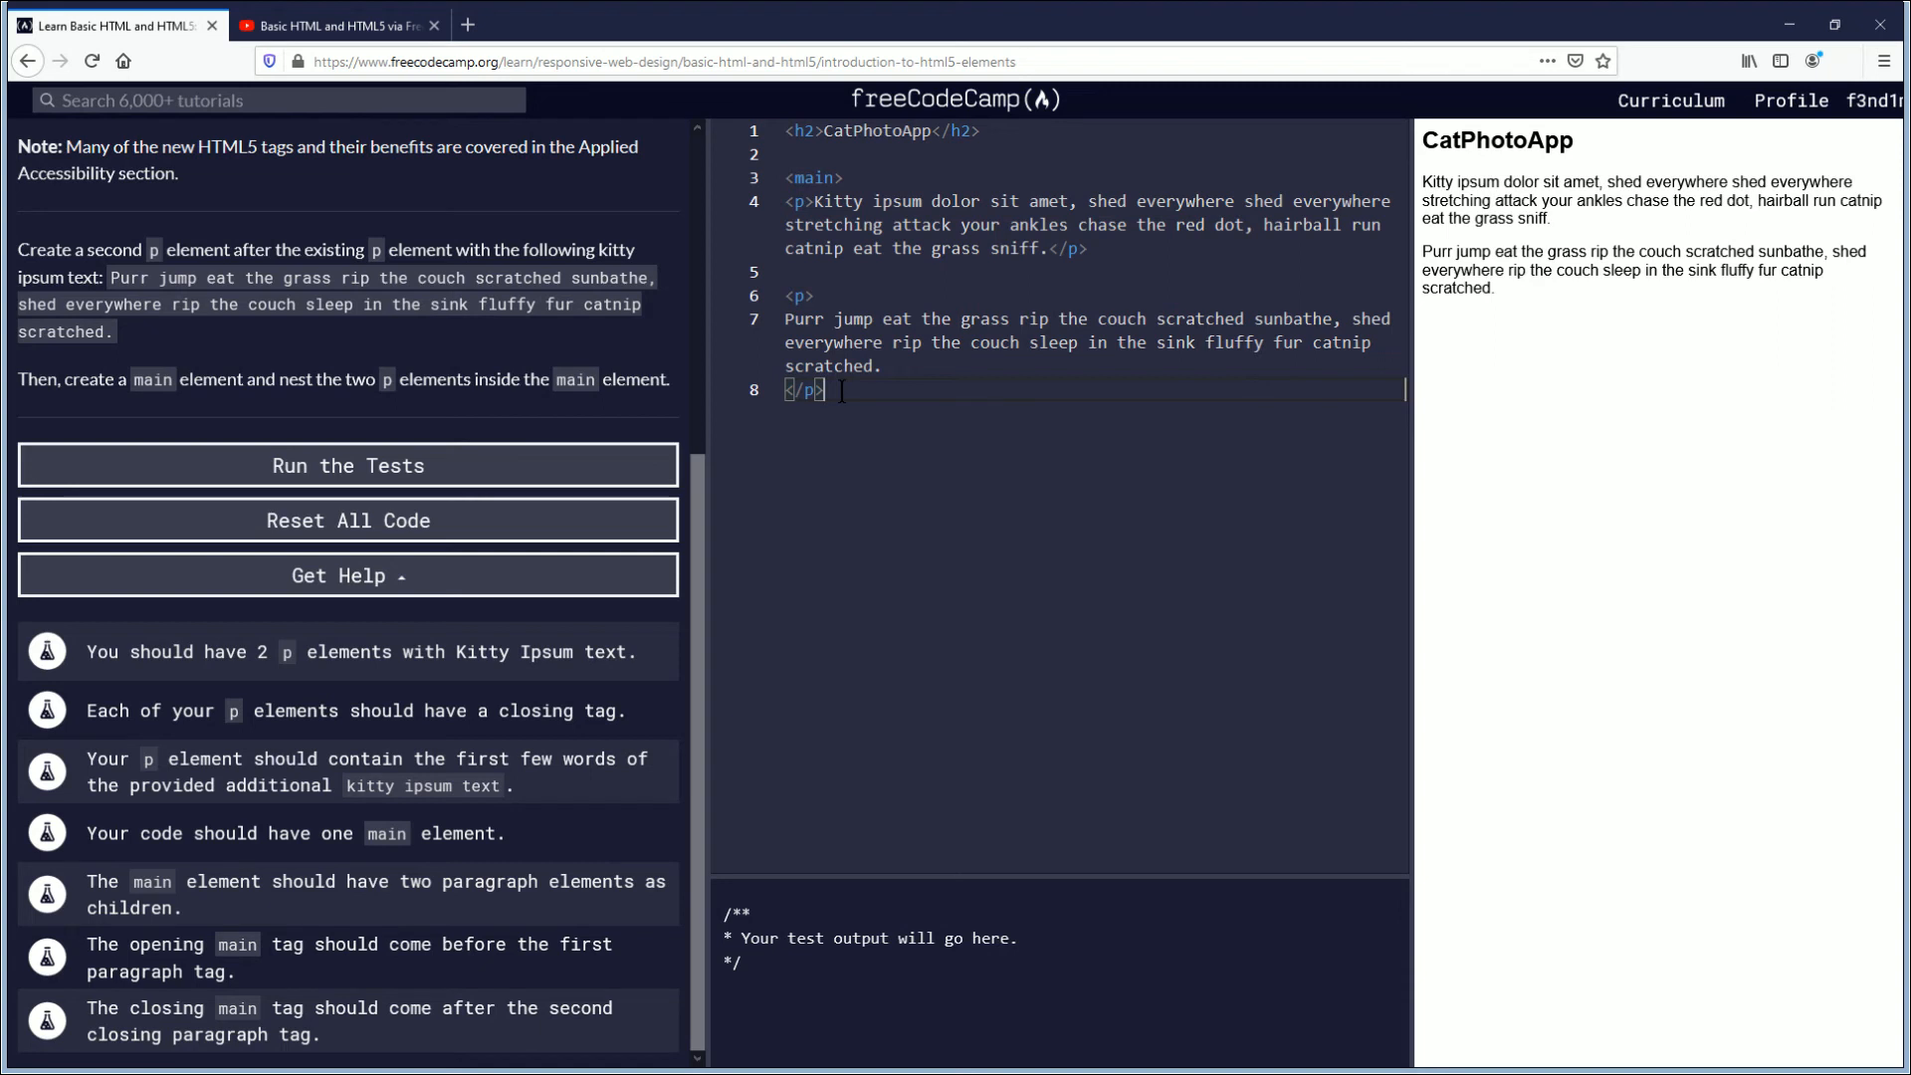
Step: Add a closing </main> tag on line 9, after the second paragraph
key("Enter")
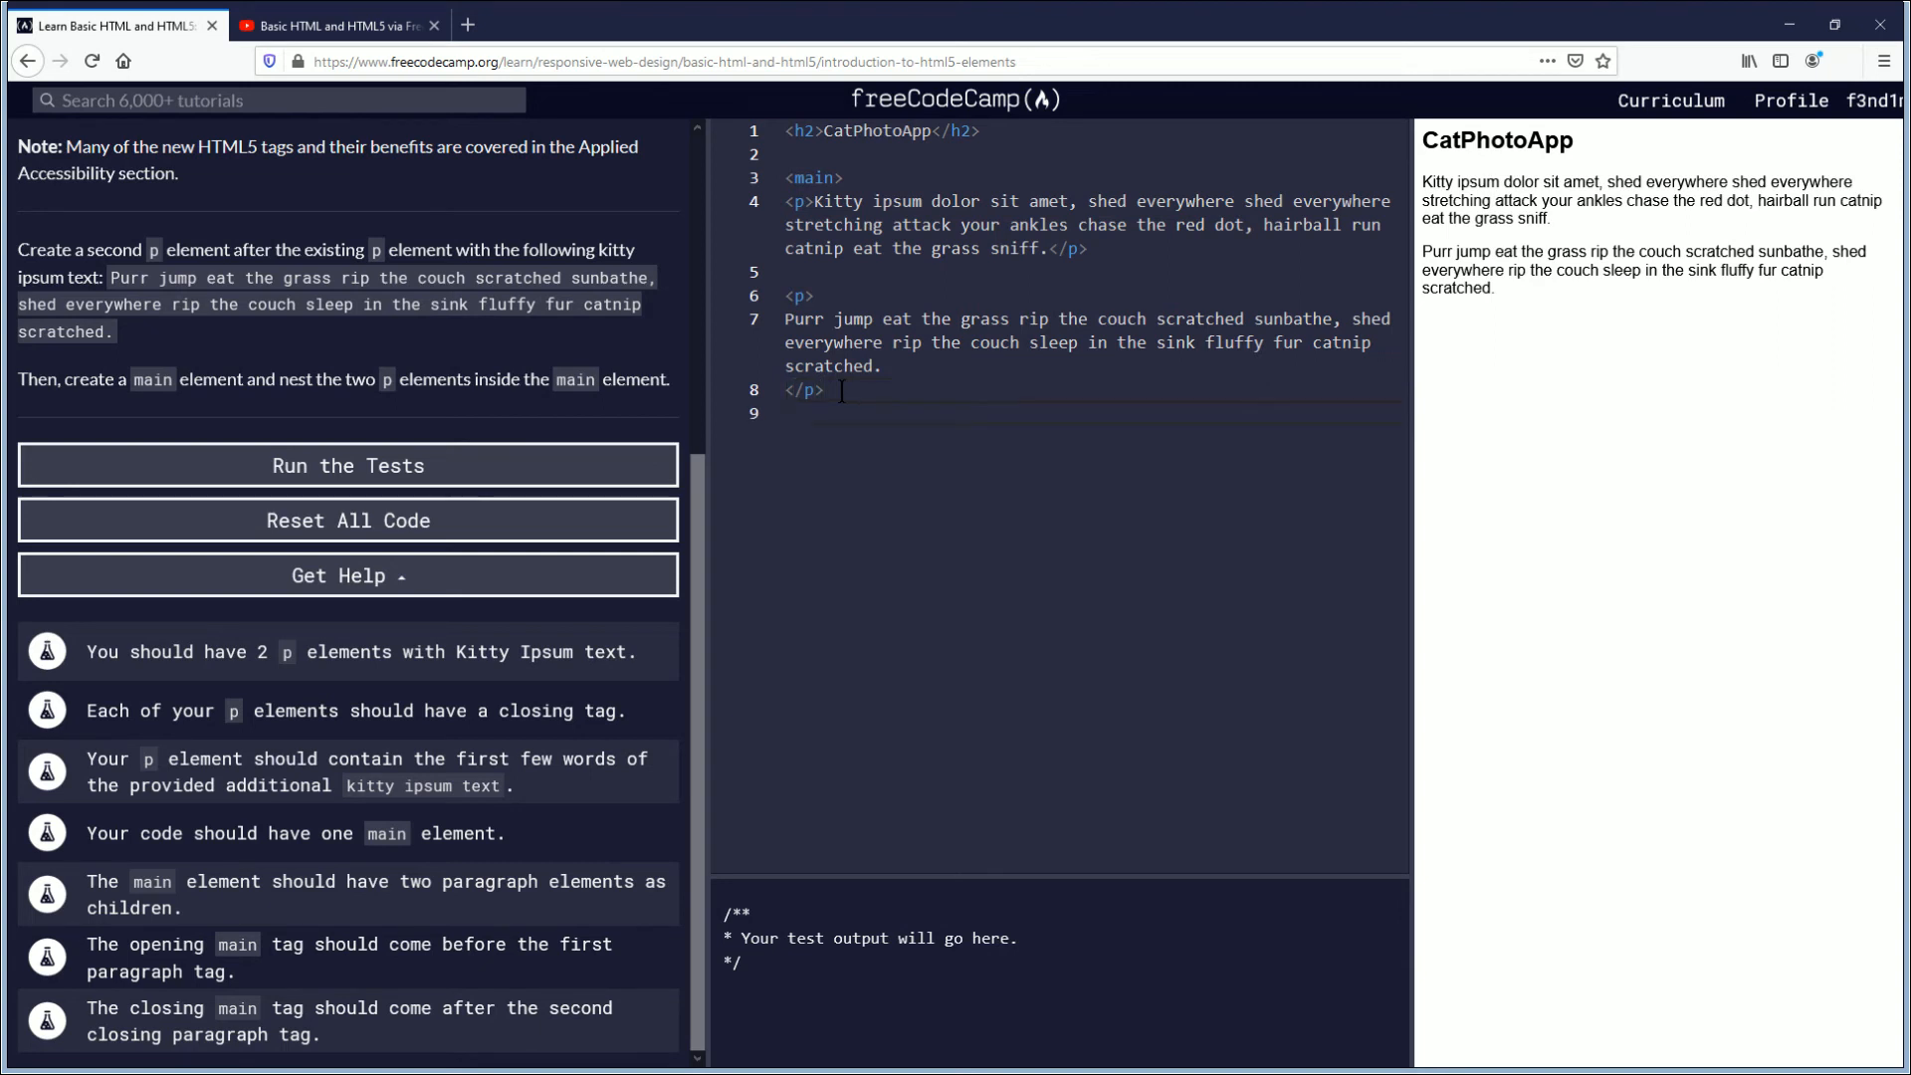
type("</")
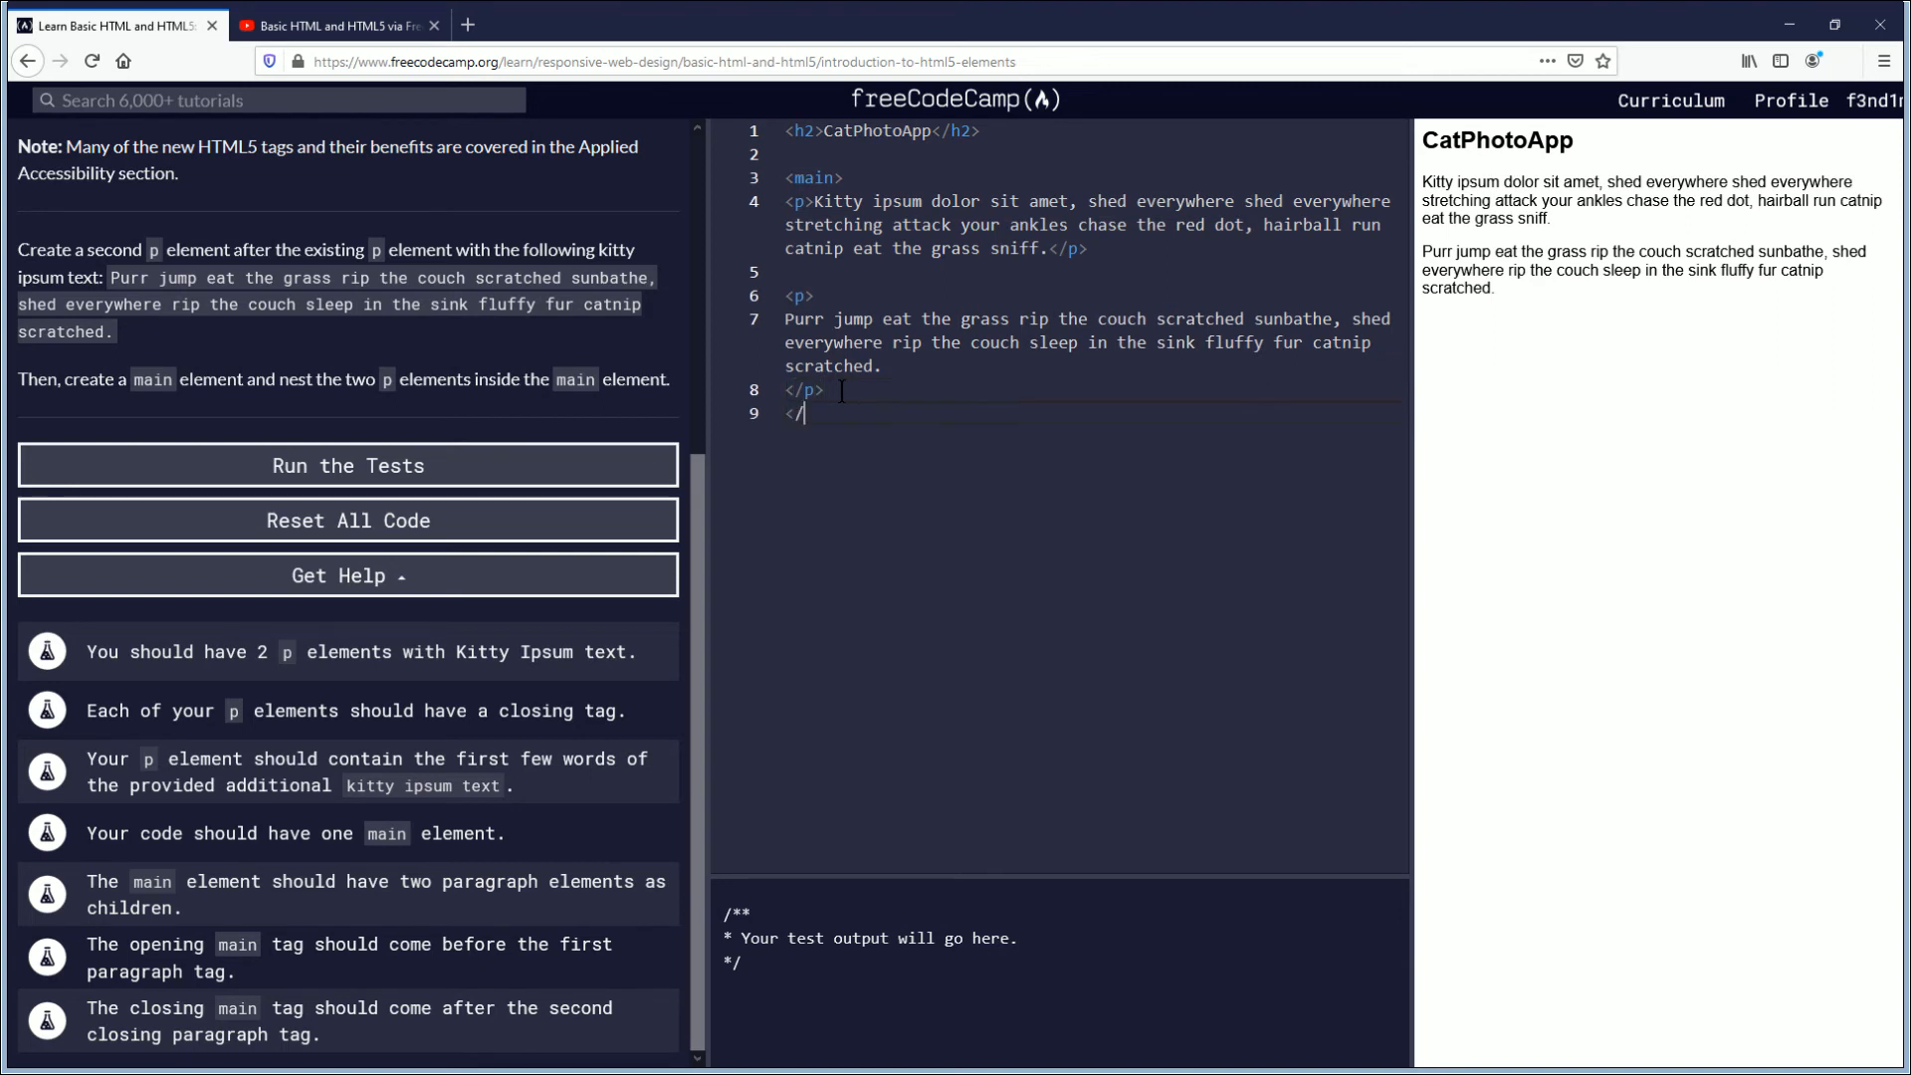
type("ma")
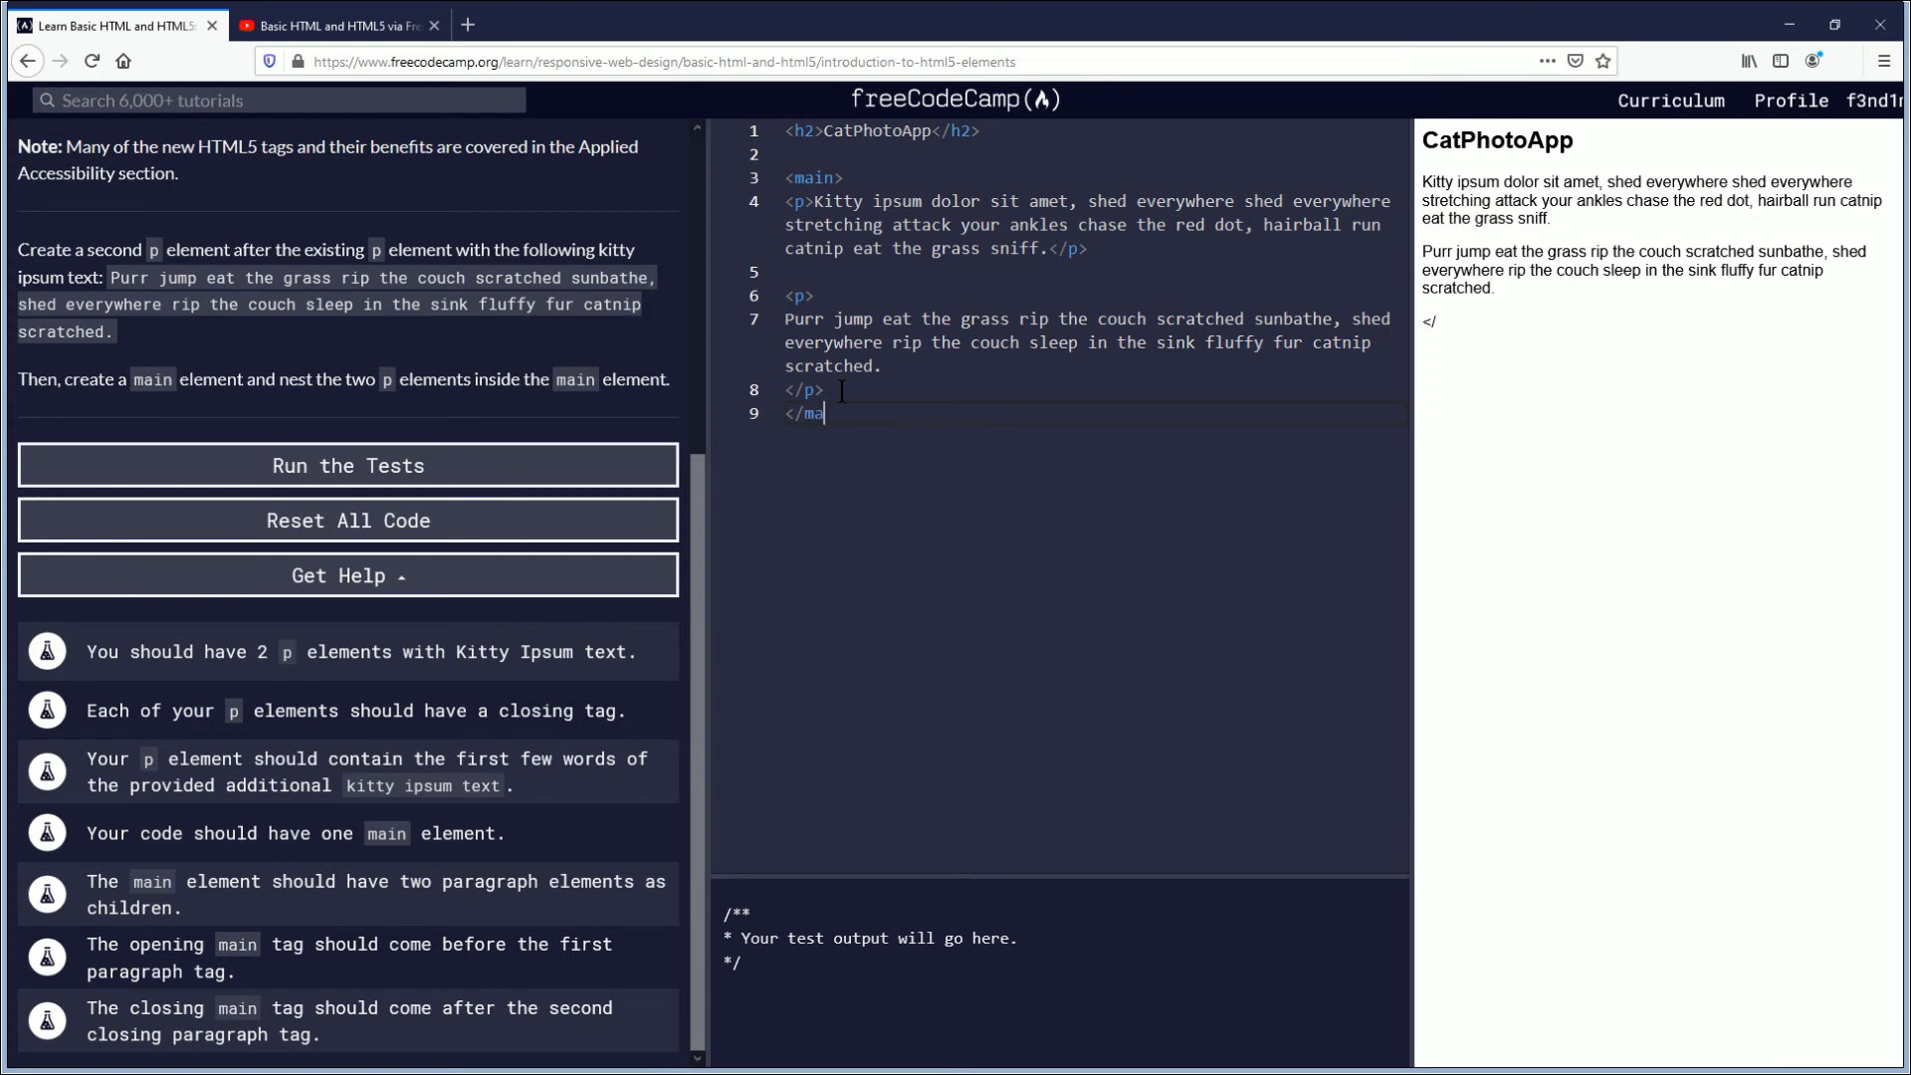
type("in>")
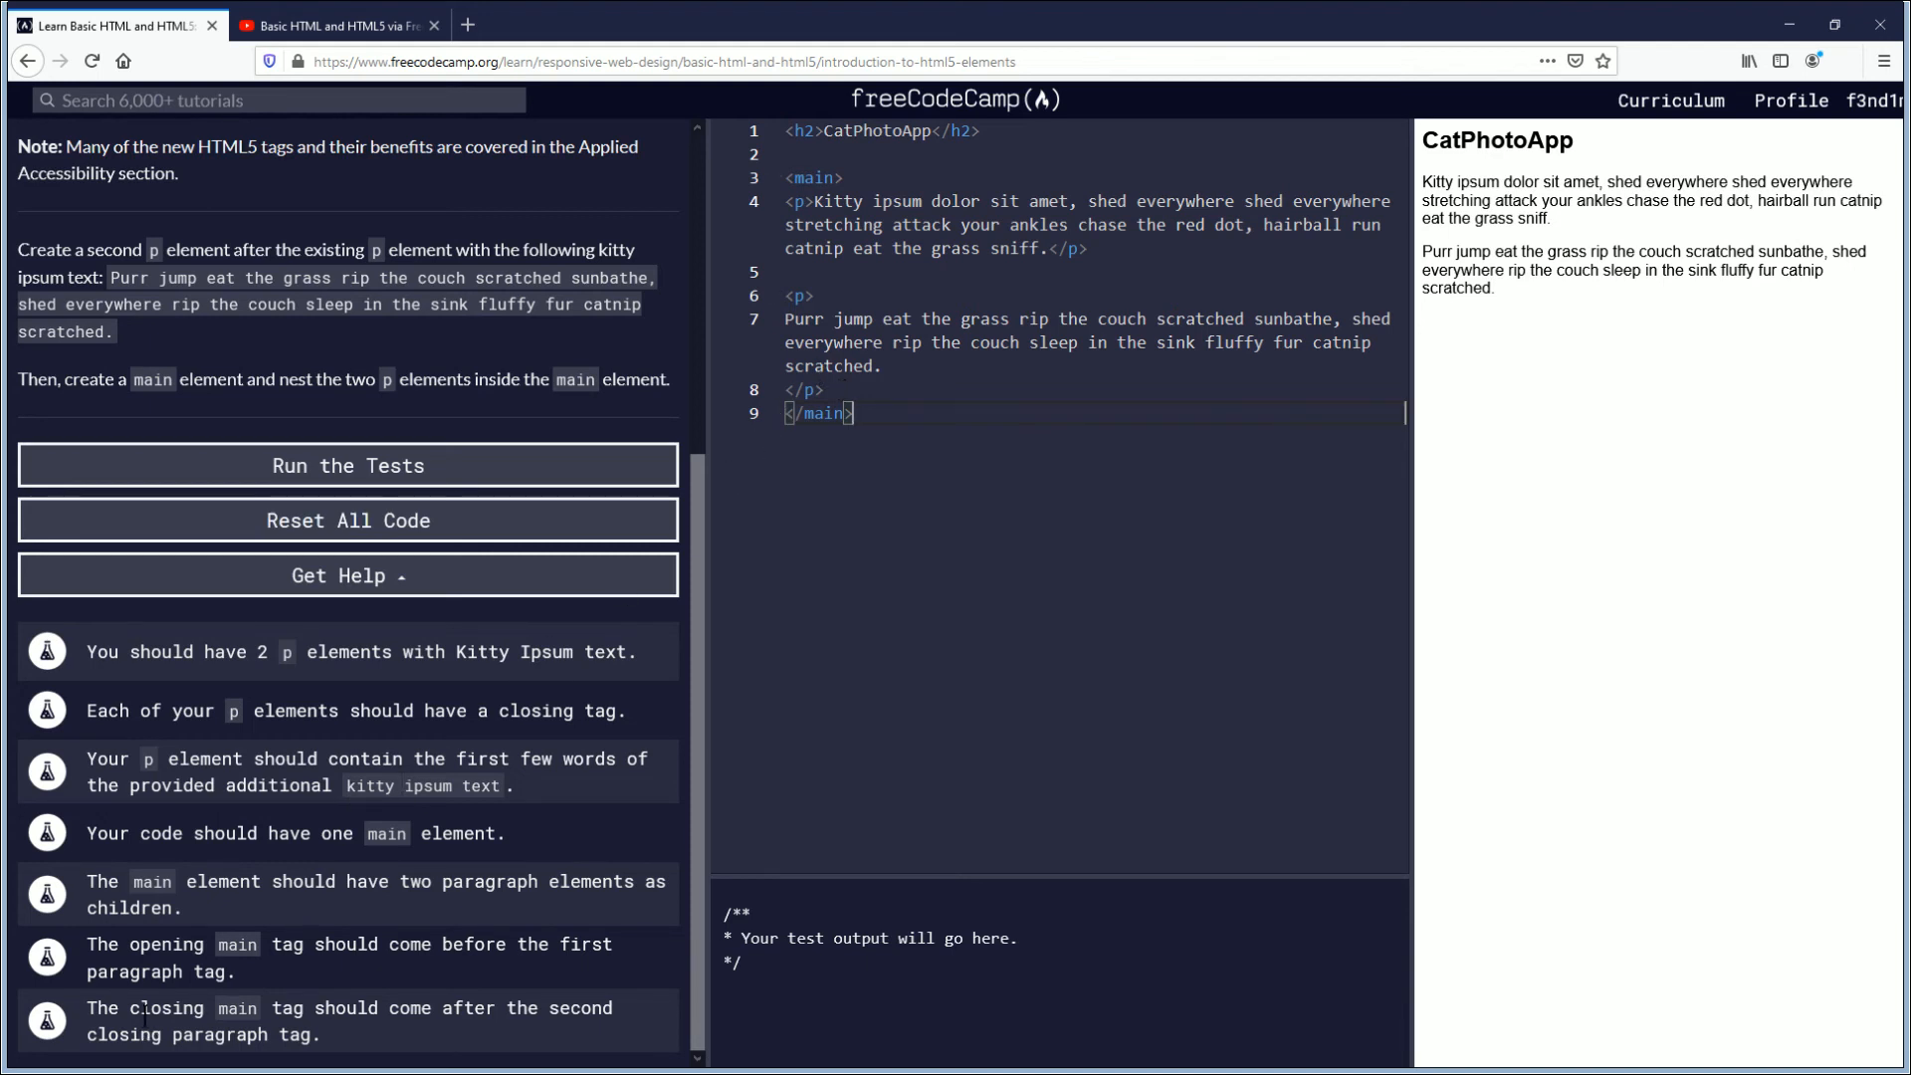
mouse_move(455, 474)
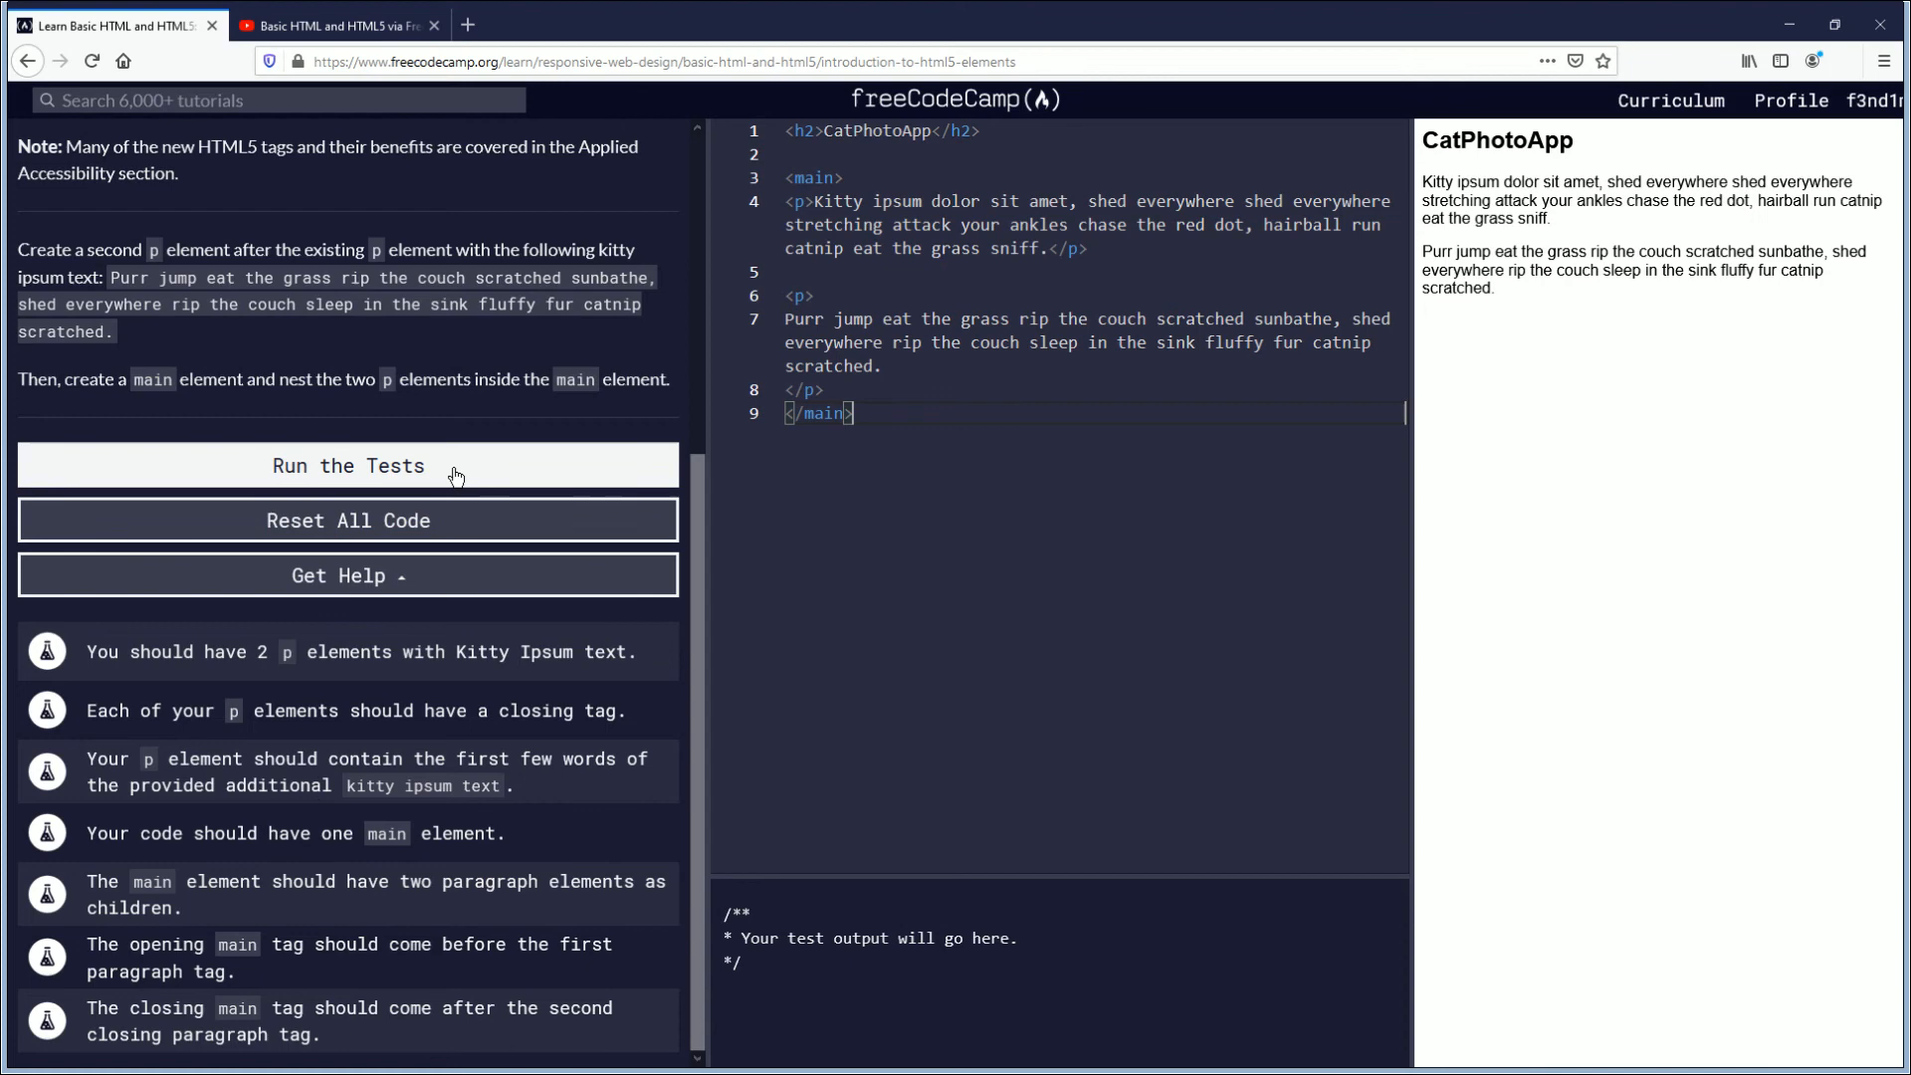
Step: Run the lesson tests and submit the passing solution to advance to the next challenge
left_click(347, 465)
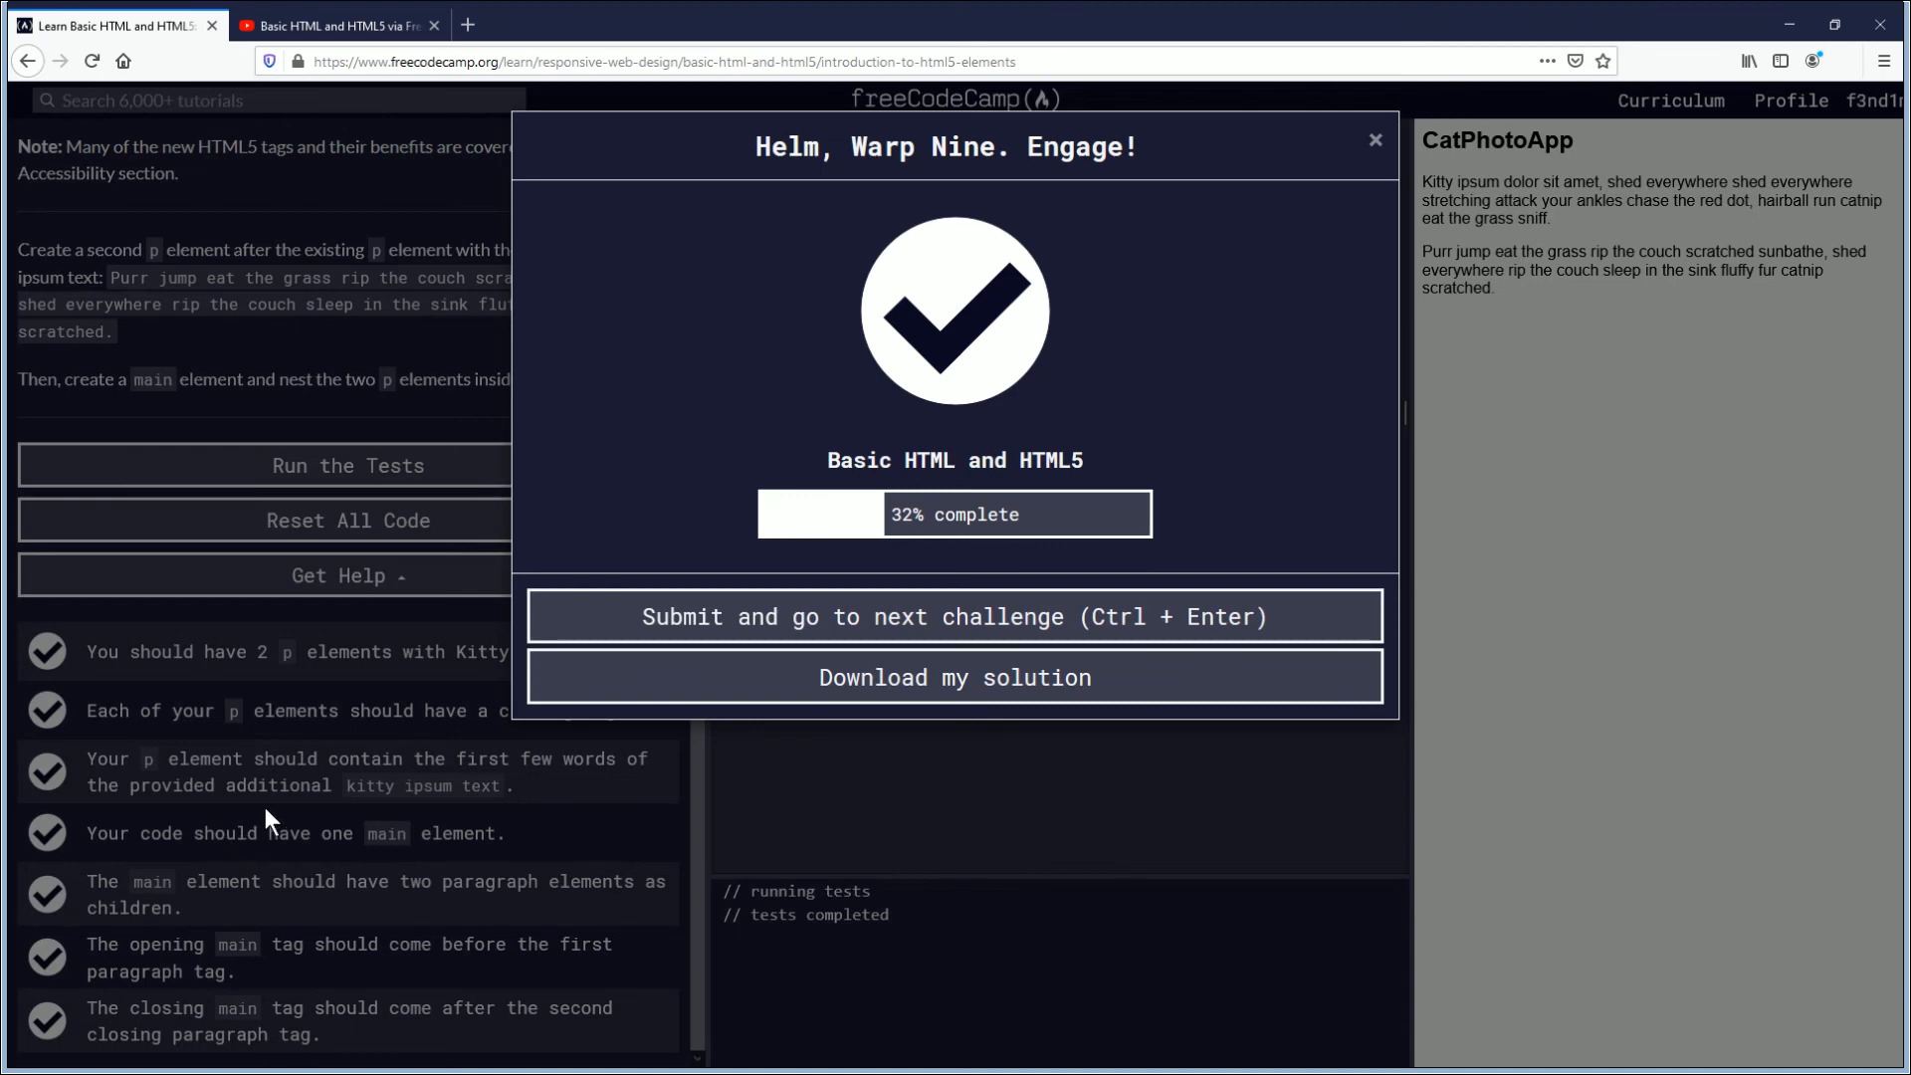
mouse_move(628, 776)
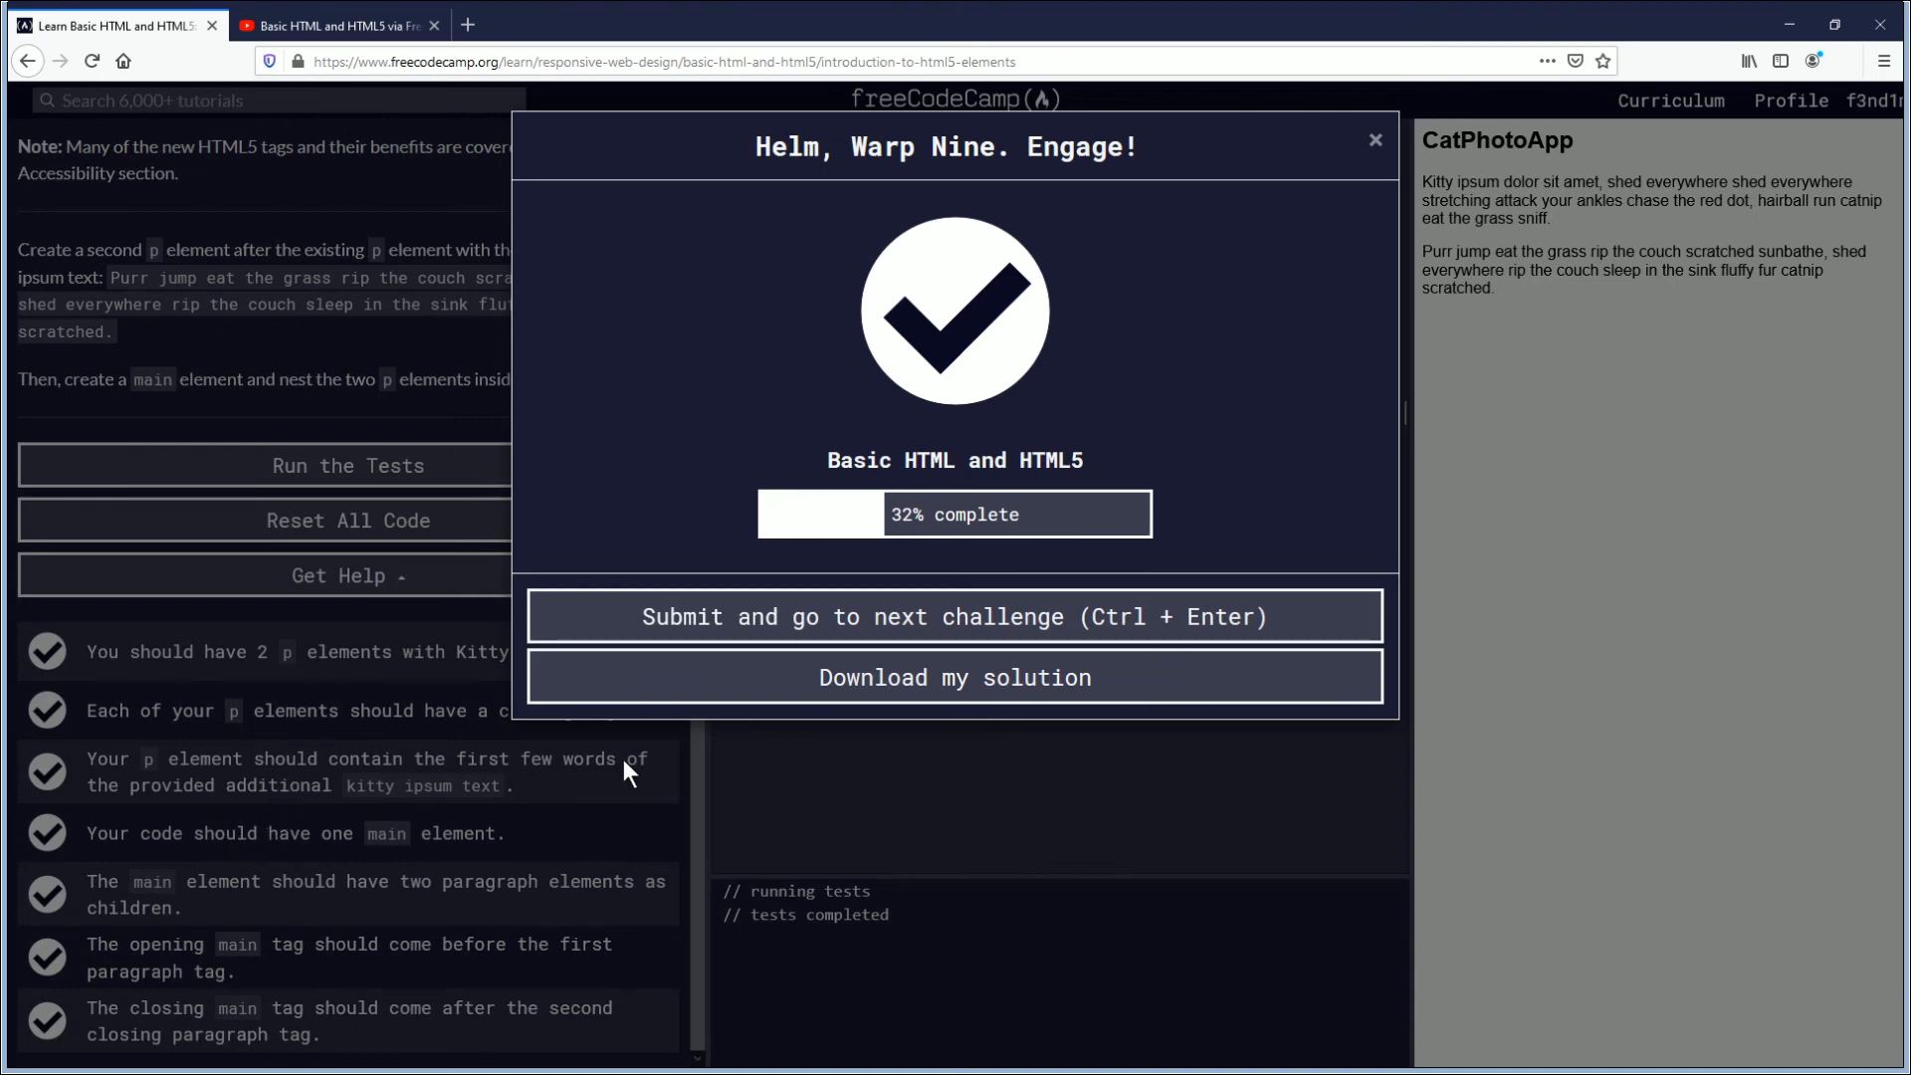
mouse_move(570, 739)
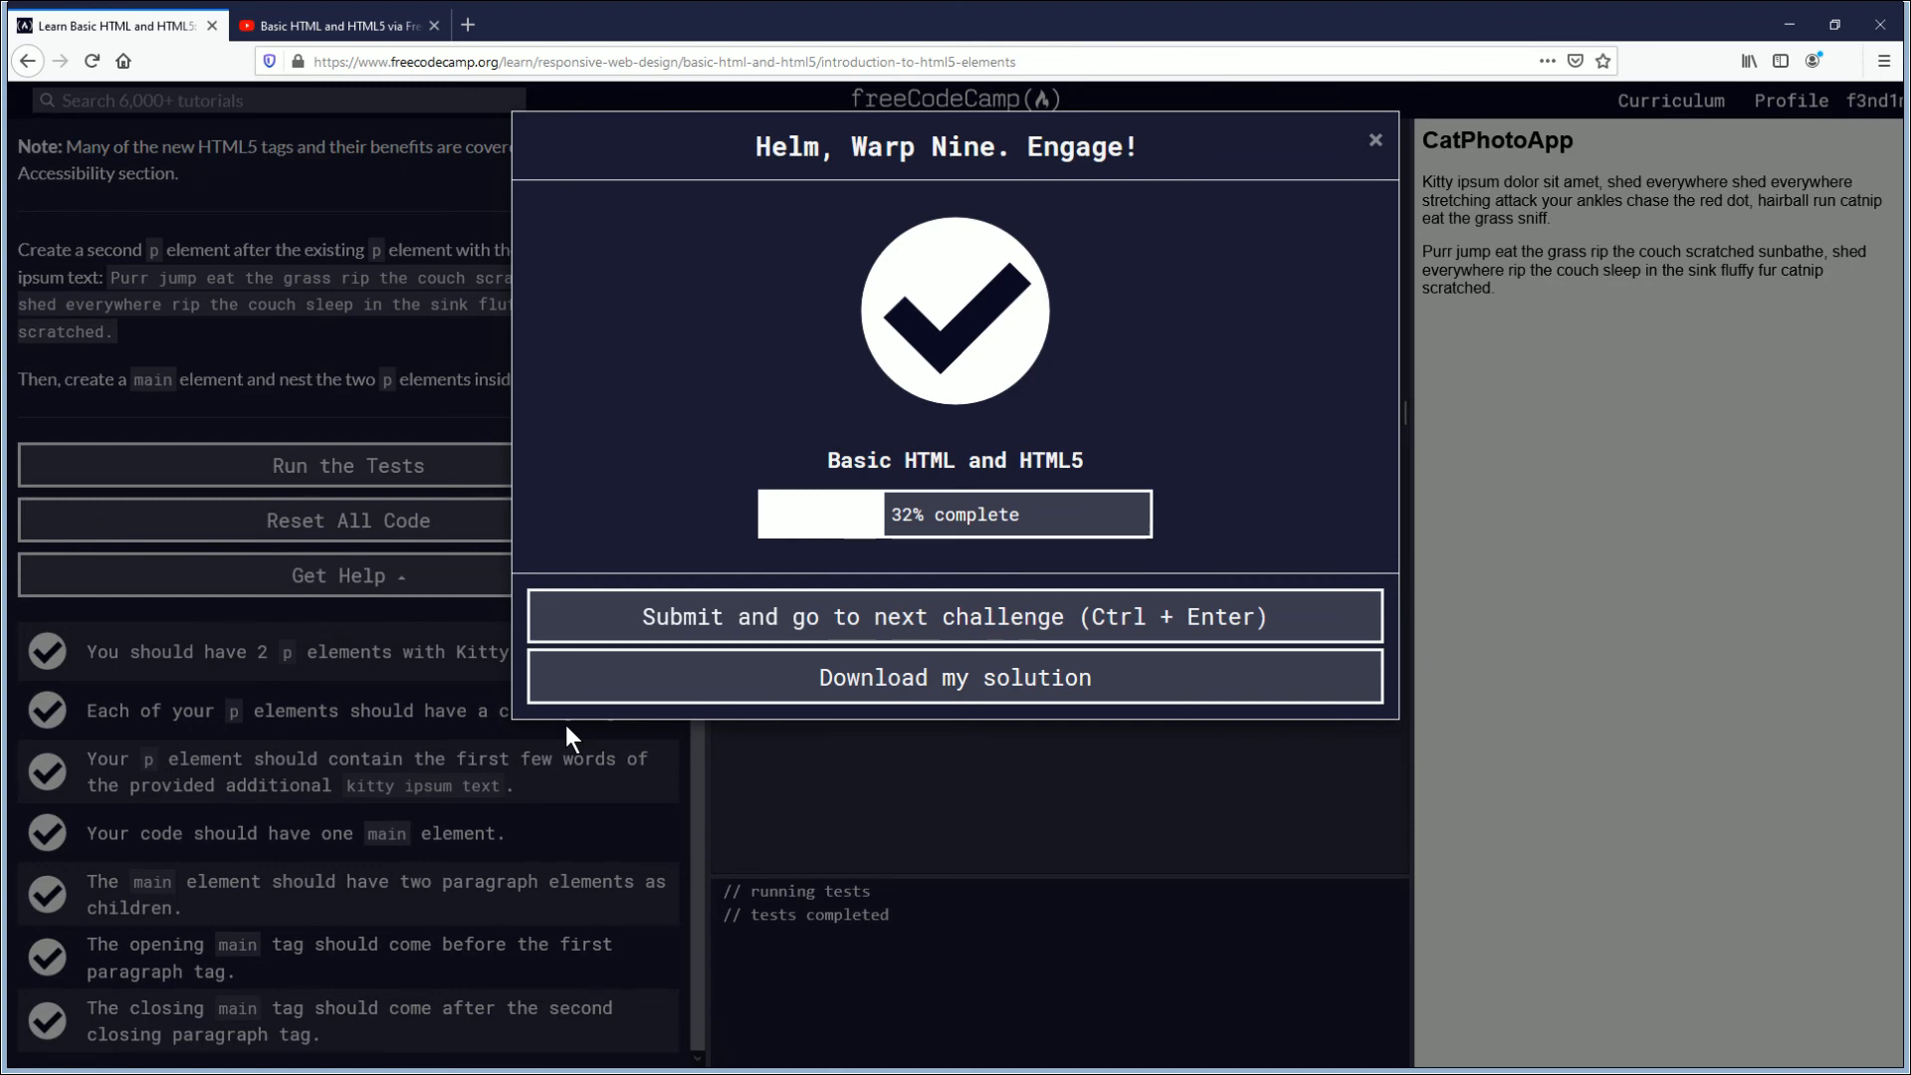
mouse_move(703, 619)
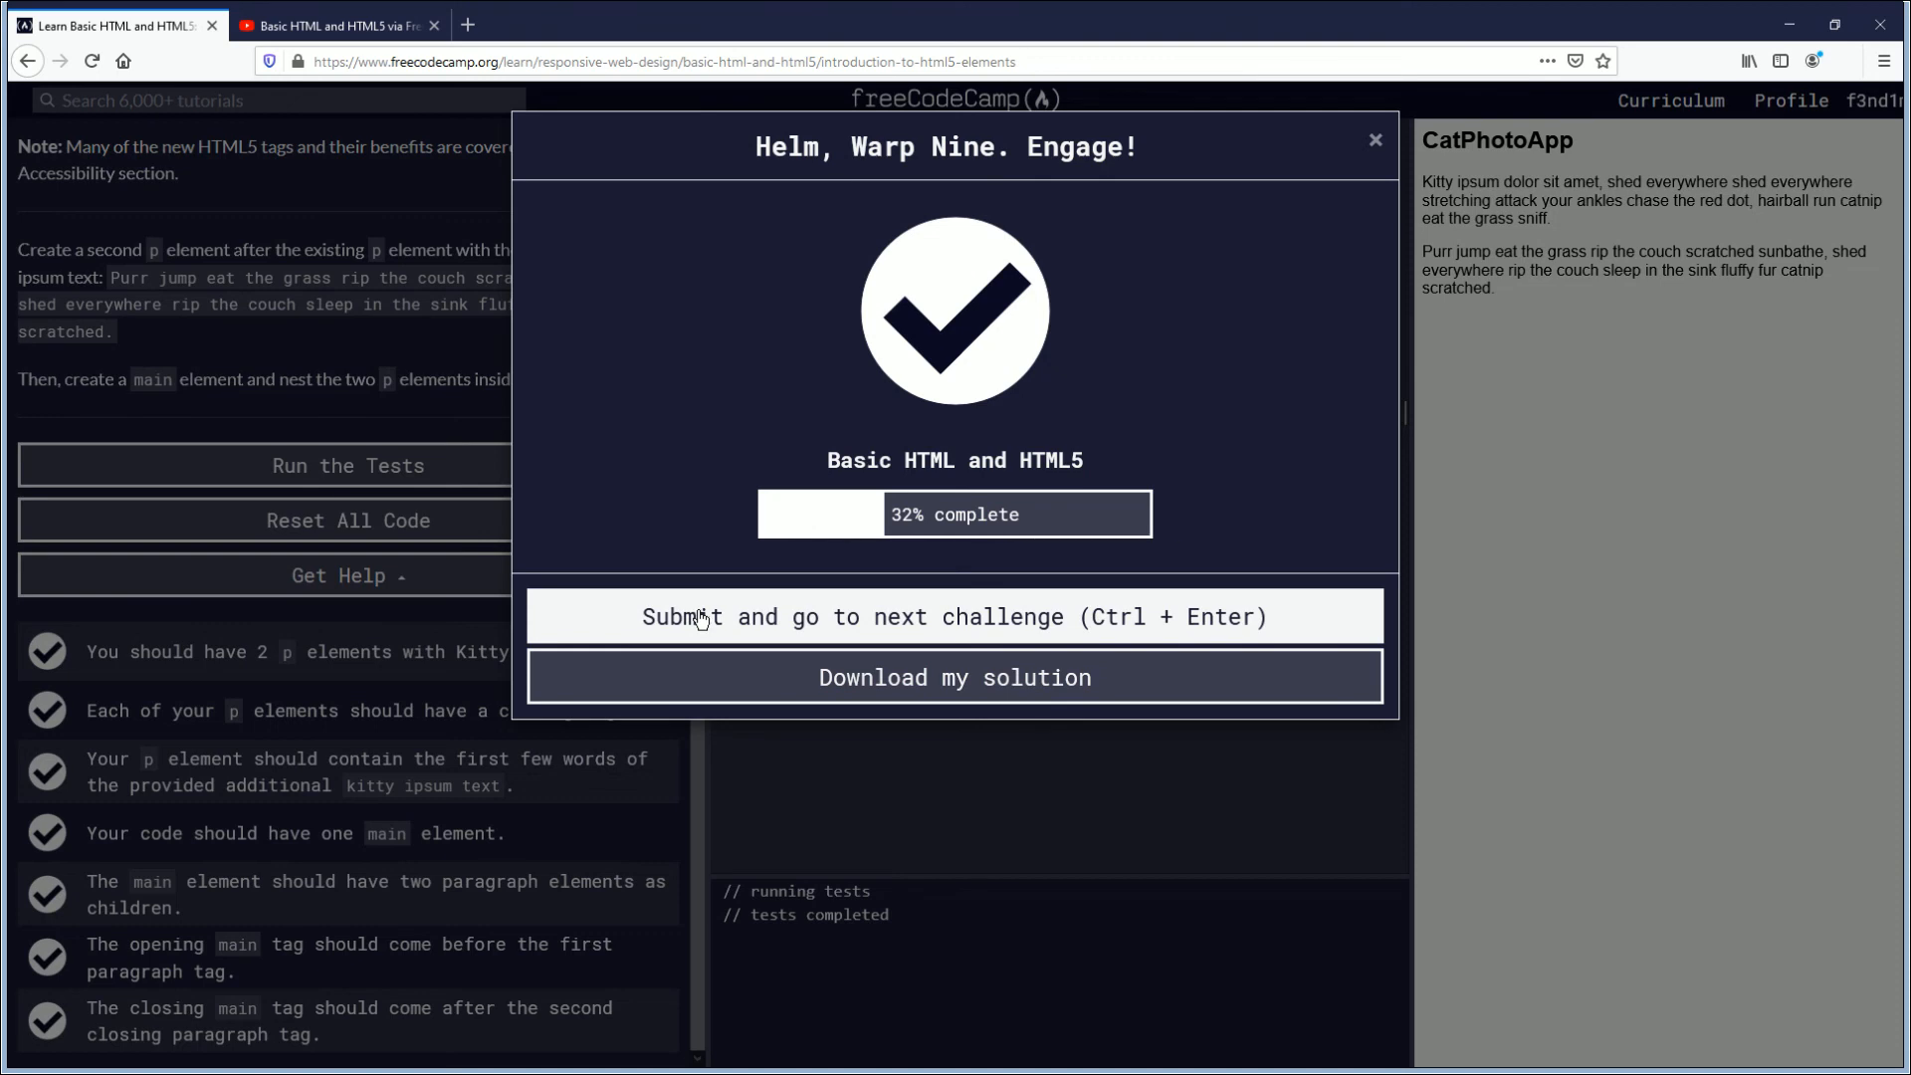
left_click(328, 26)
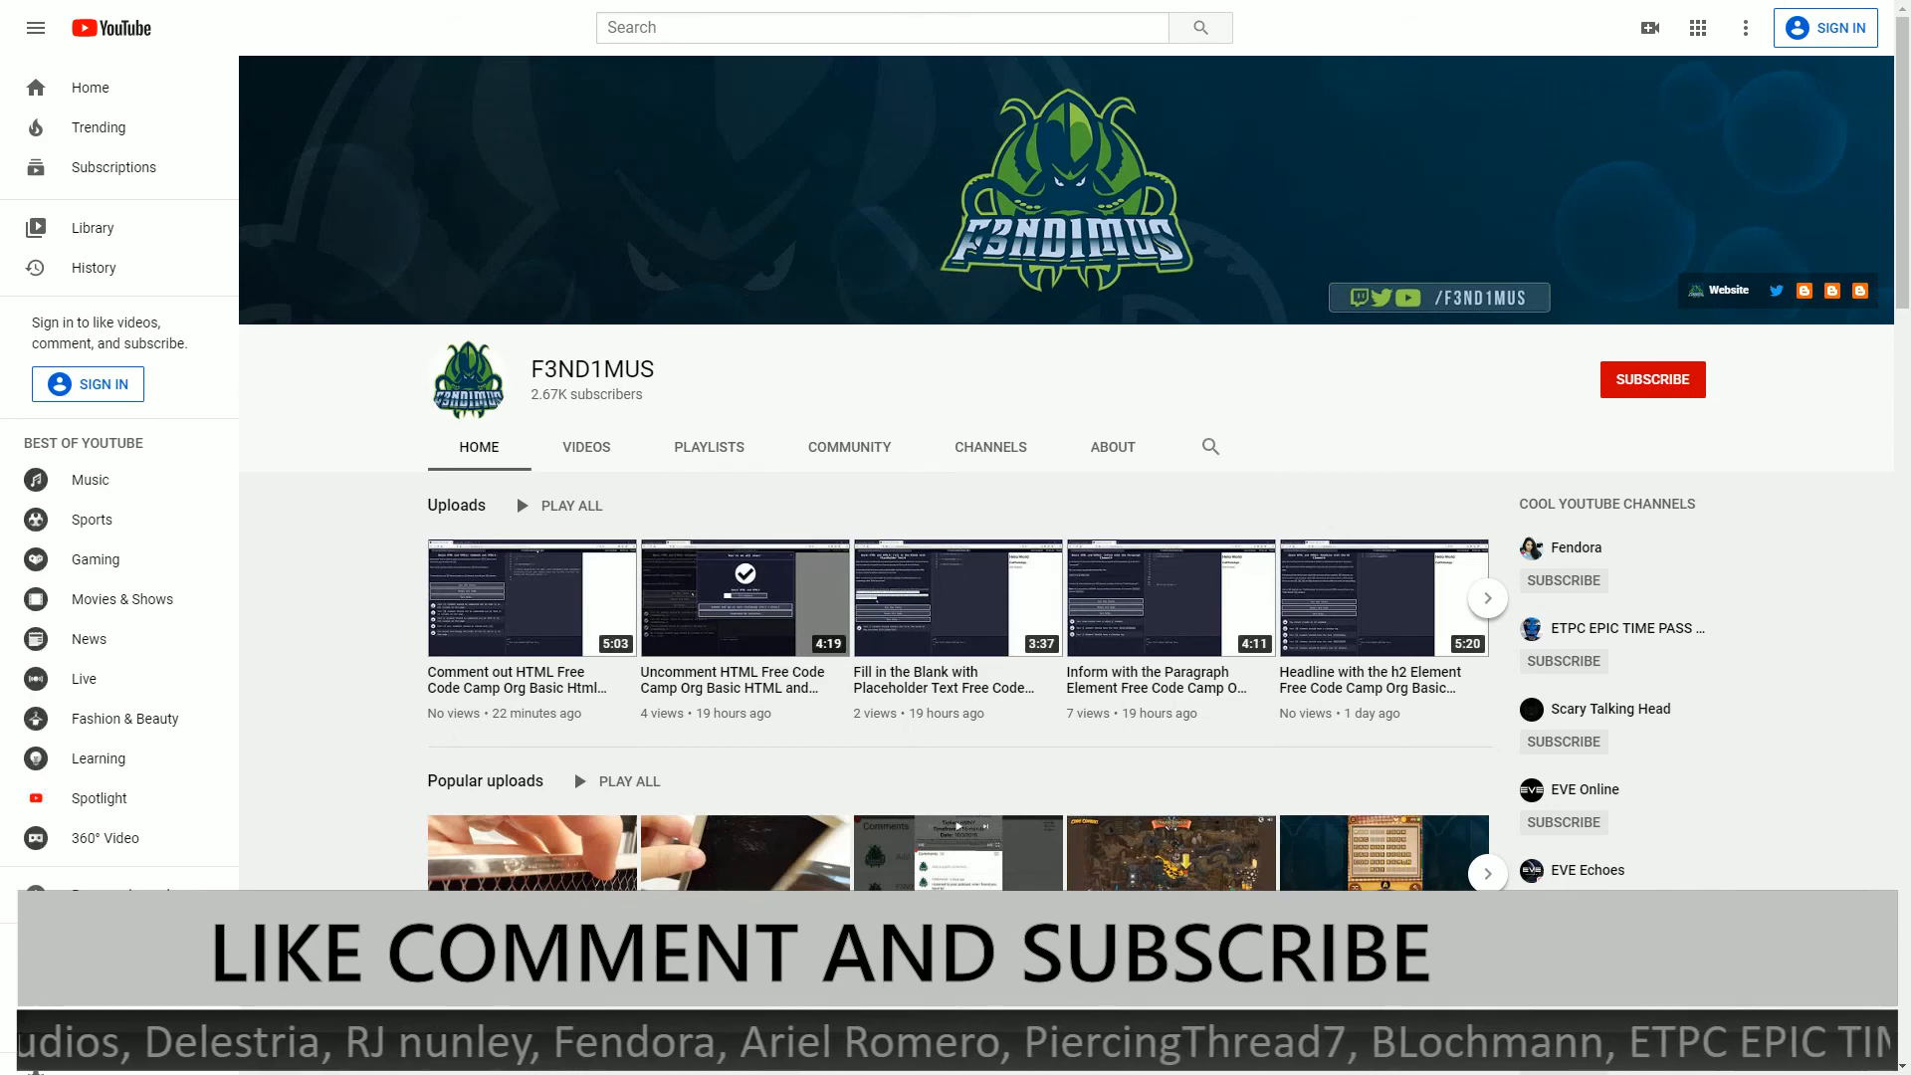